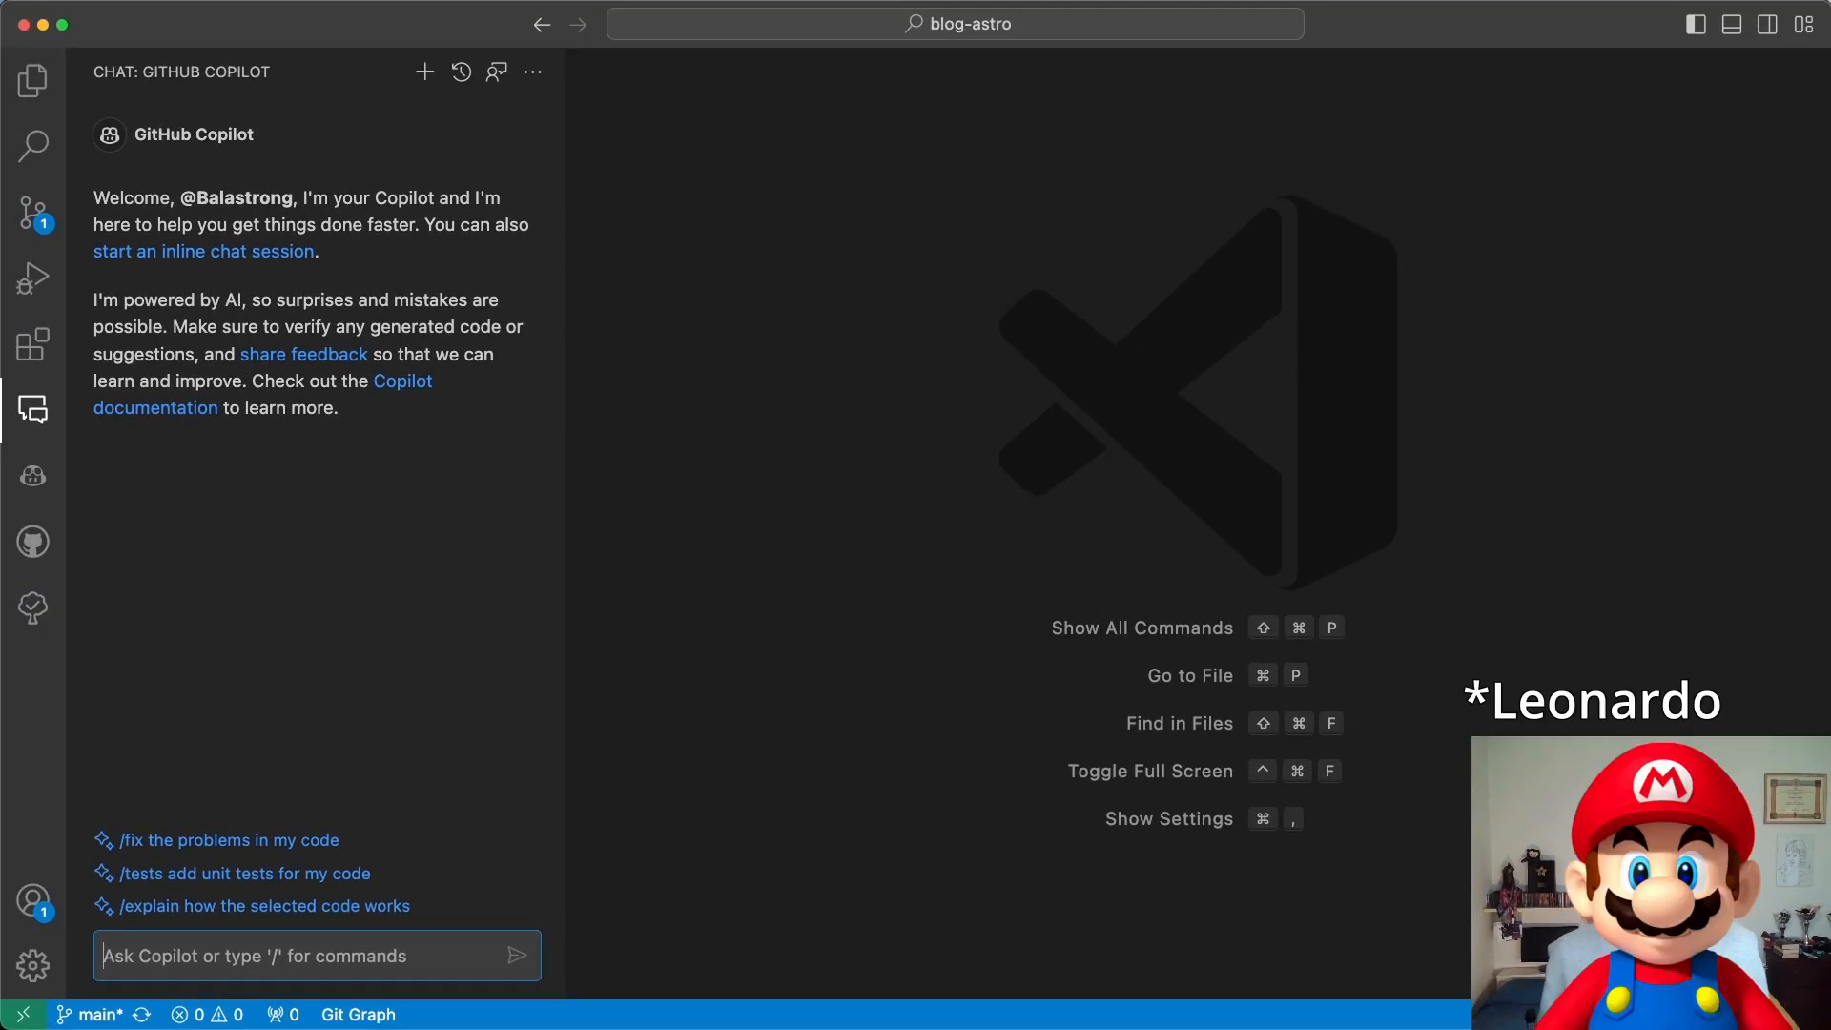
Step: Send 'ciao copilot' in Copilot Chat and receive its Italian reply offering development help
type("ciao coplio")
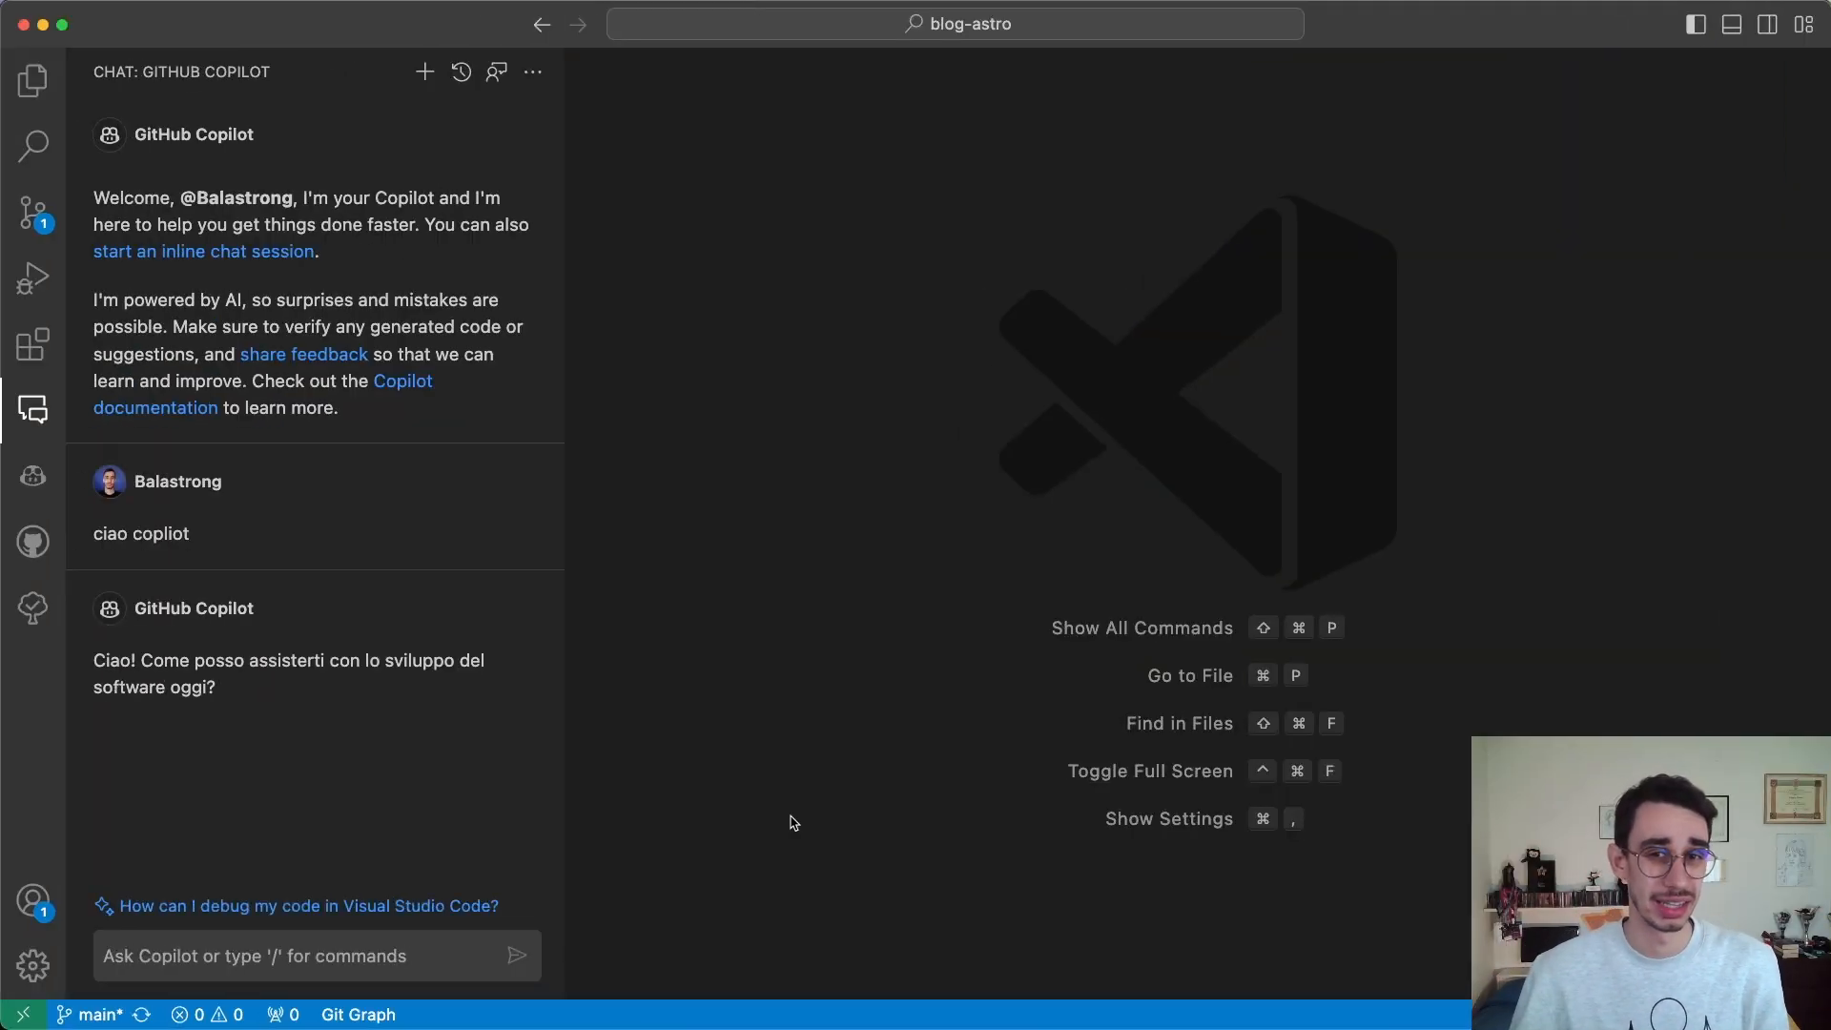
mouse_move(302, 221)
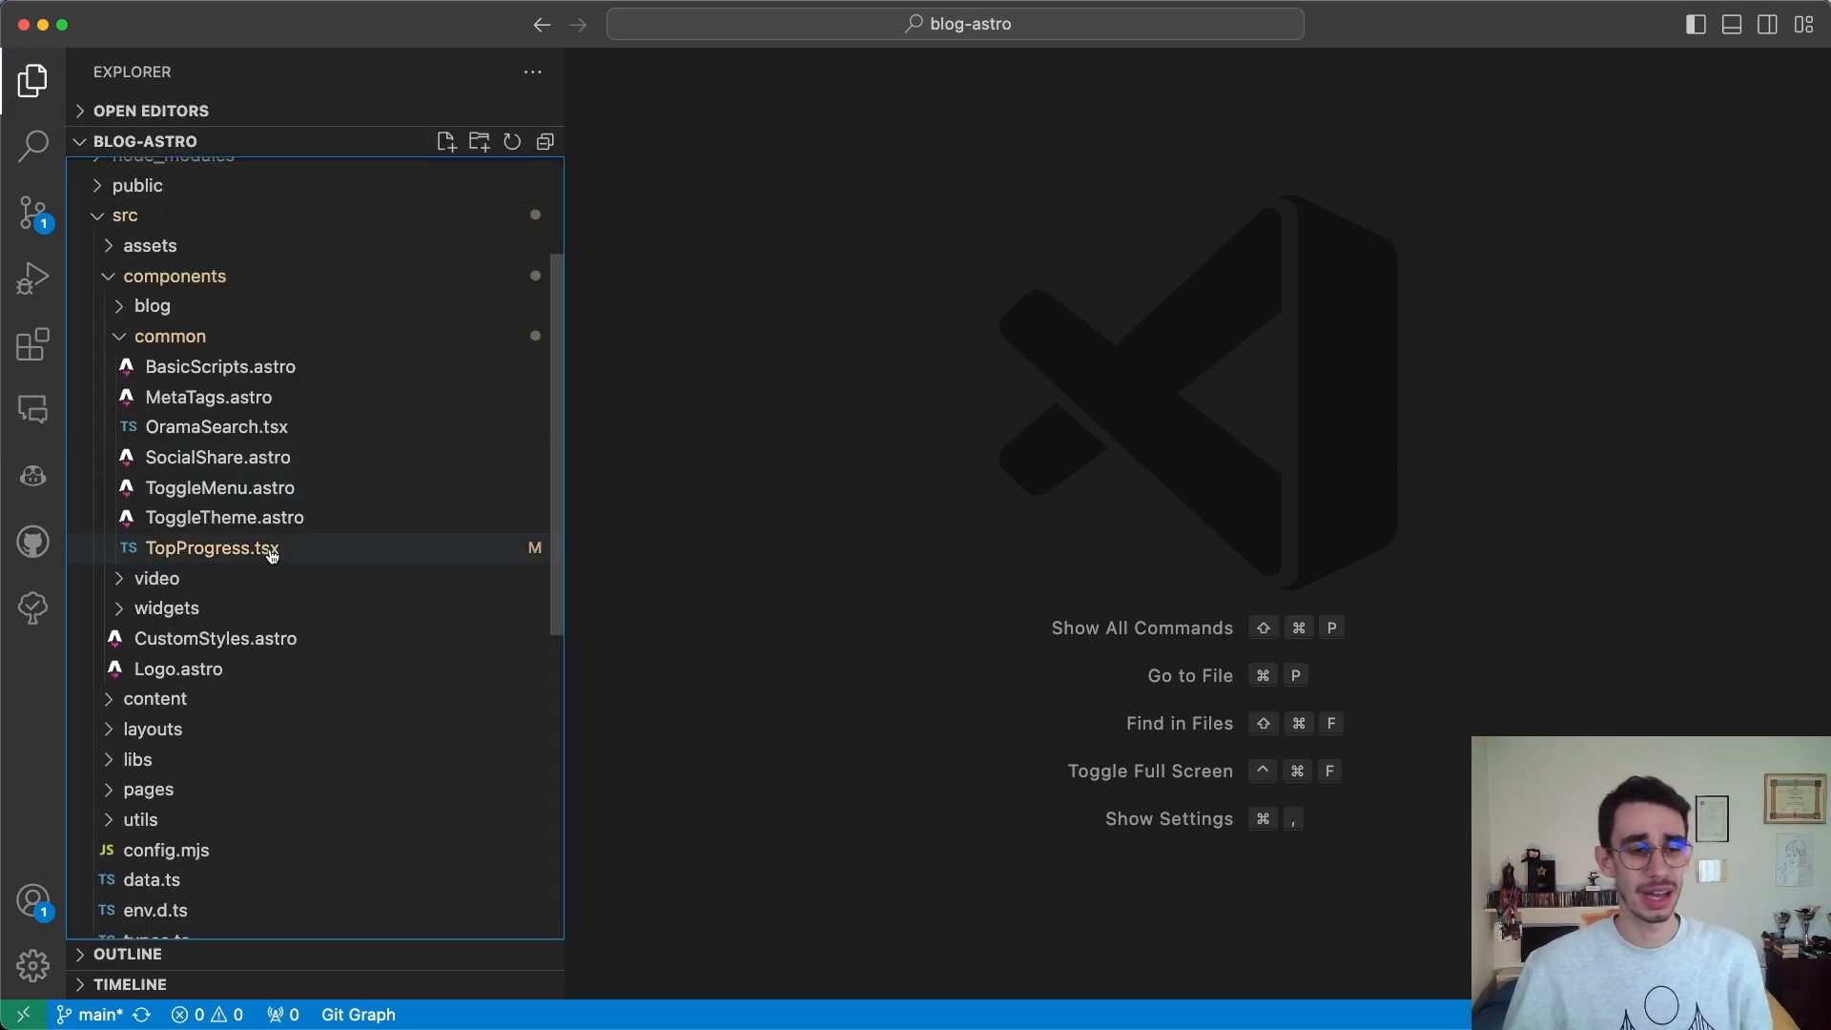
Step: Ask Copilot inline on TopProgress.tsx's useEffect block: 'doesn't work on page load'
double_click(212, 547)
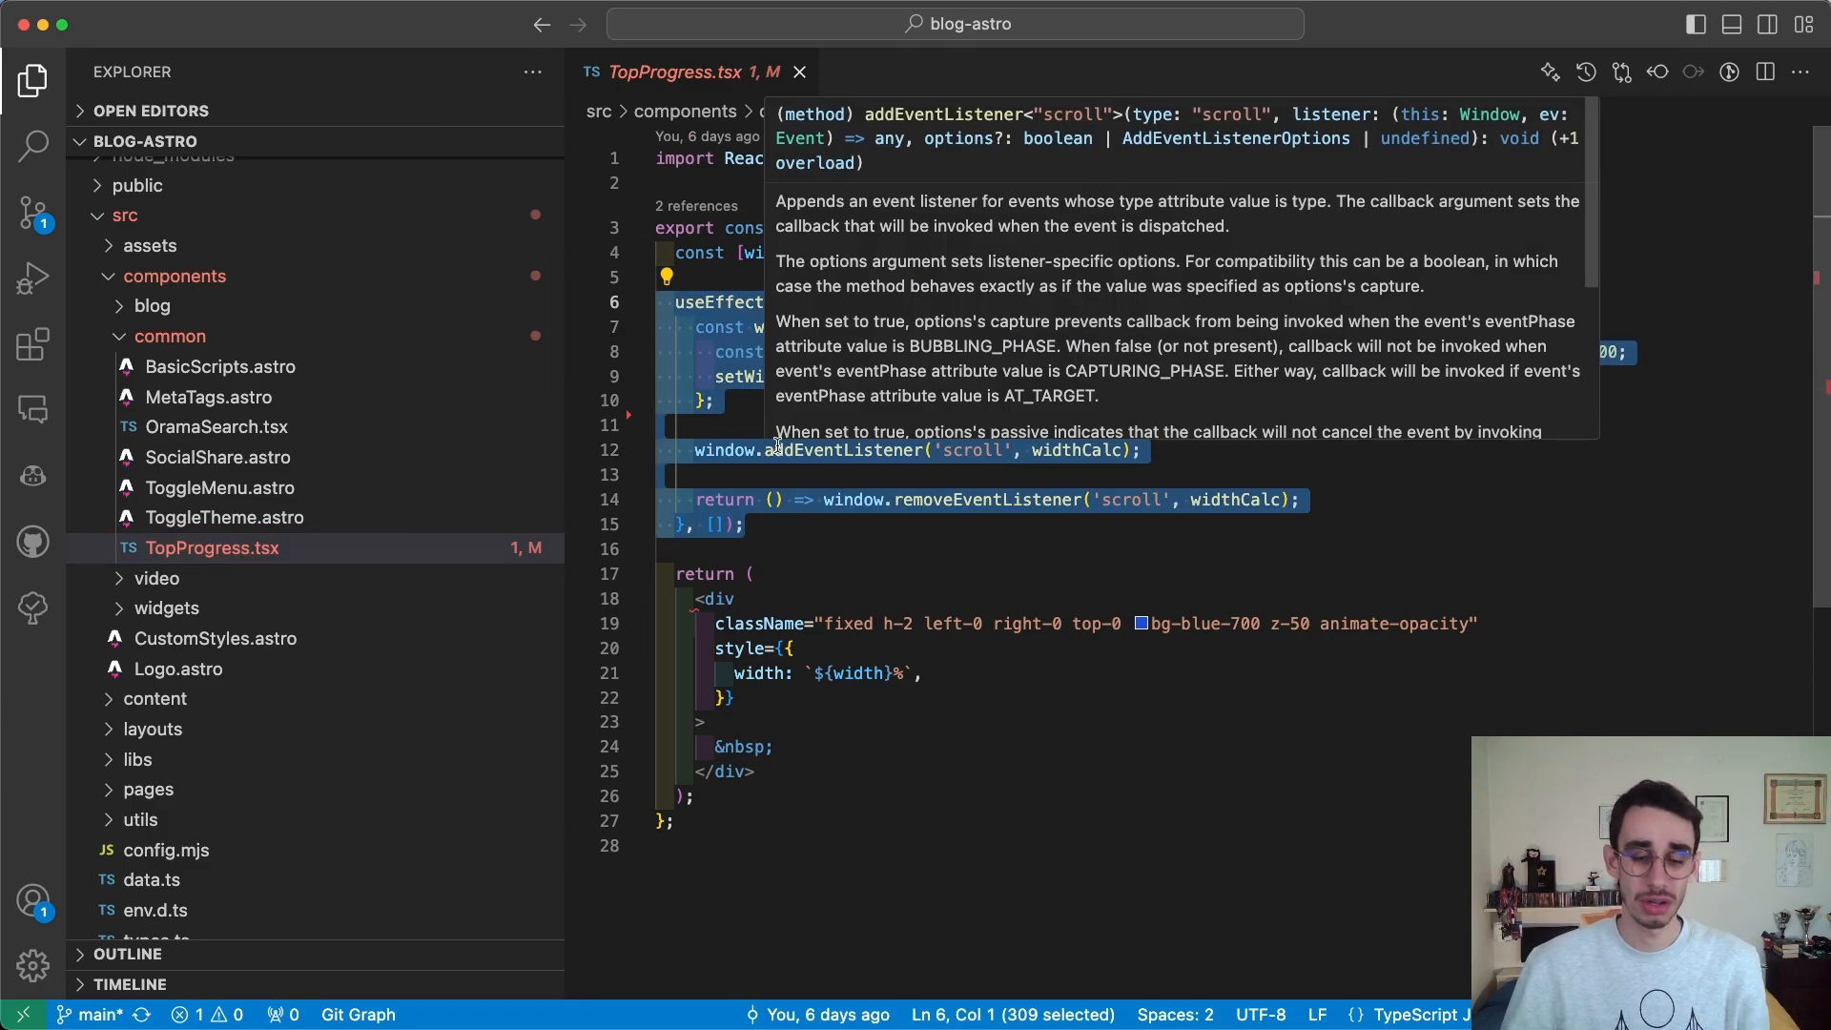
mouse_move(938, 597)
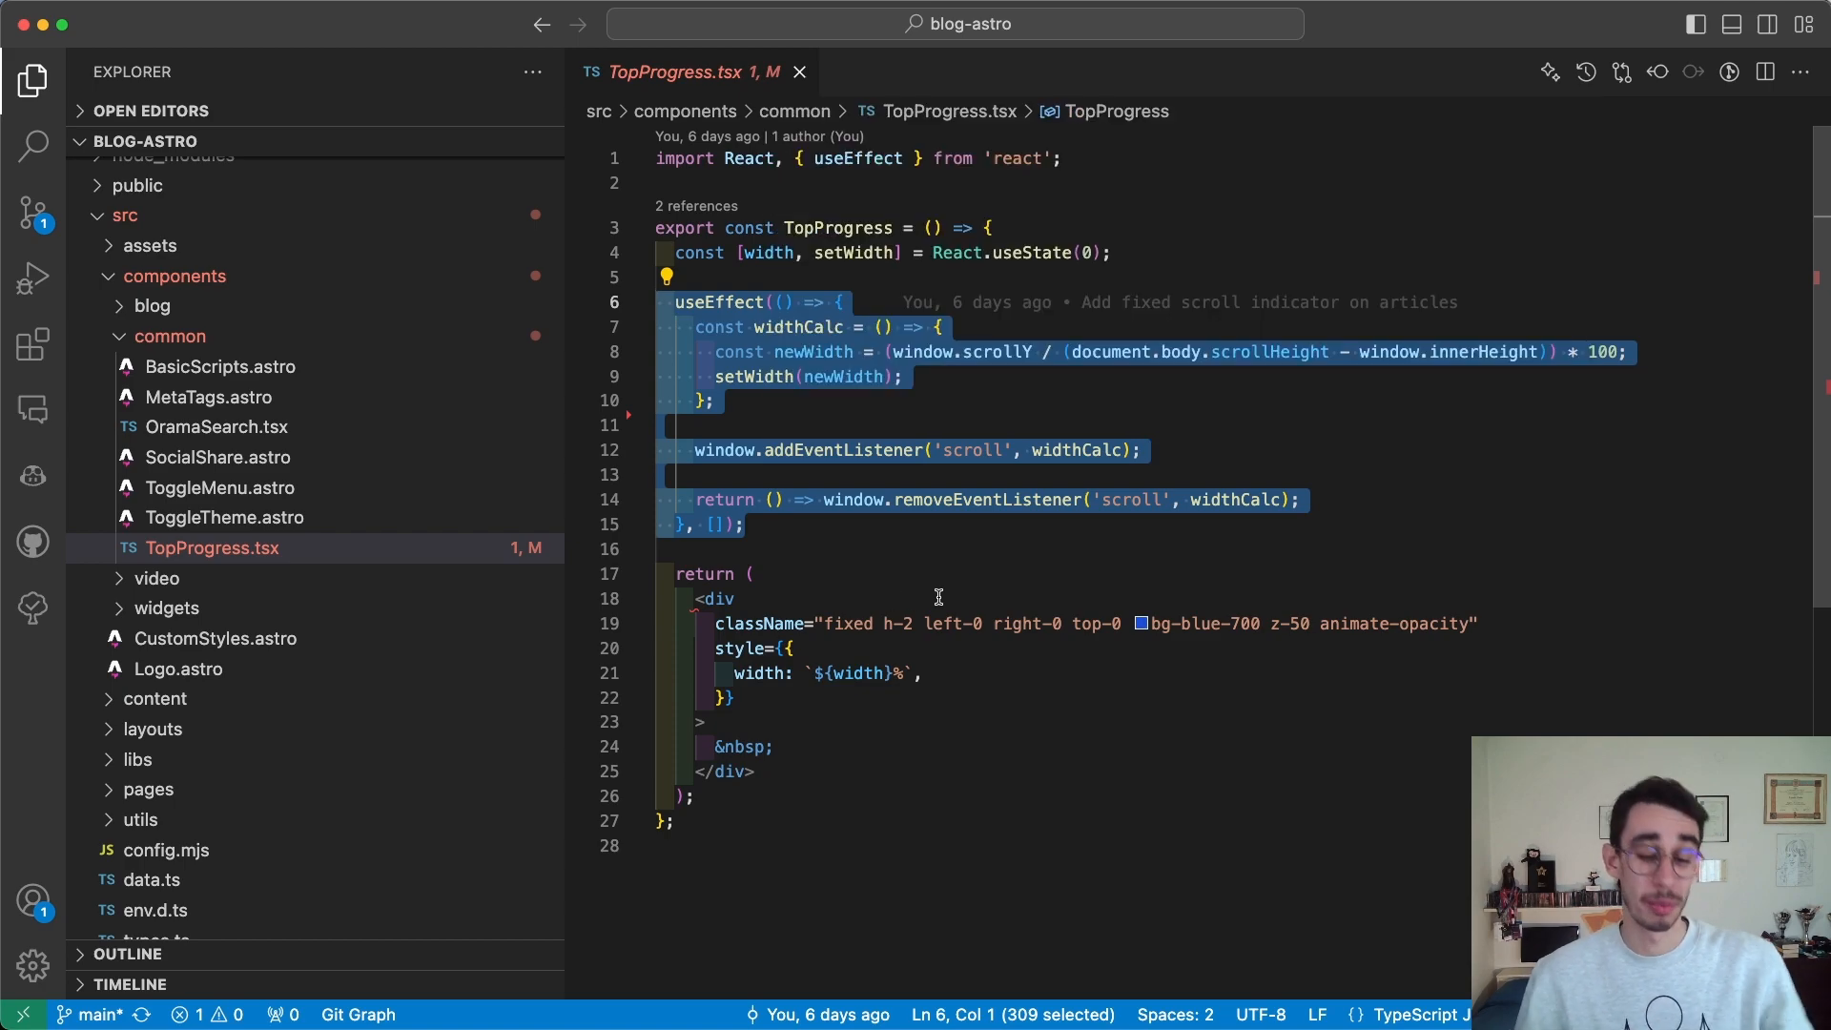
key("Cmd+i")
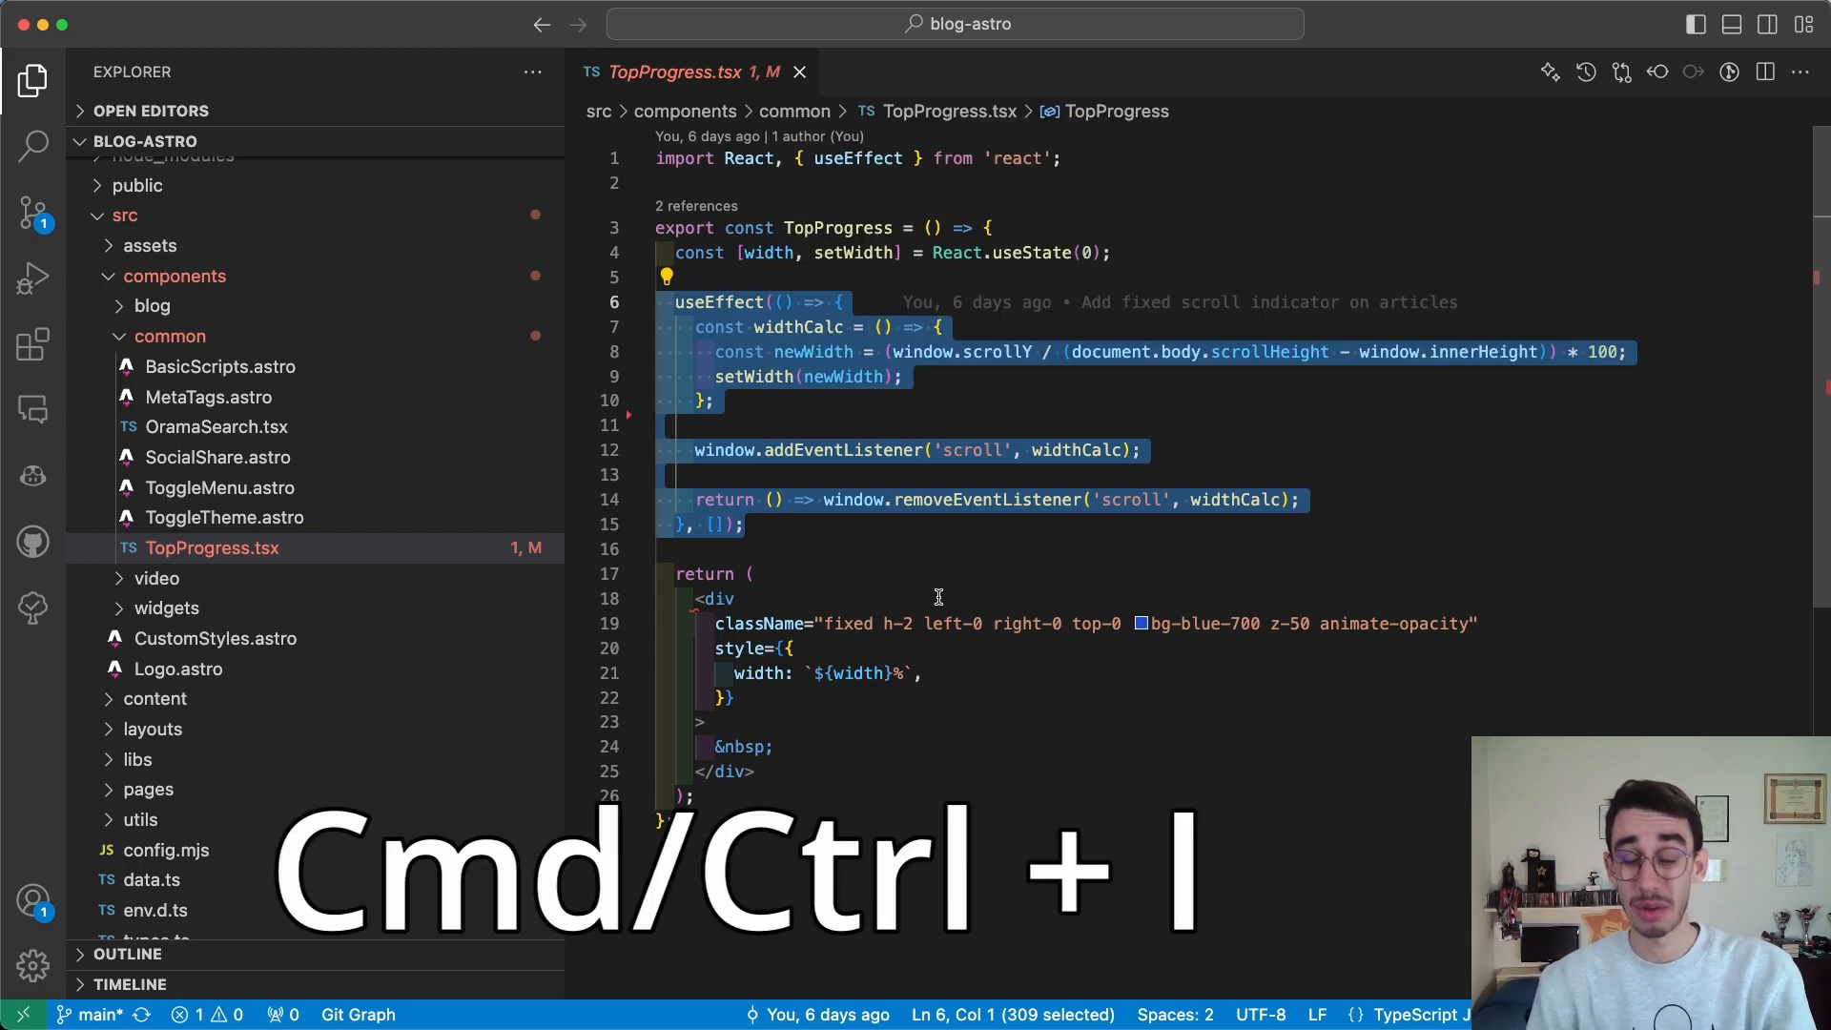
key("Cmd+i")
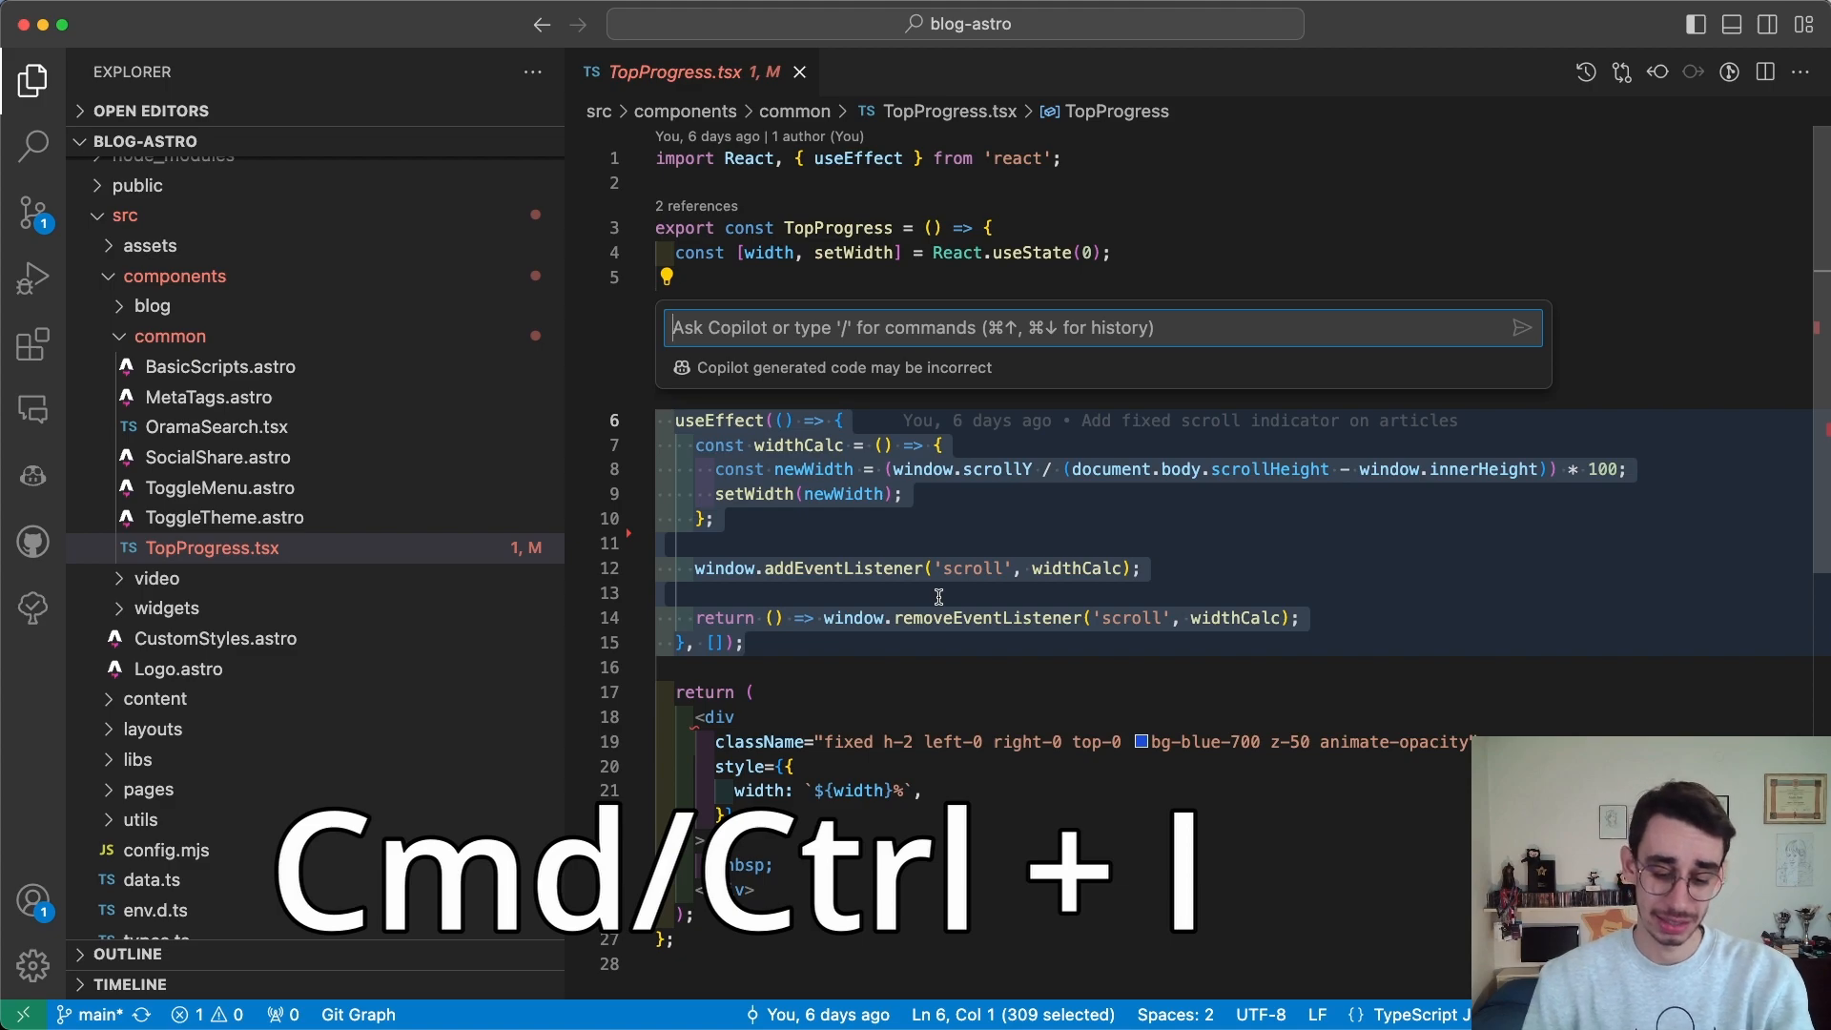
type("doesn't work on page load")
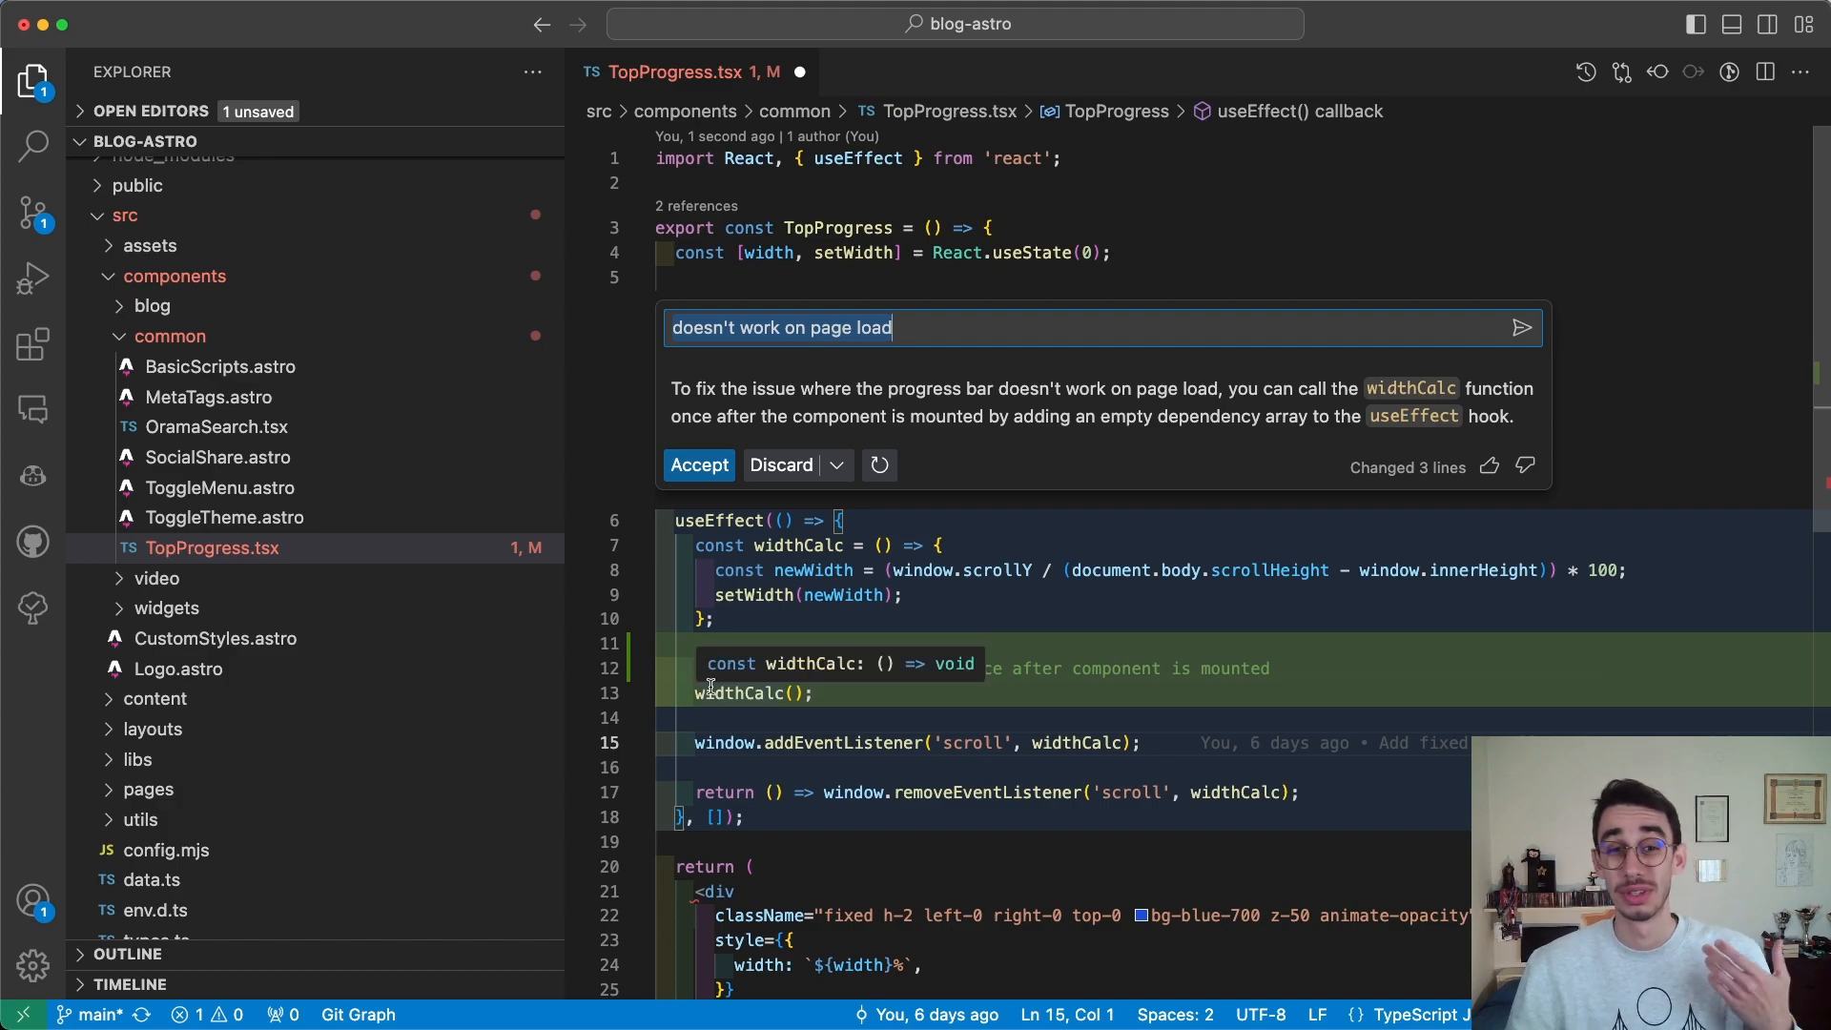
Step: Accept Copilot's fix so widthCalc runs once on mount inside useEffect
left_click(698, 466)
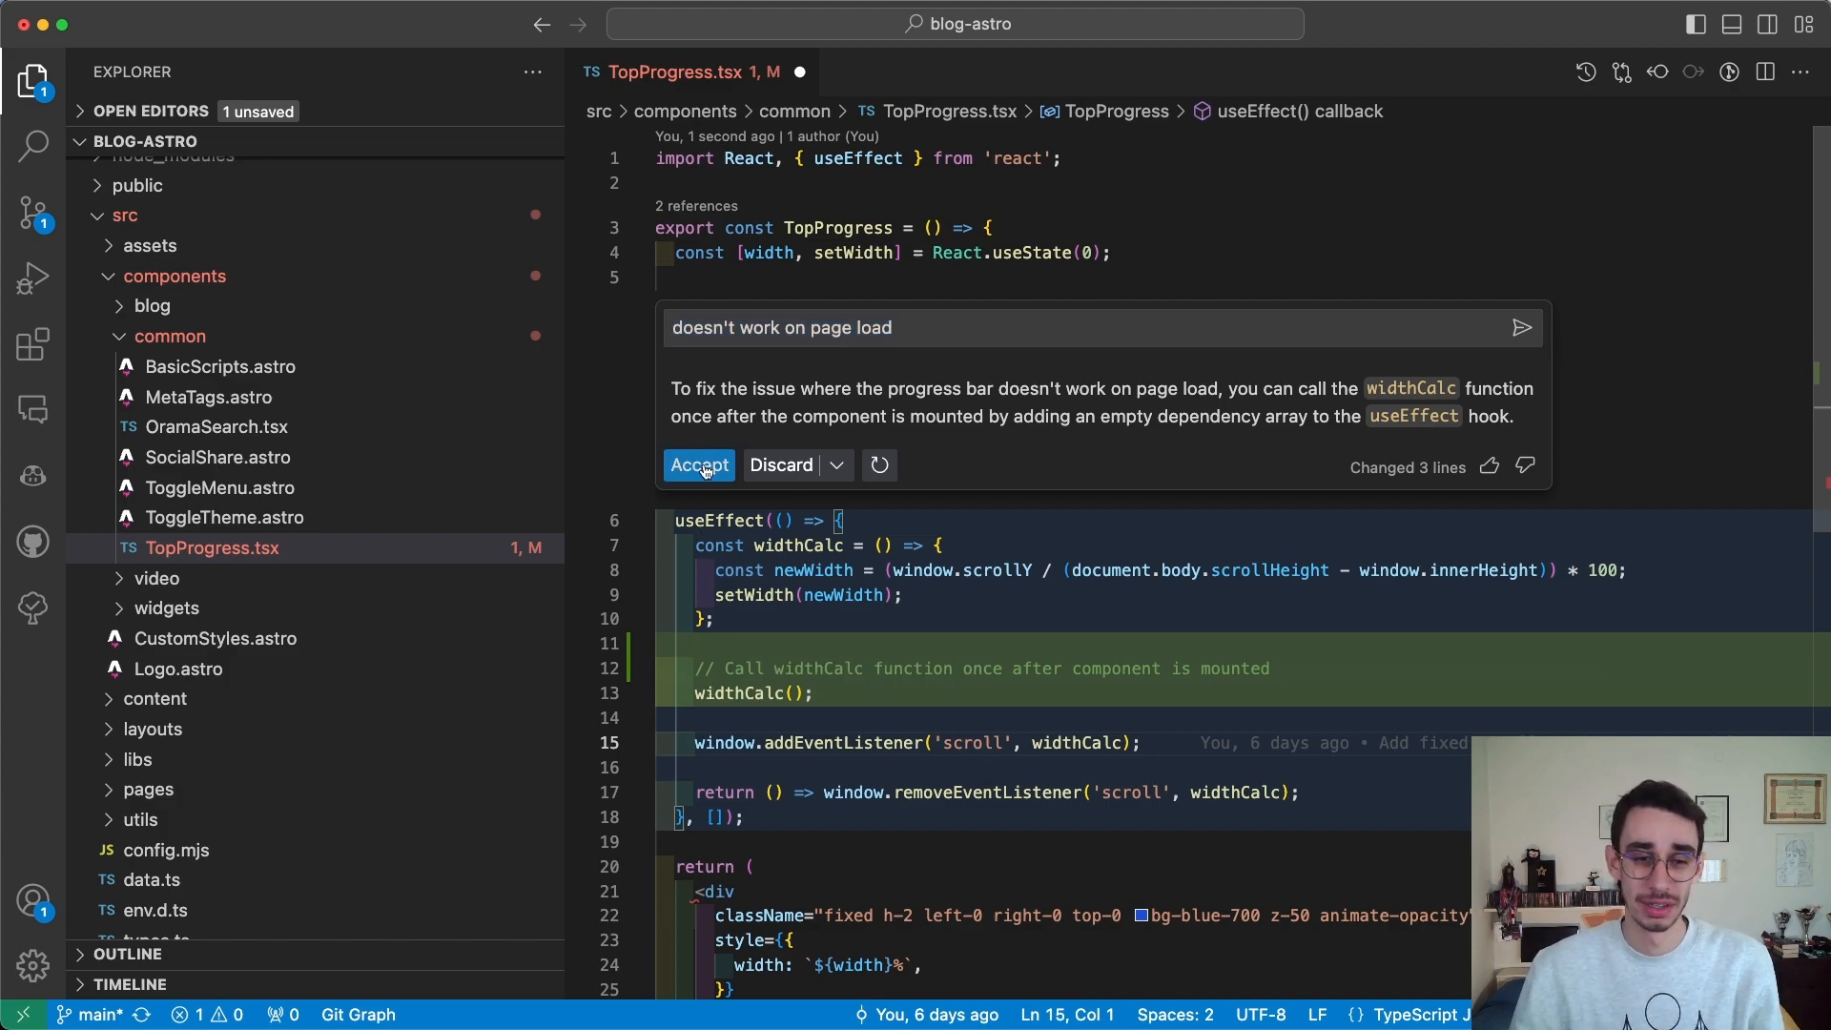
left_click(698, 466)
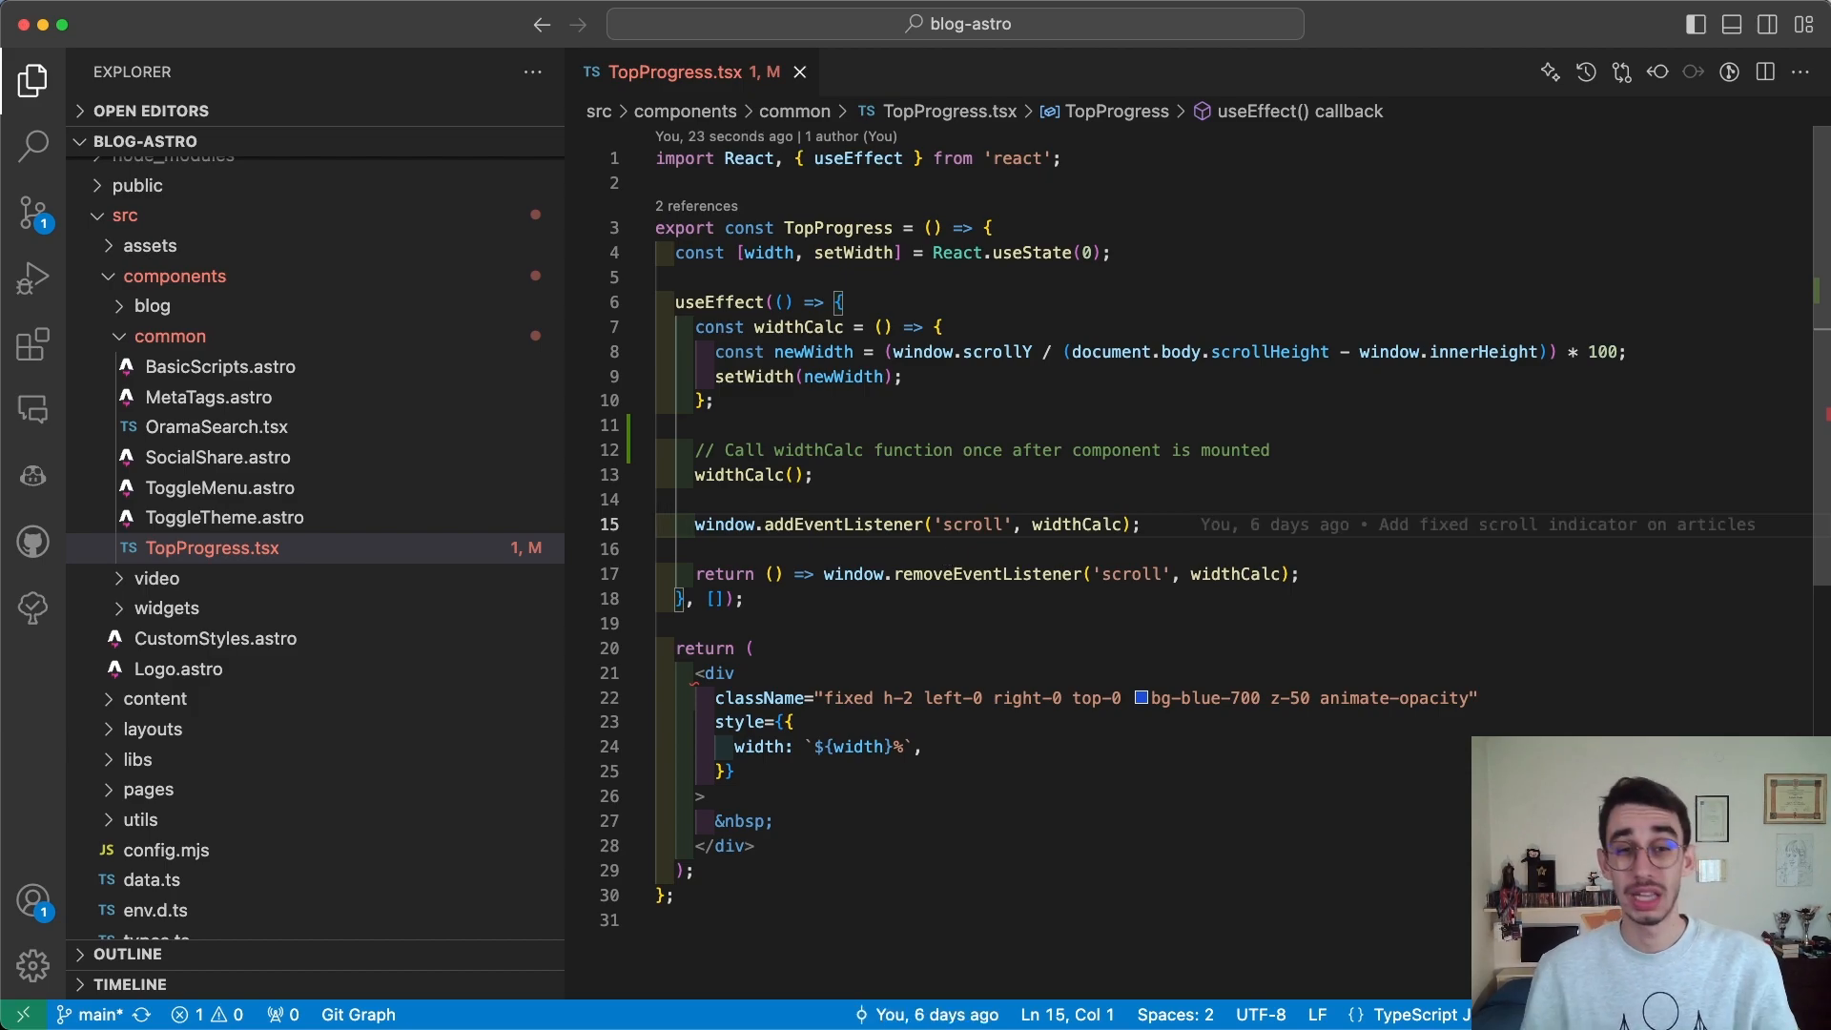
Step: Send 'hola que pasa' in Quick Chat, get a Spanish reply, then dismiss it
key("Cmd+Shift+i")
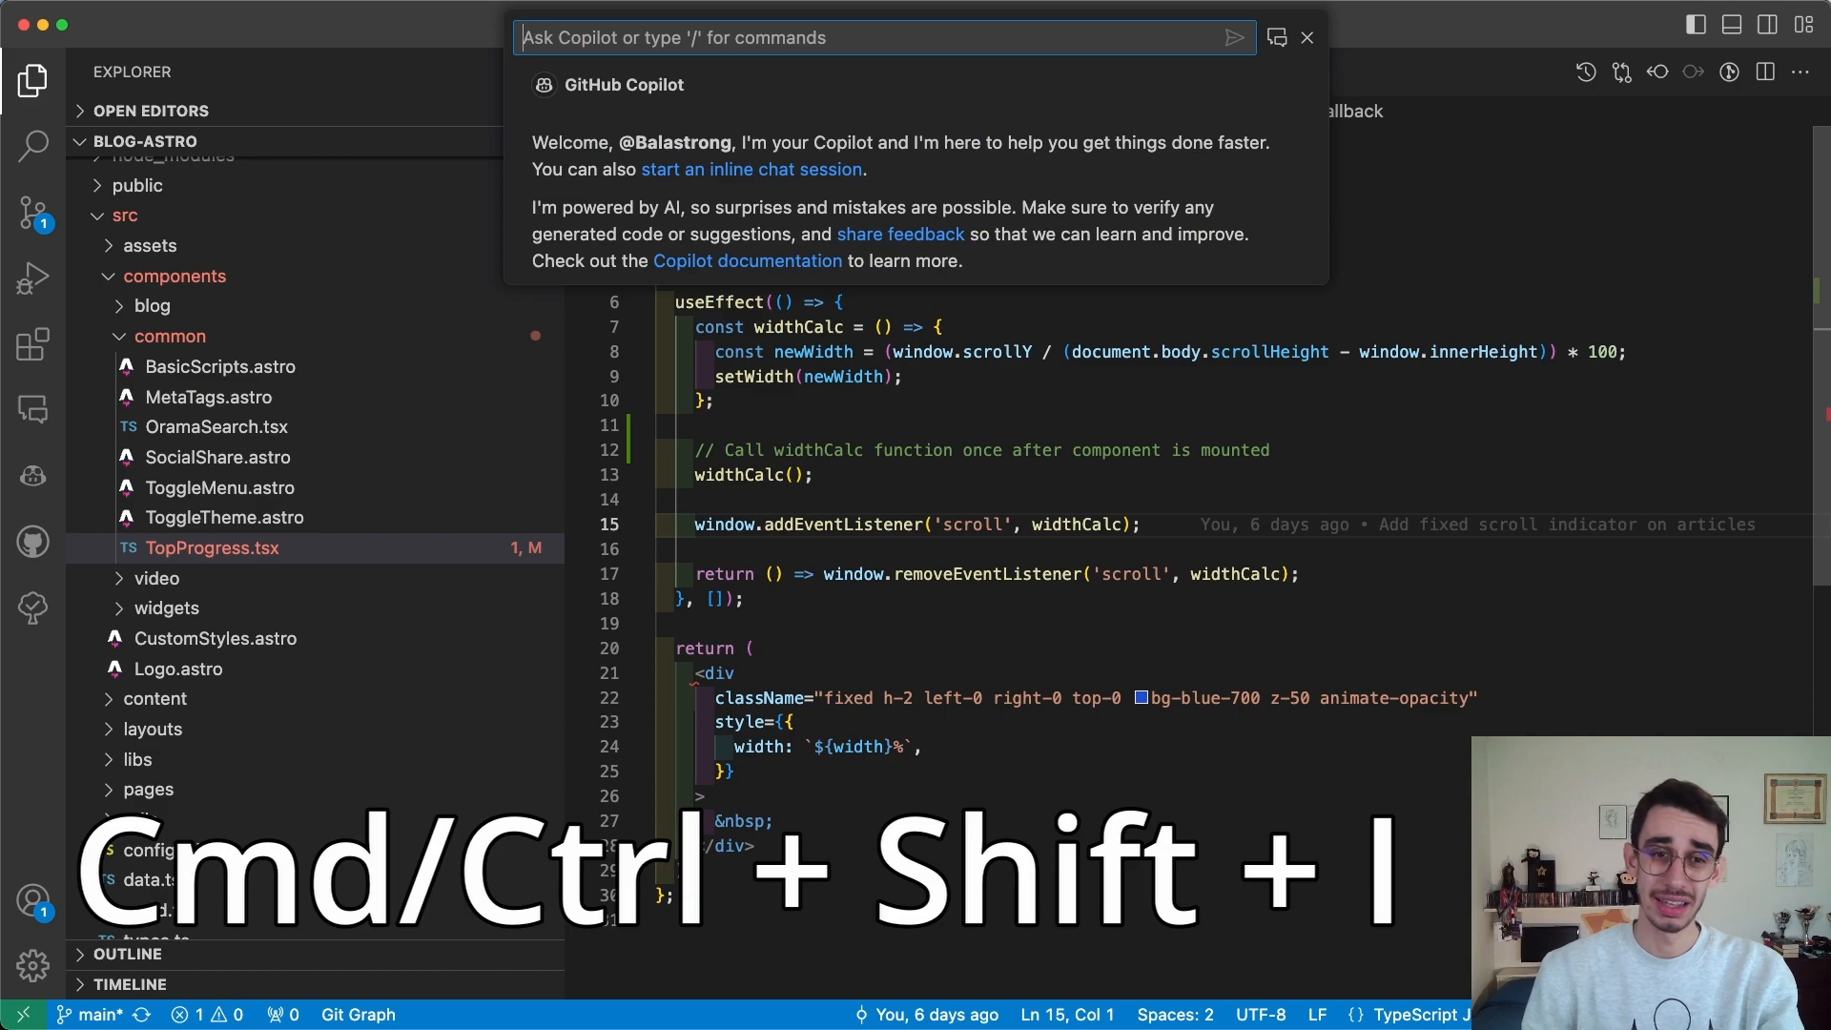
key("Cmd+Shift+I")
type("hola que pasa")
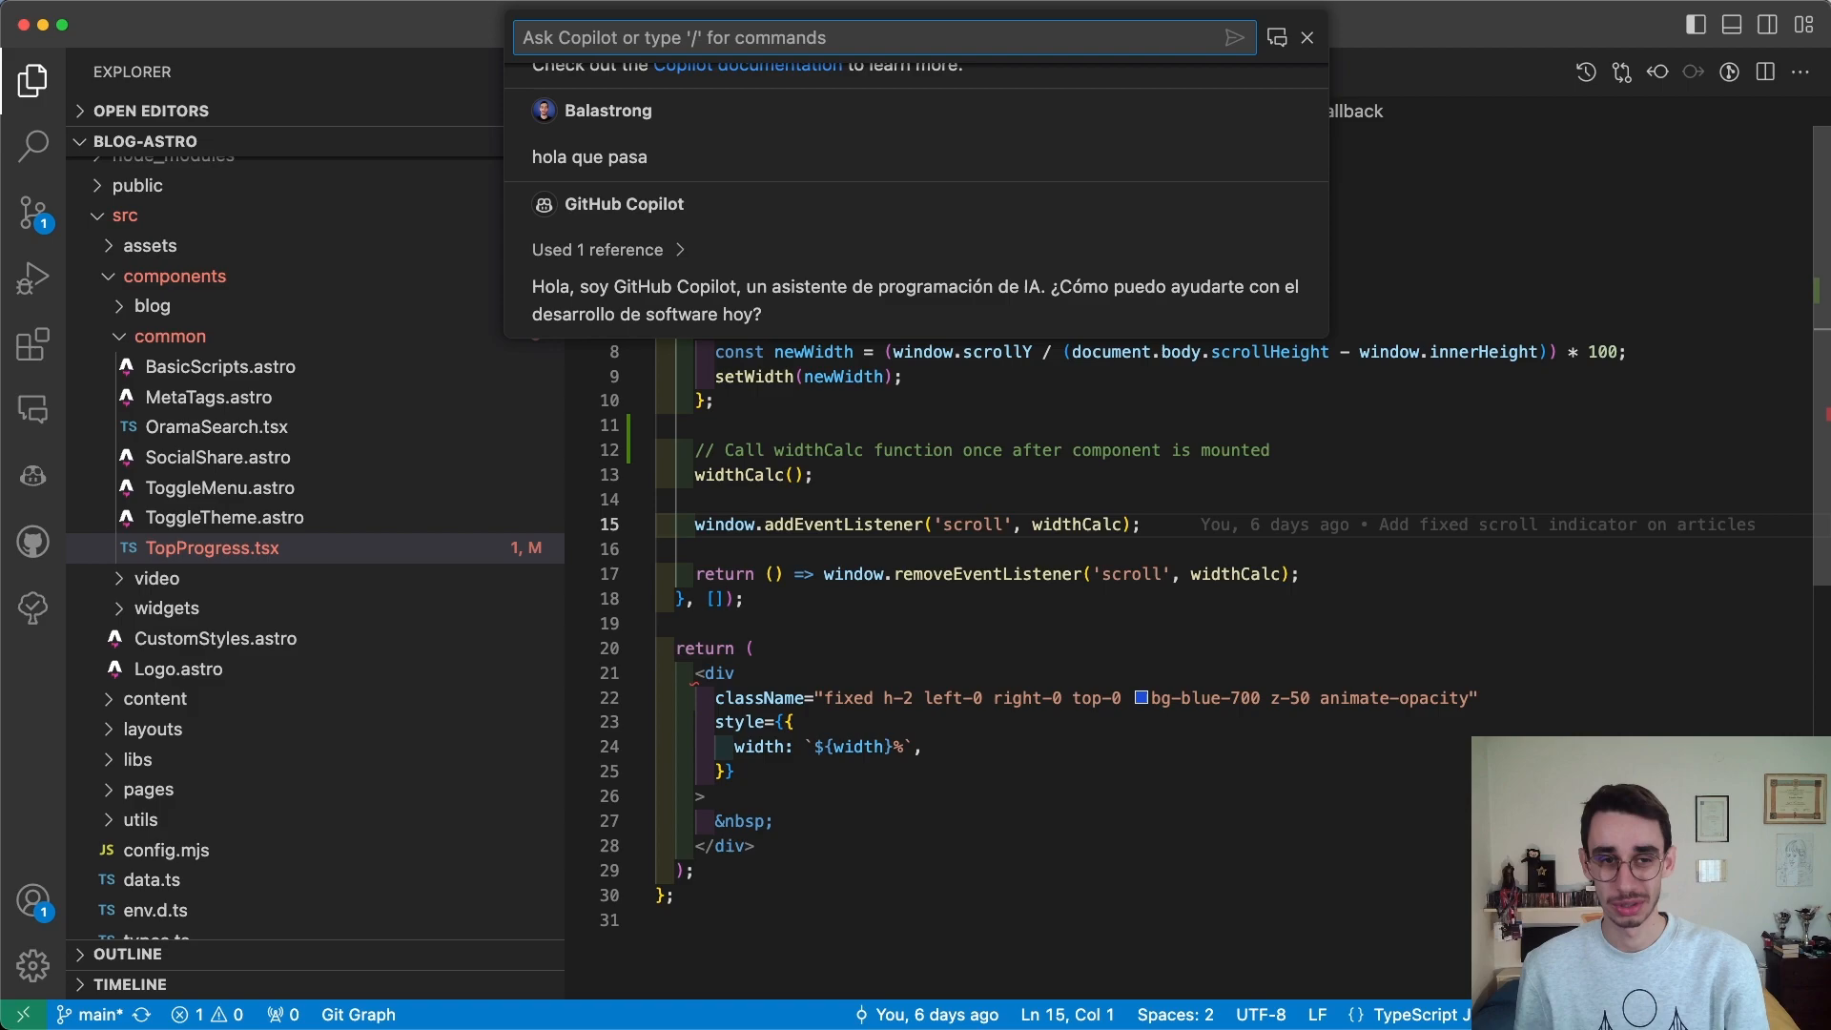
left_click(1307, 37)
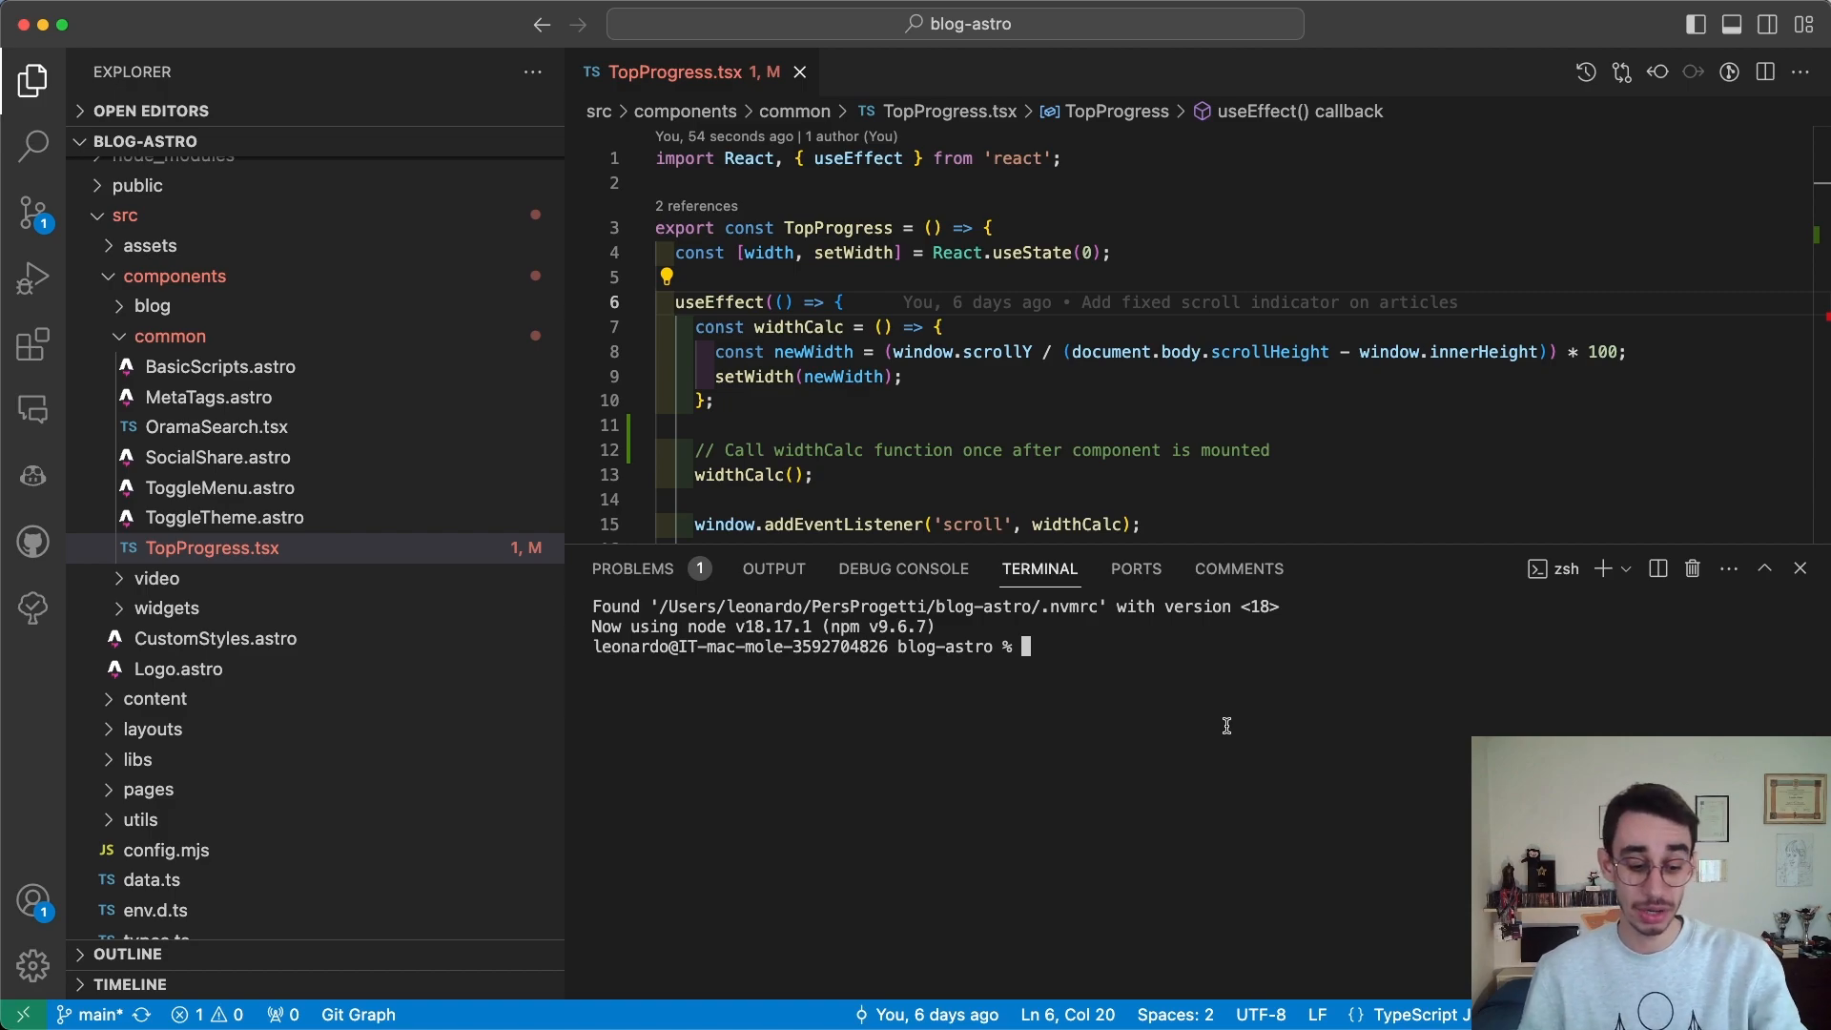
key("Cmd+I")
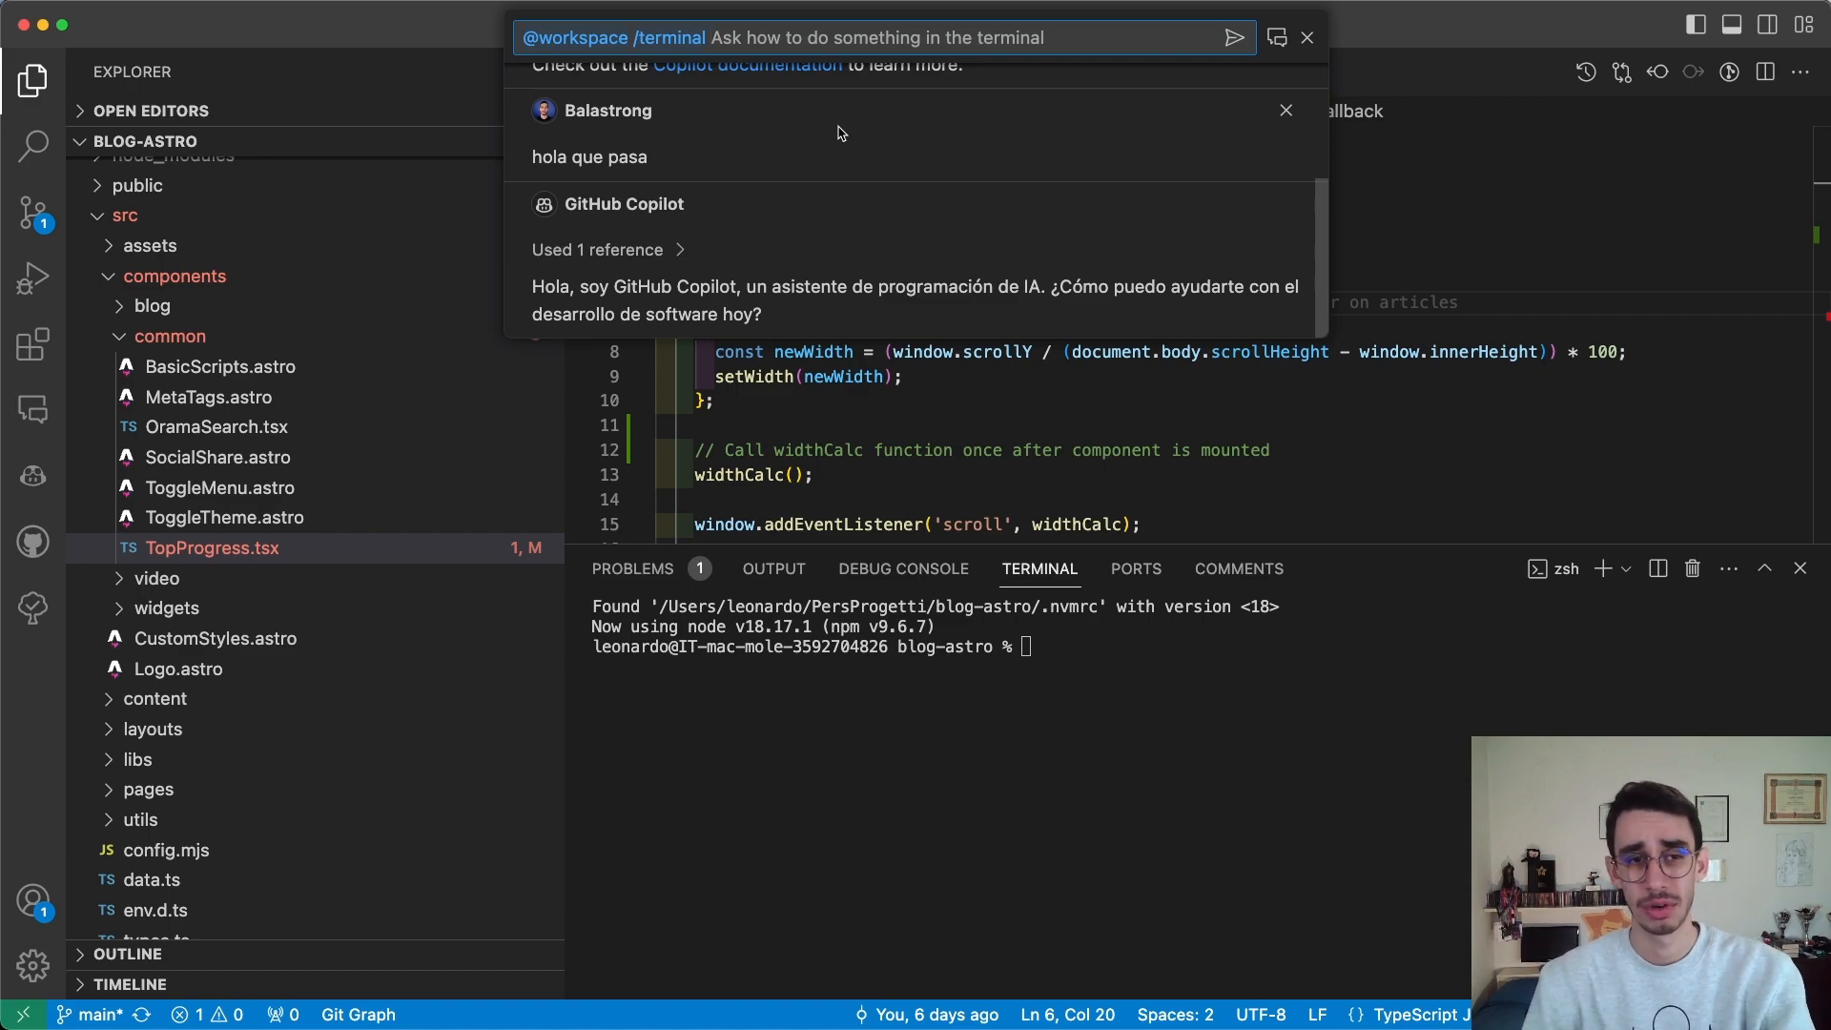
type("remove node mofu")
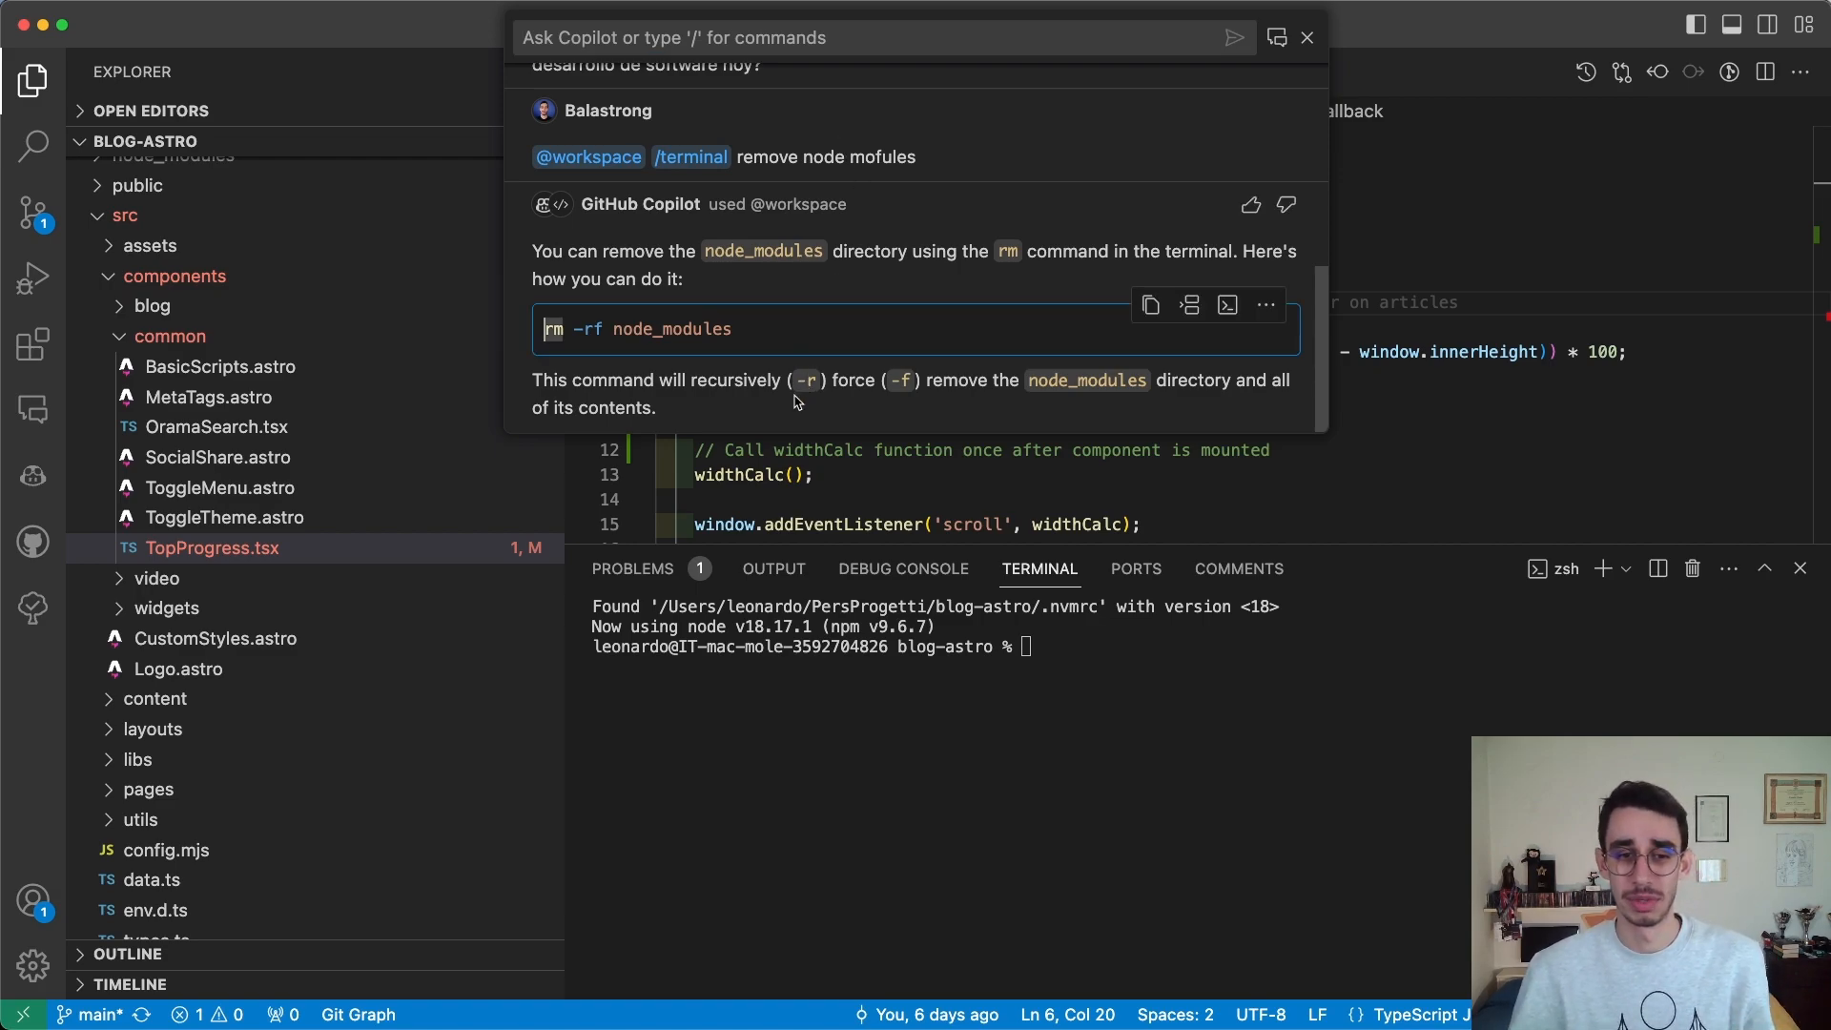
mouse_move(843, 391)
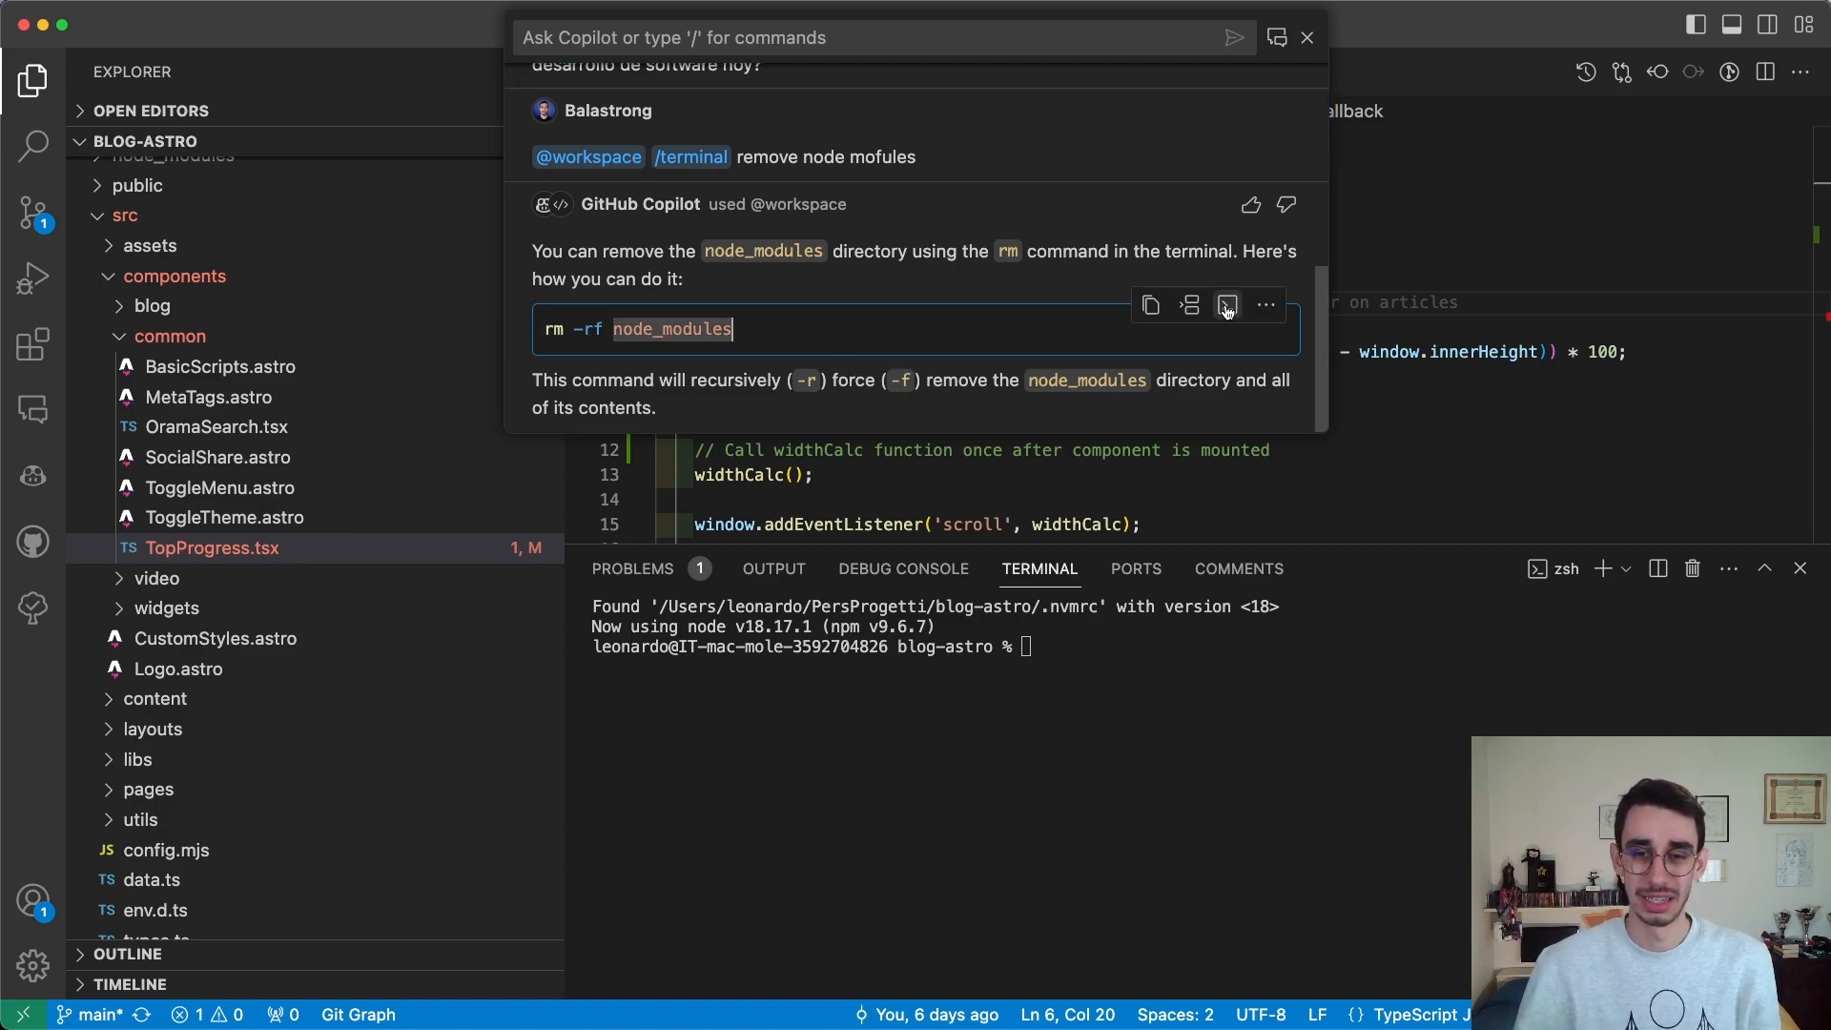
mouse_move(1226, 305)
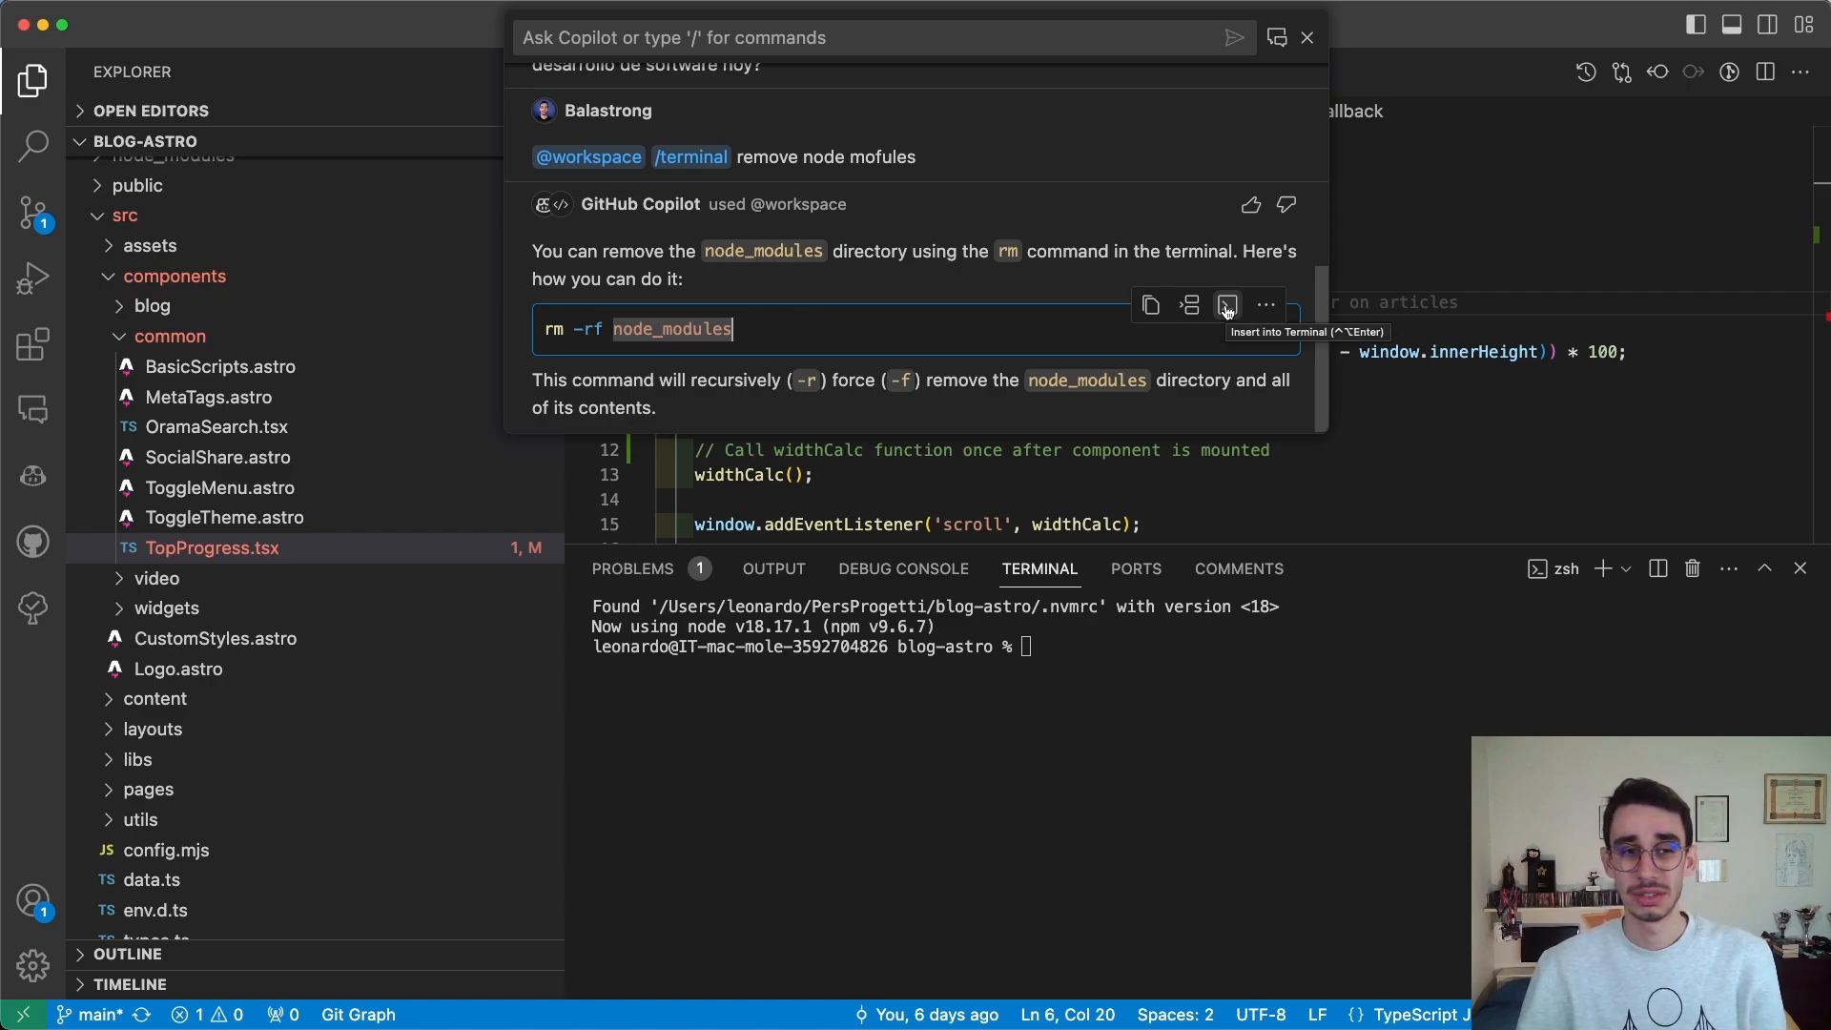
left_click(1226, 305)
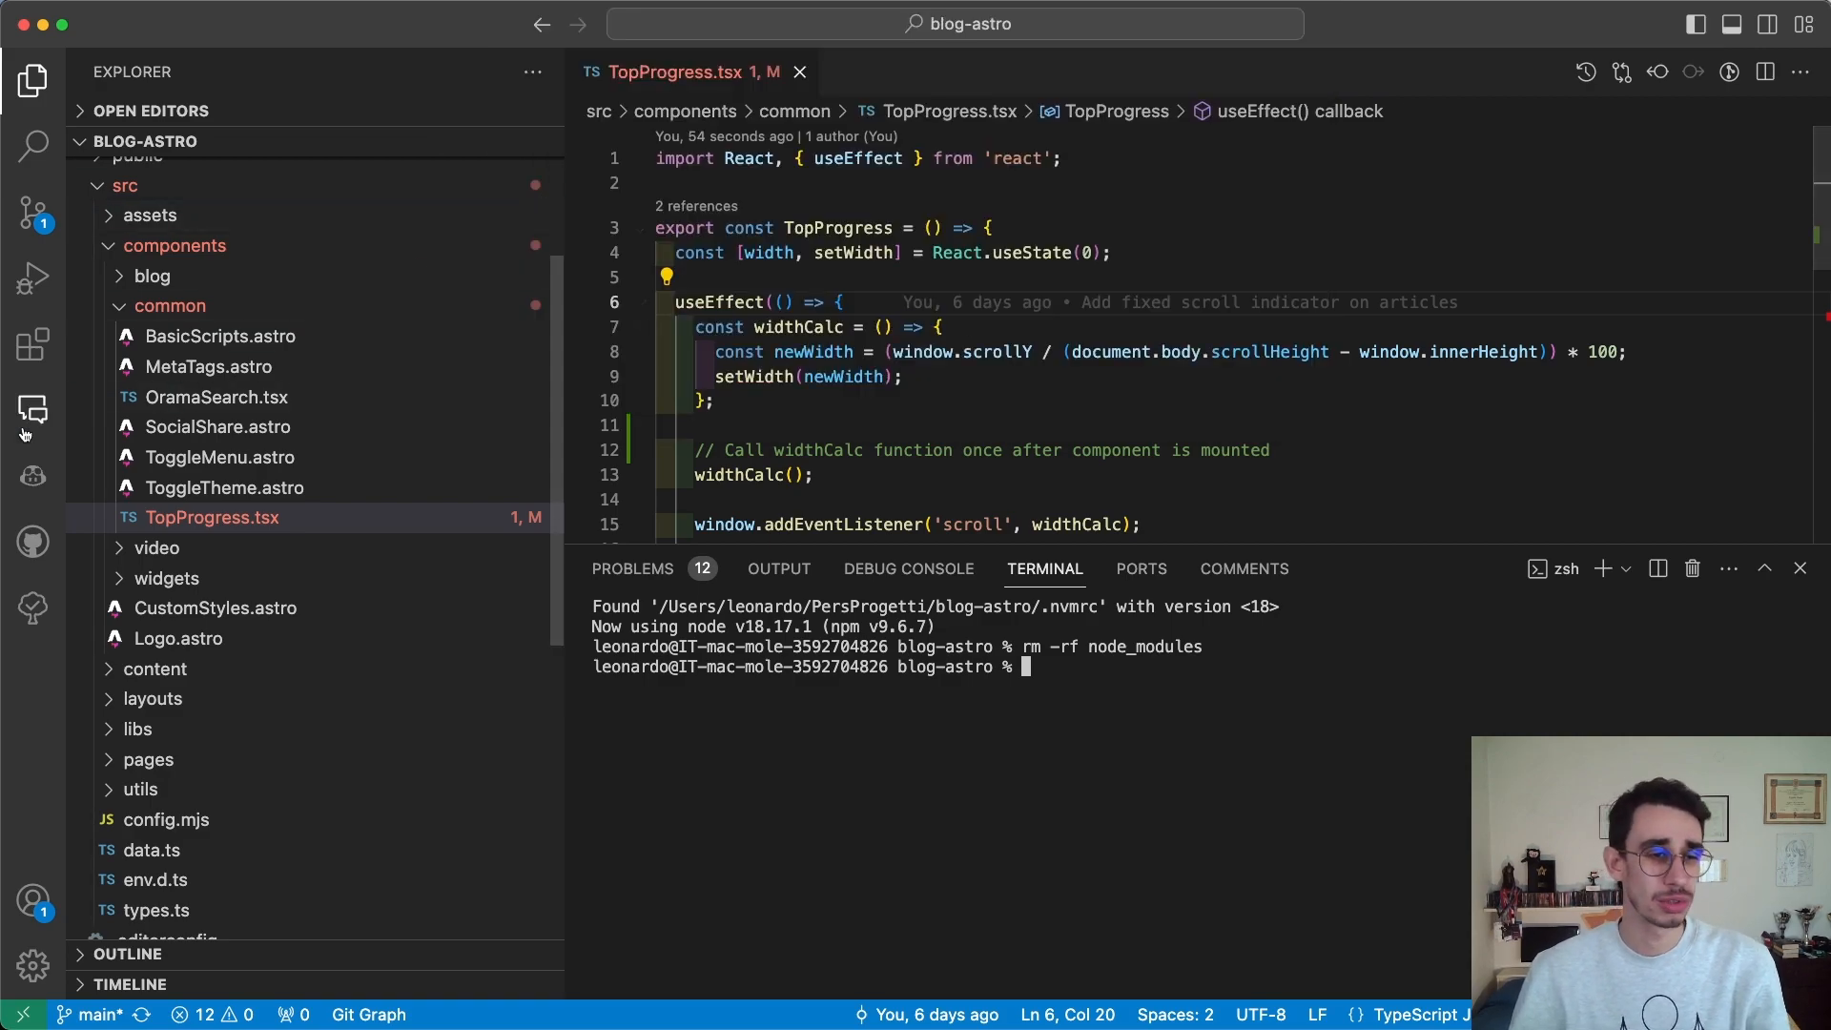
Step: Show the Copilot Chat view with its welcome message and start an '@' mention in the input
left_click(32, 410)
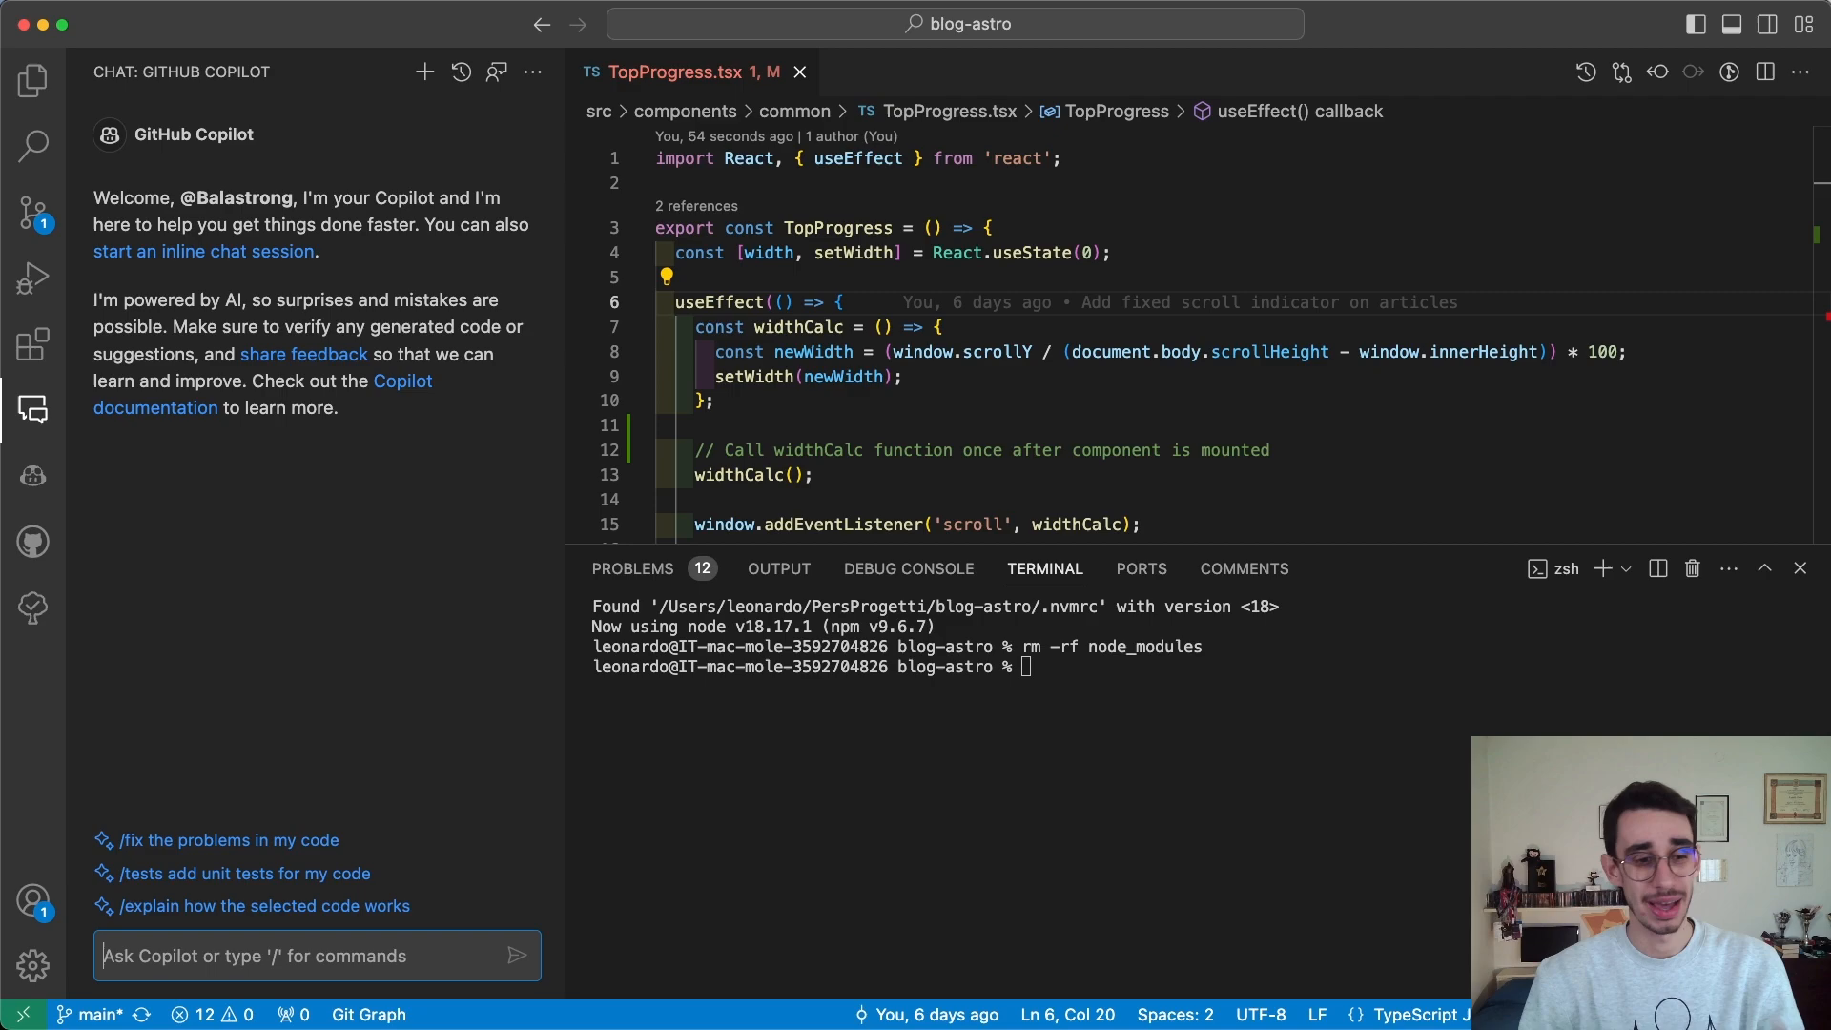
type("@")
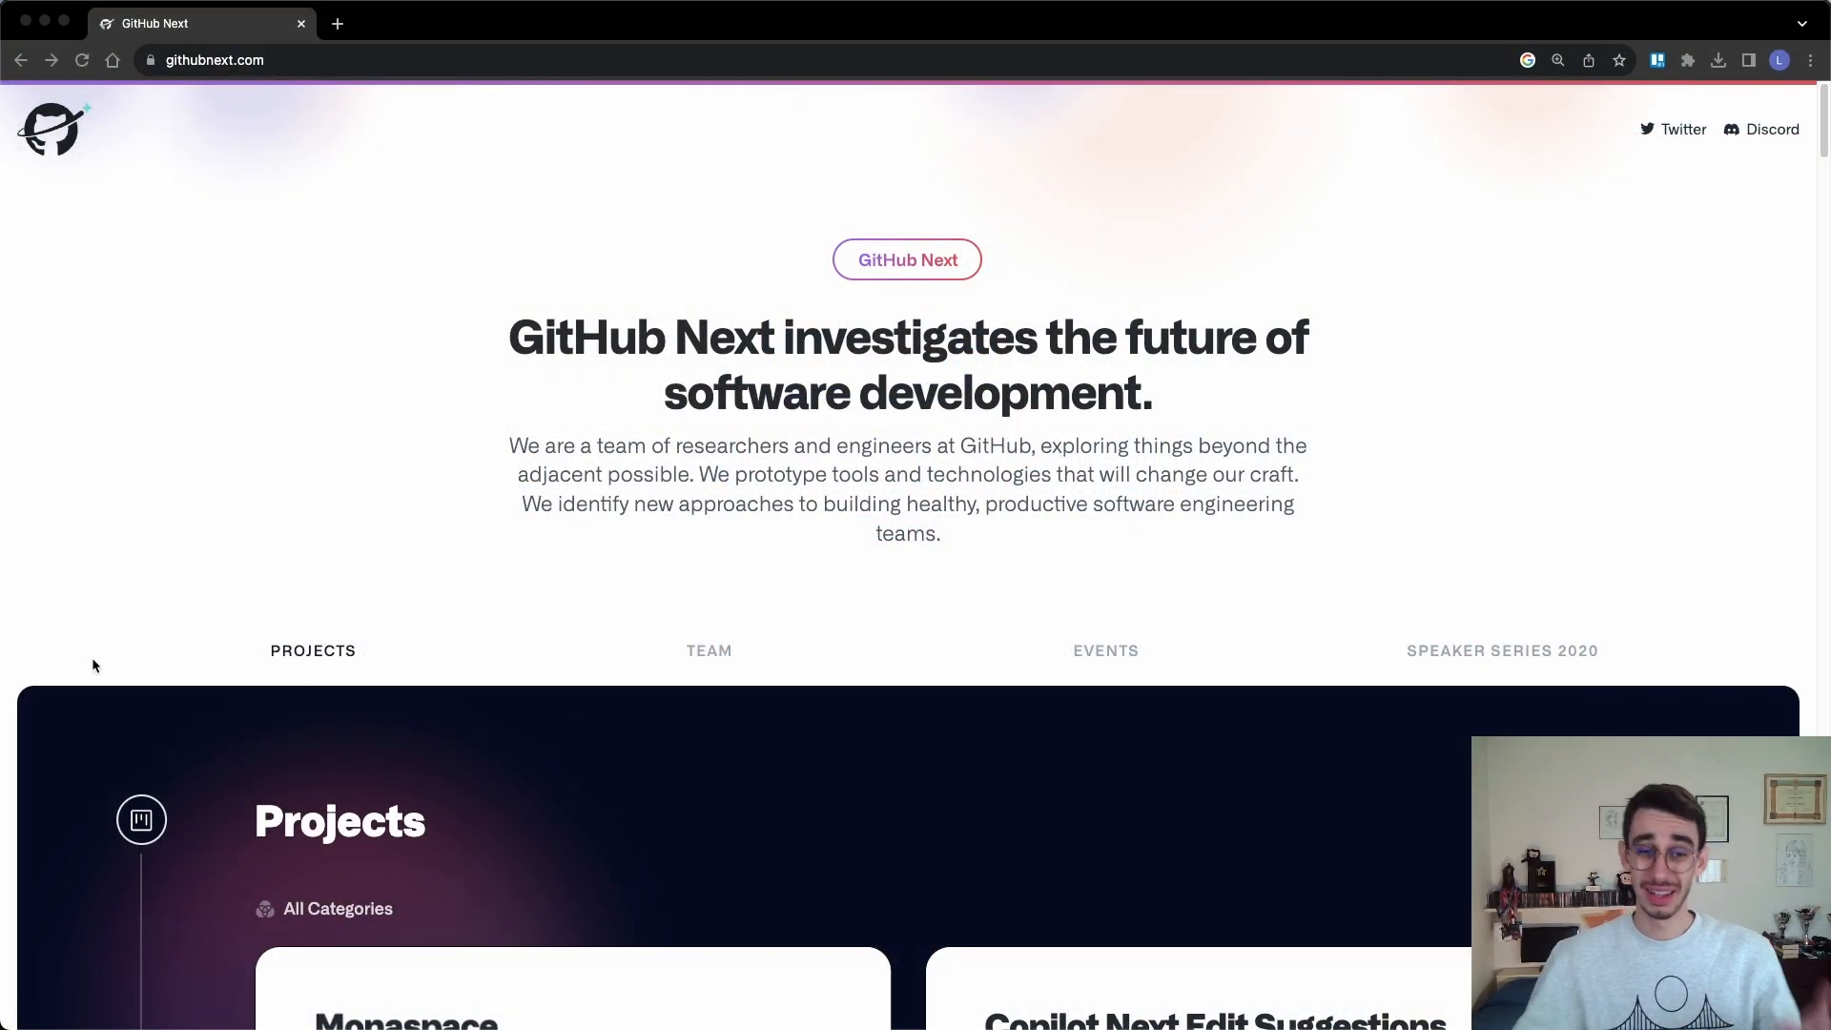
mouse_move(374, 428)
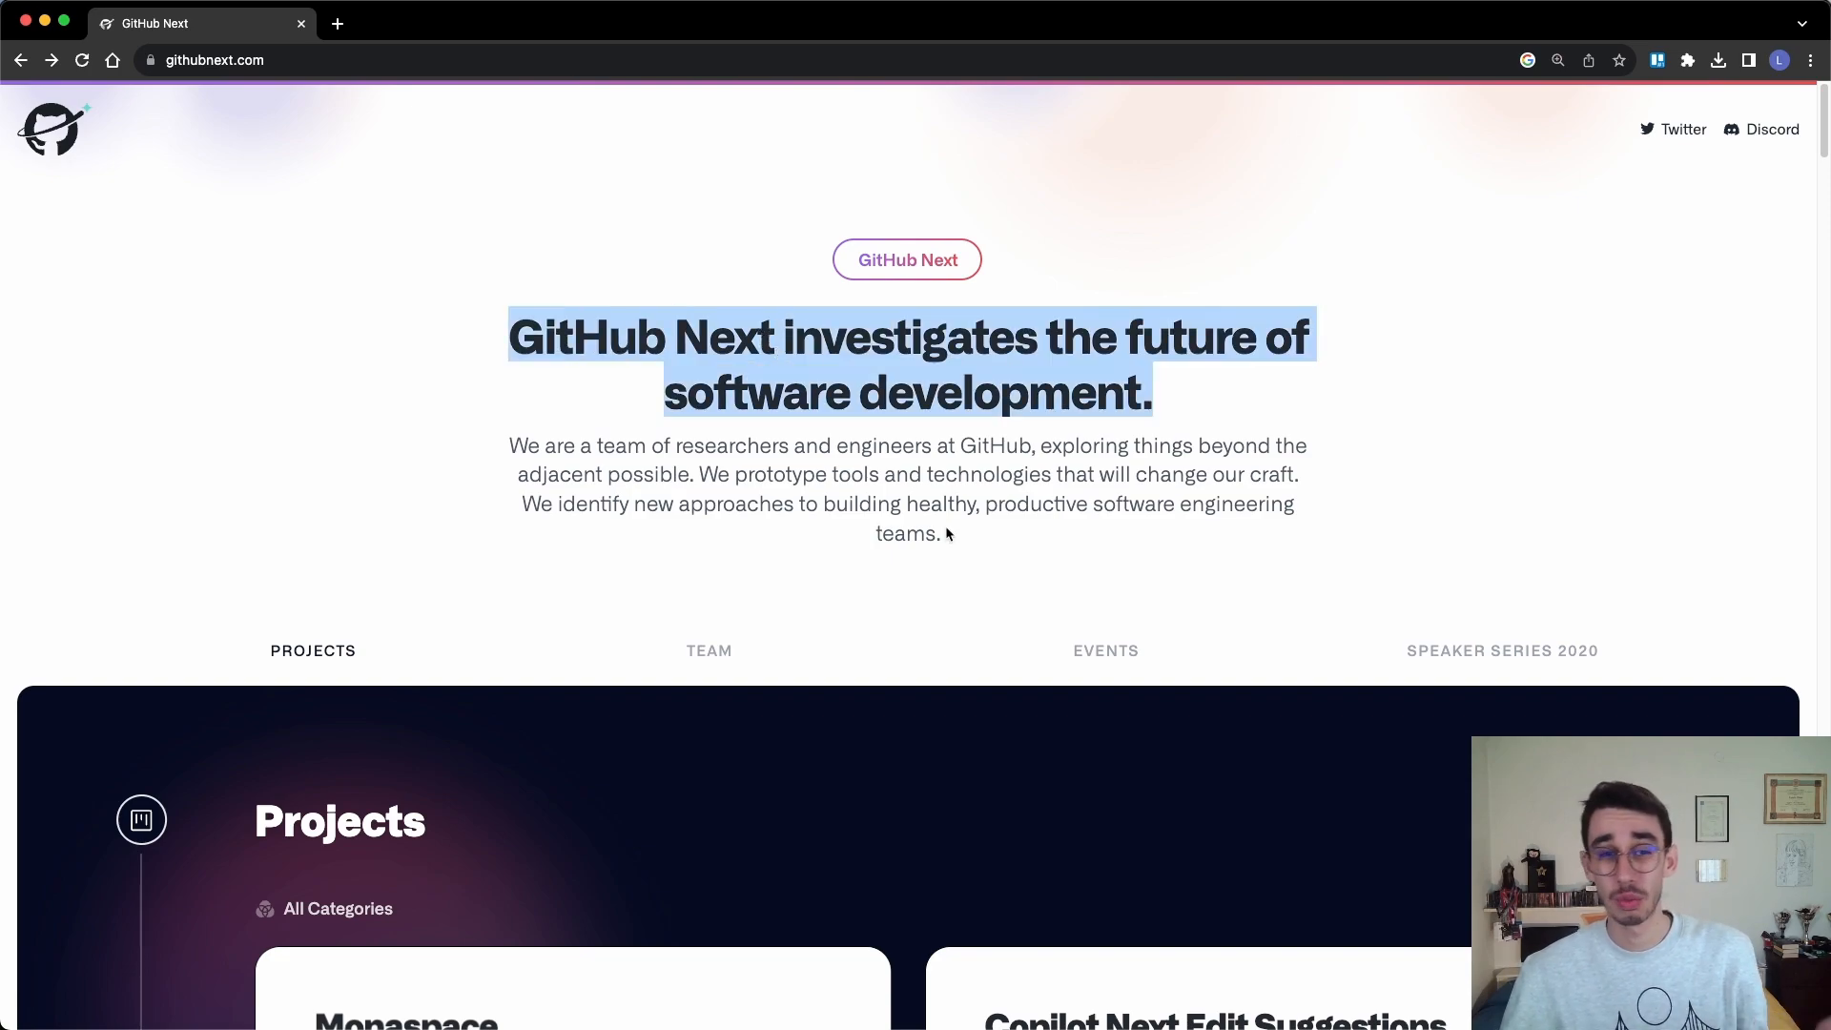
Step: Reach the Projects section on GitHub Next and open the Monaspace card in a new tab
scroll("down", 3)
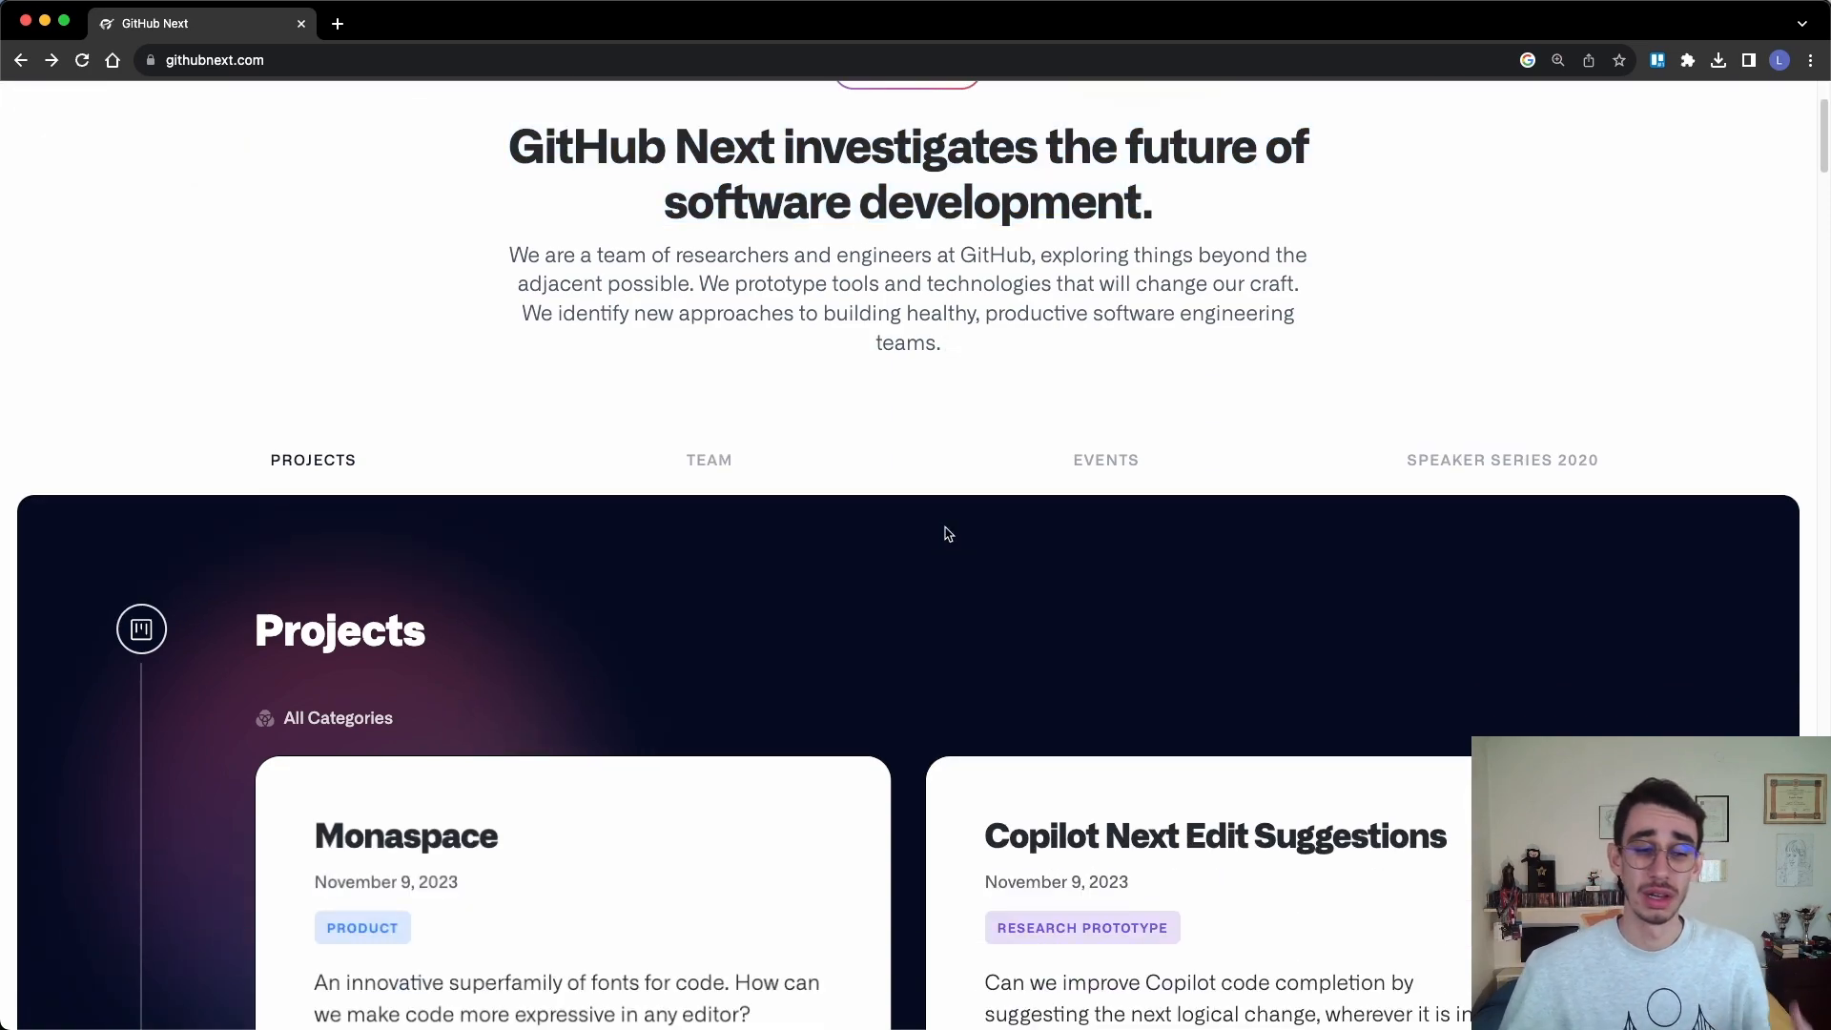
scroll("down", 3)
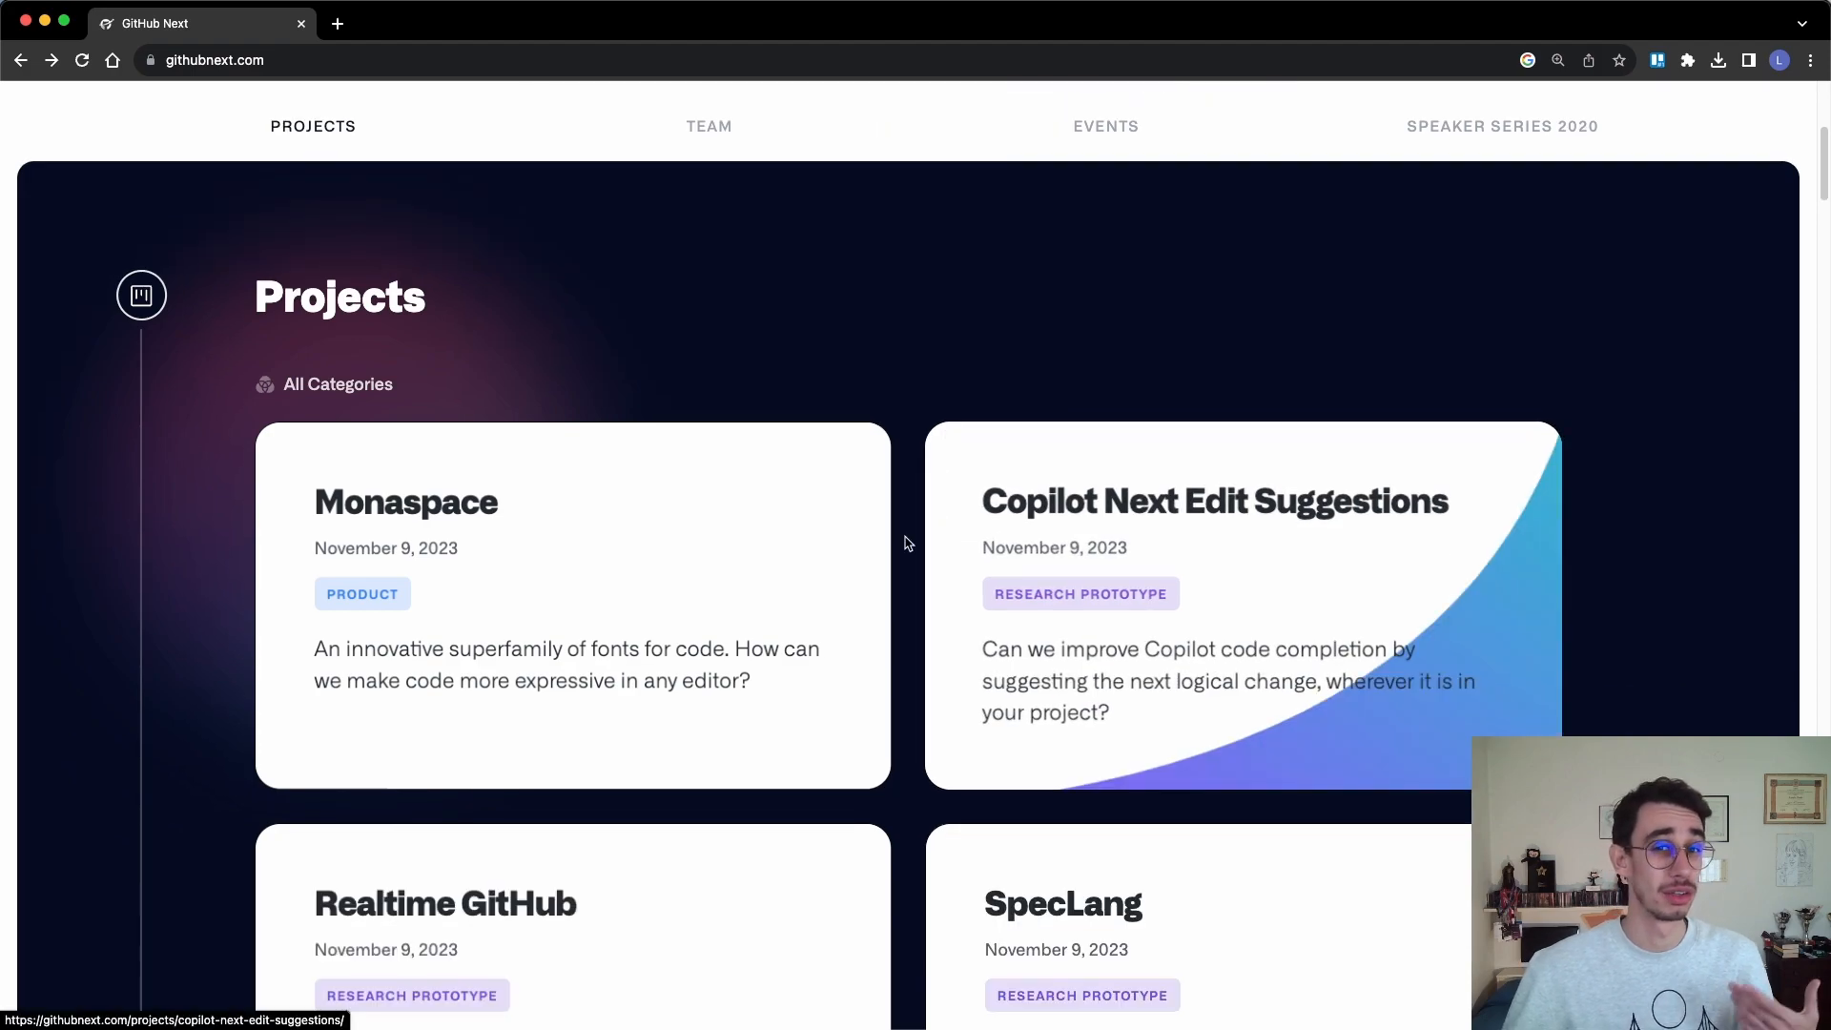
left_click(404, 502)
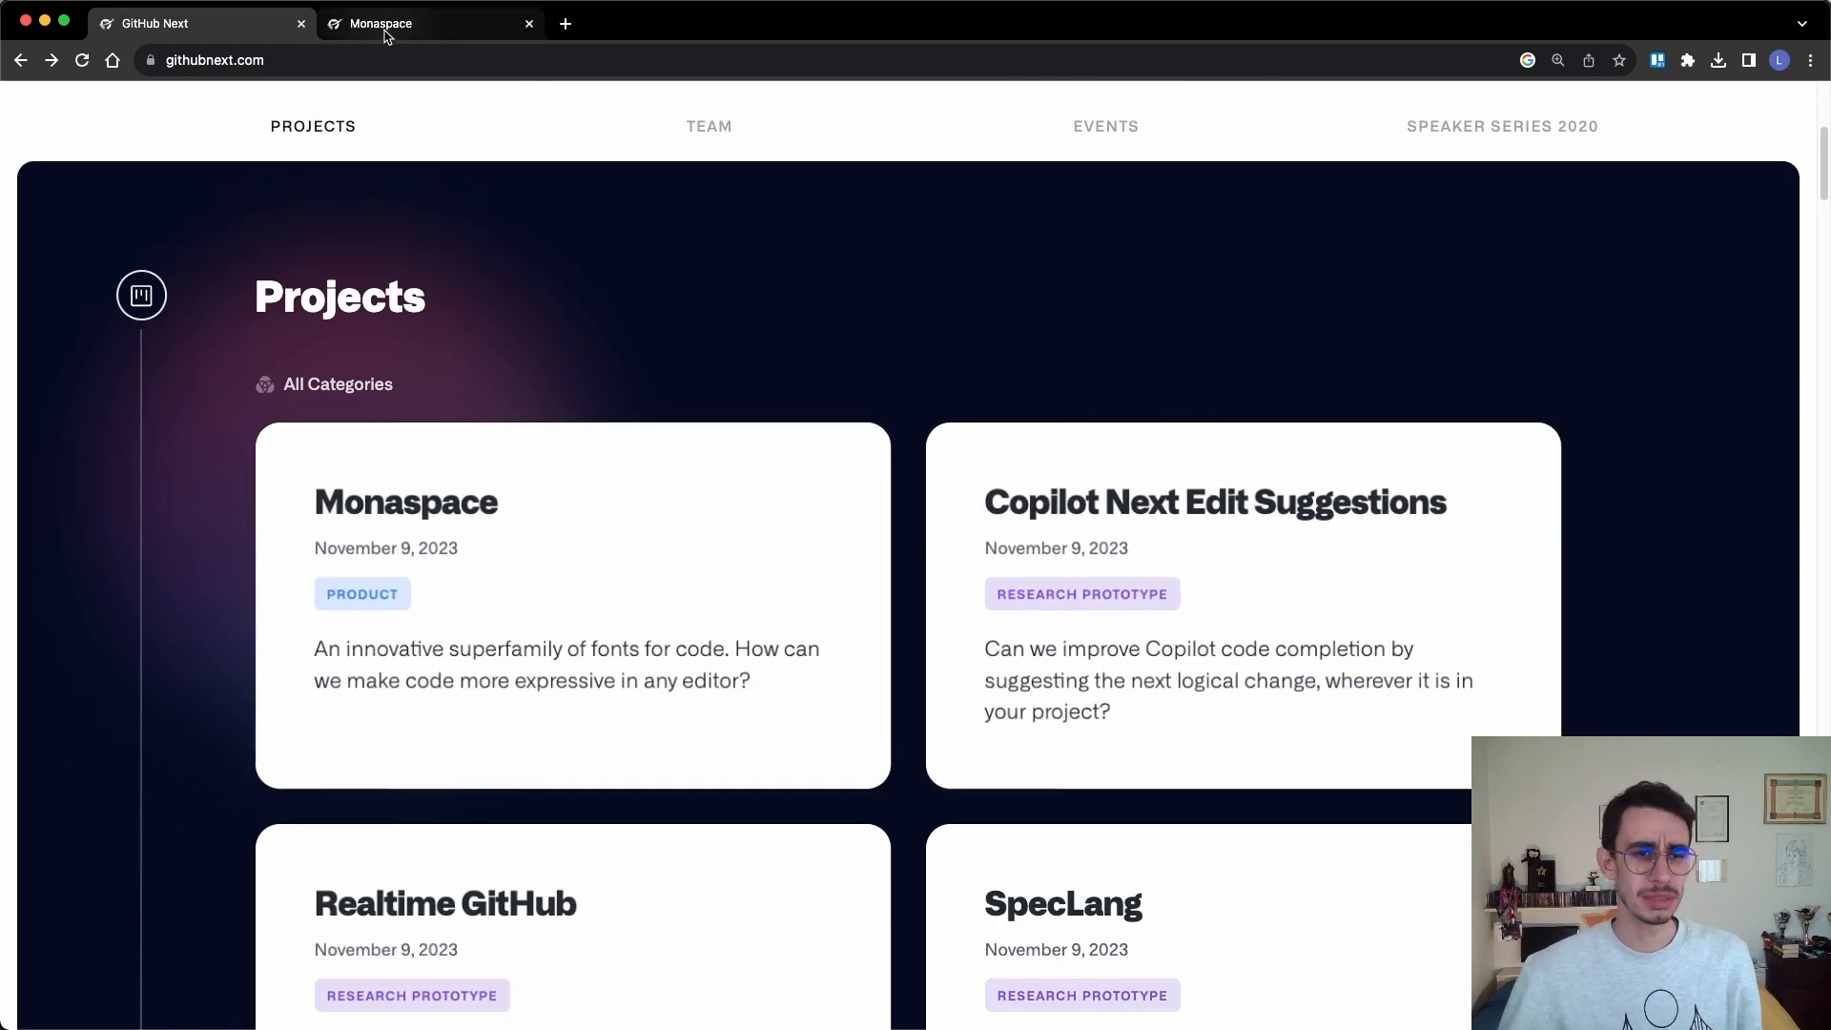
Step: Browse the Monaspace page's five font families and JavaScript code sample, then return to GitHub Next
left_click(380, 23)
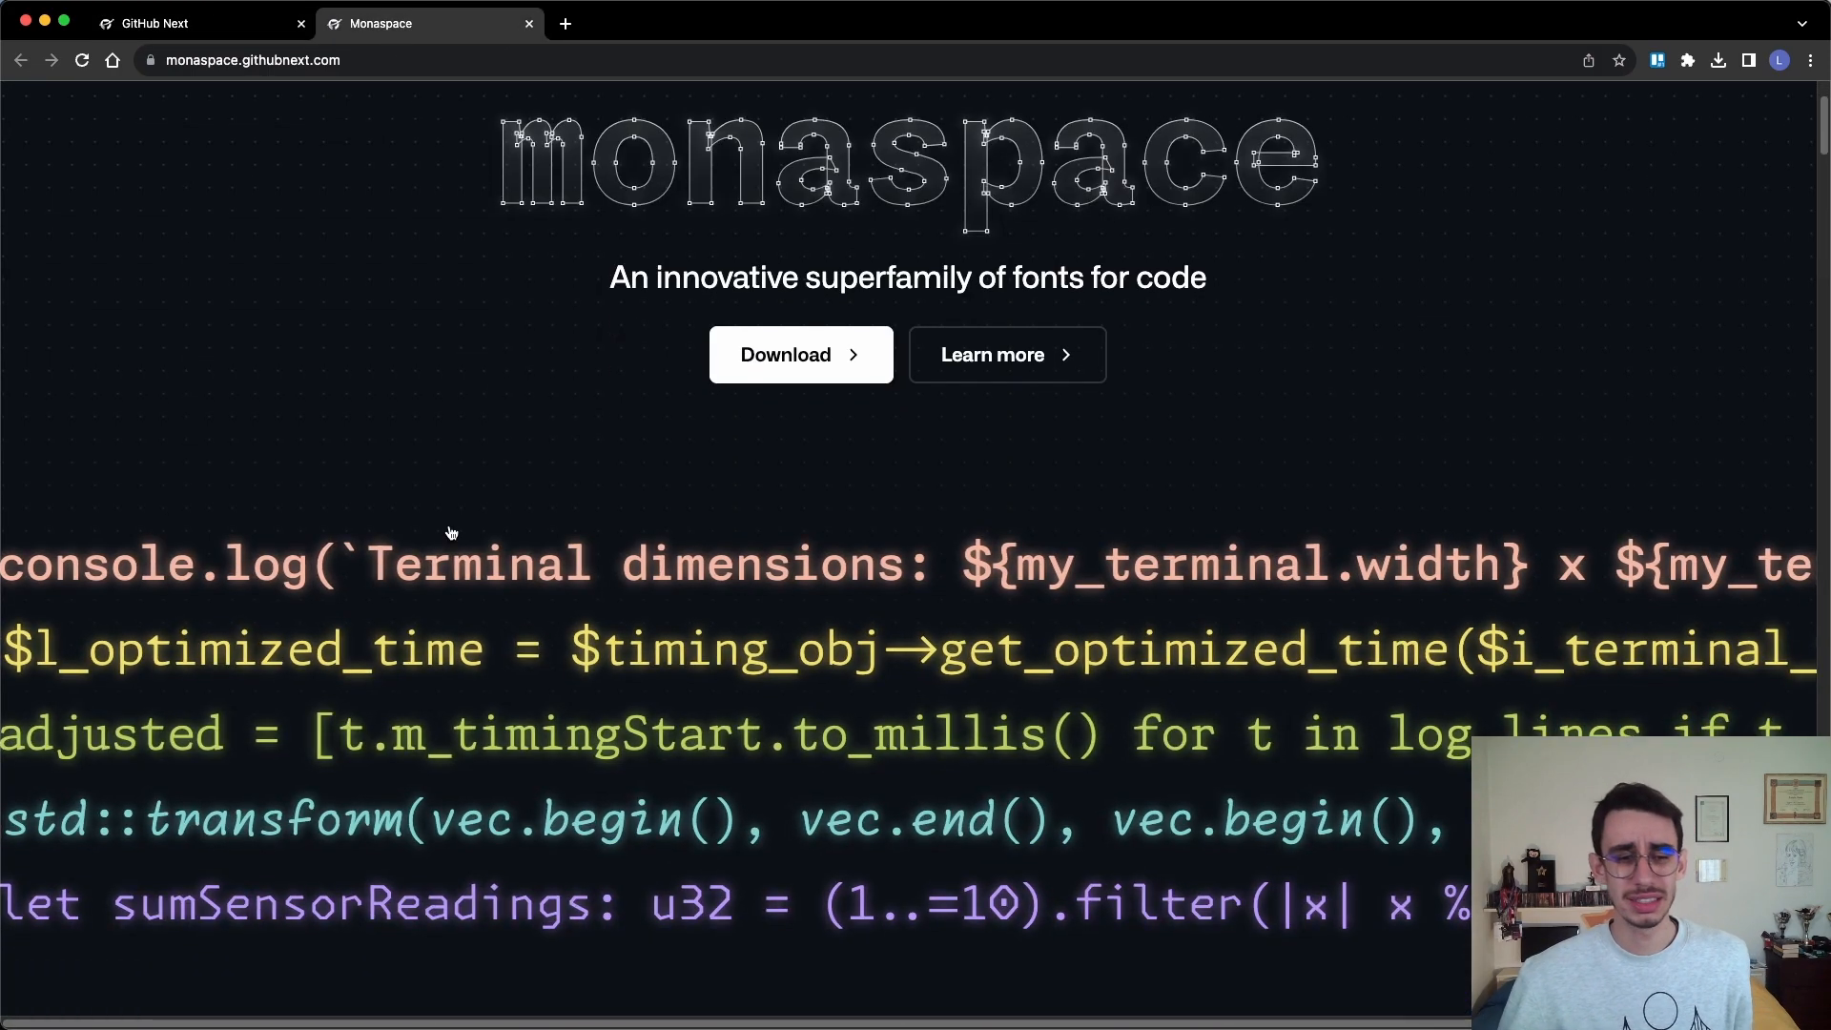
scroll("down", 3)
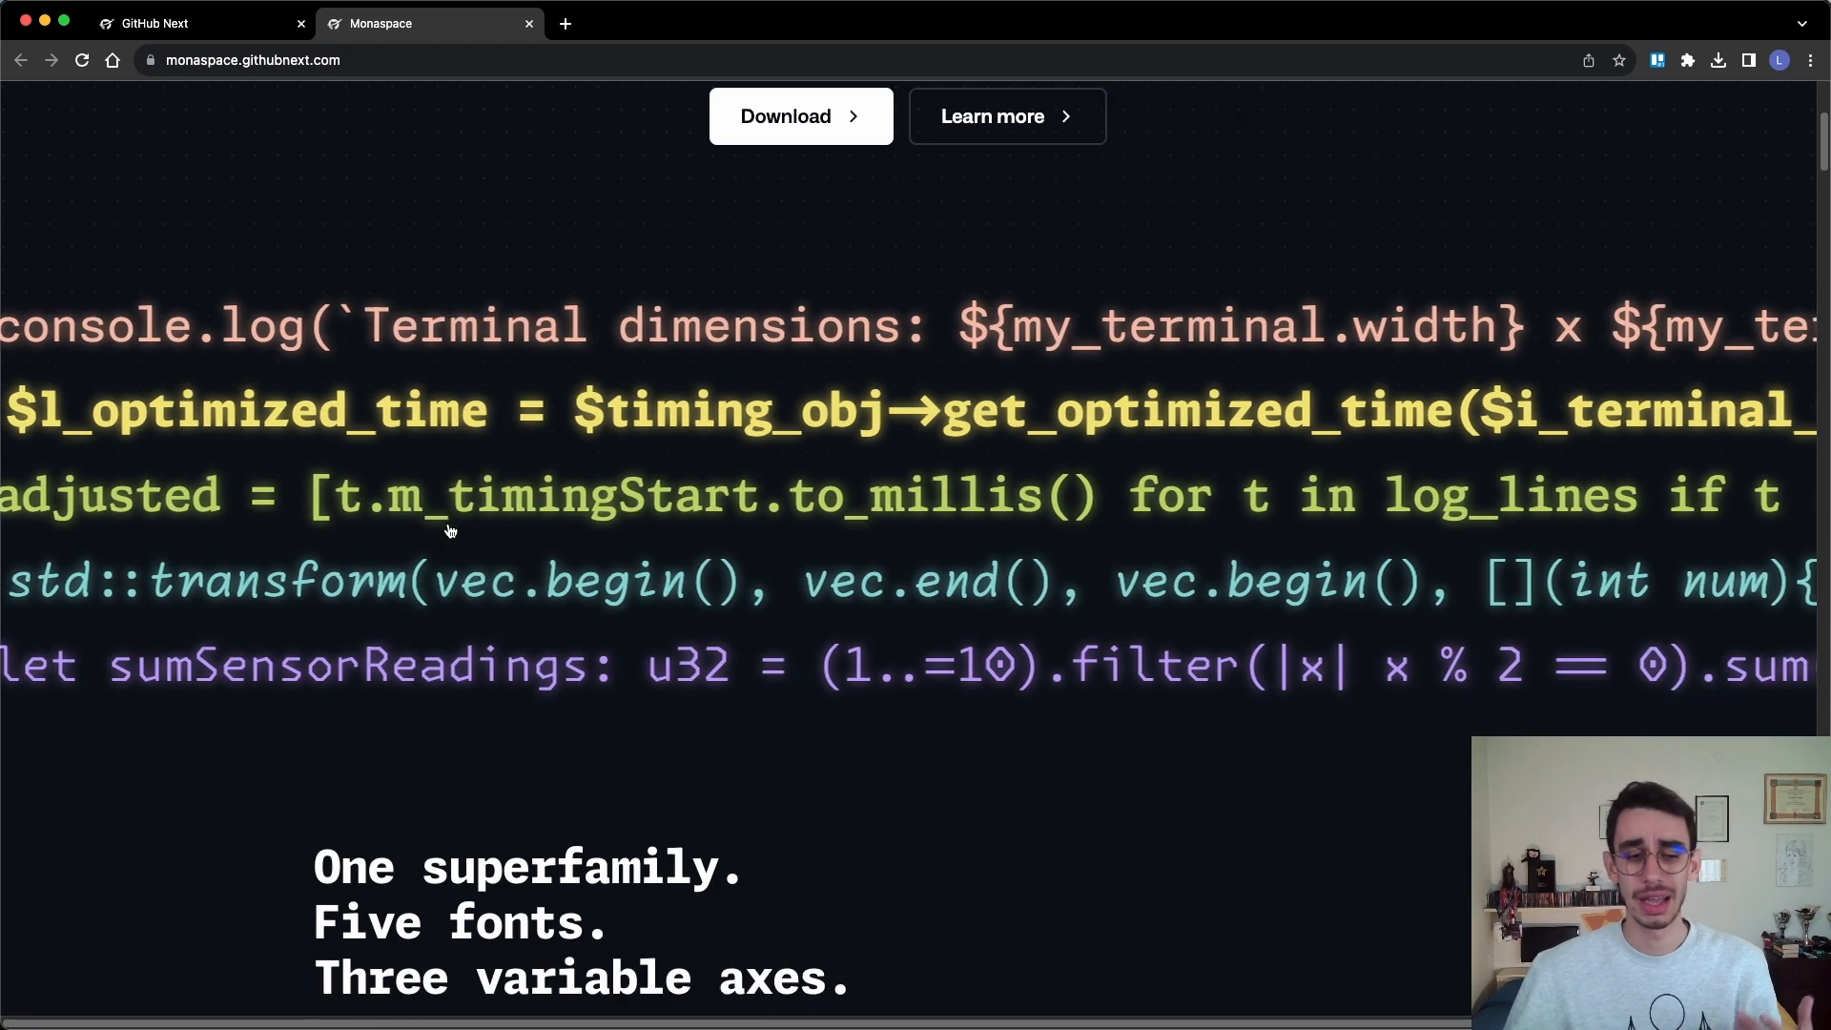
scroll("down", 3)
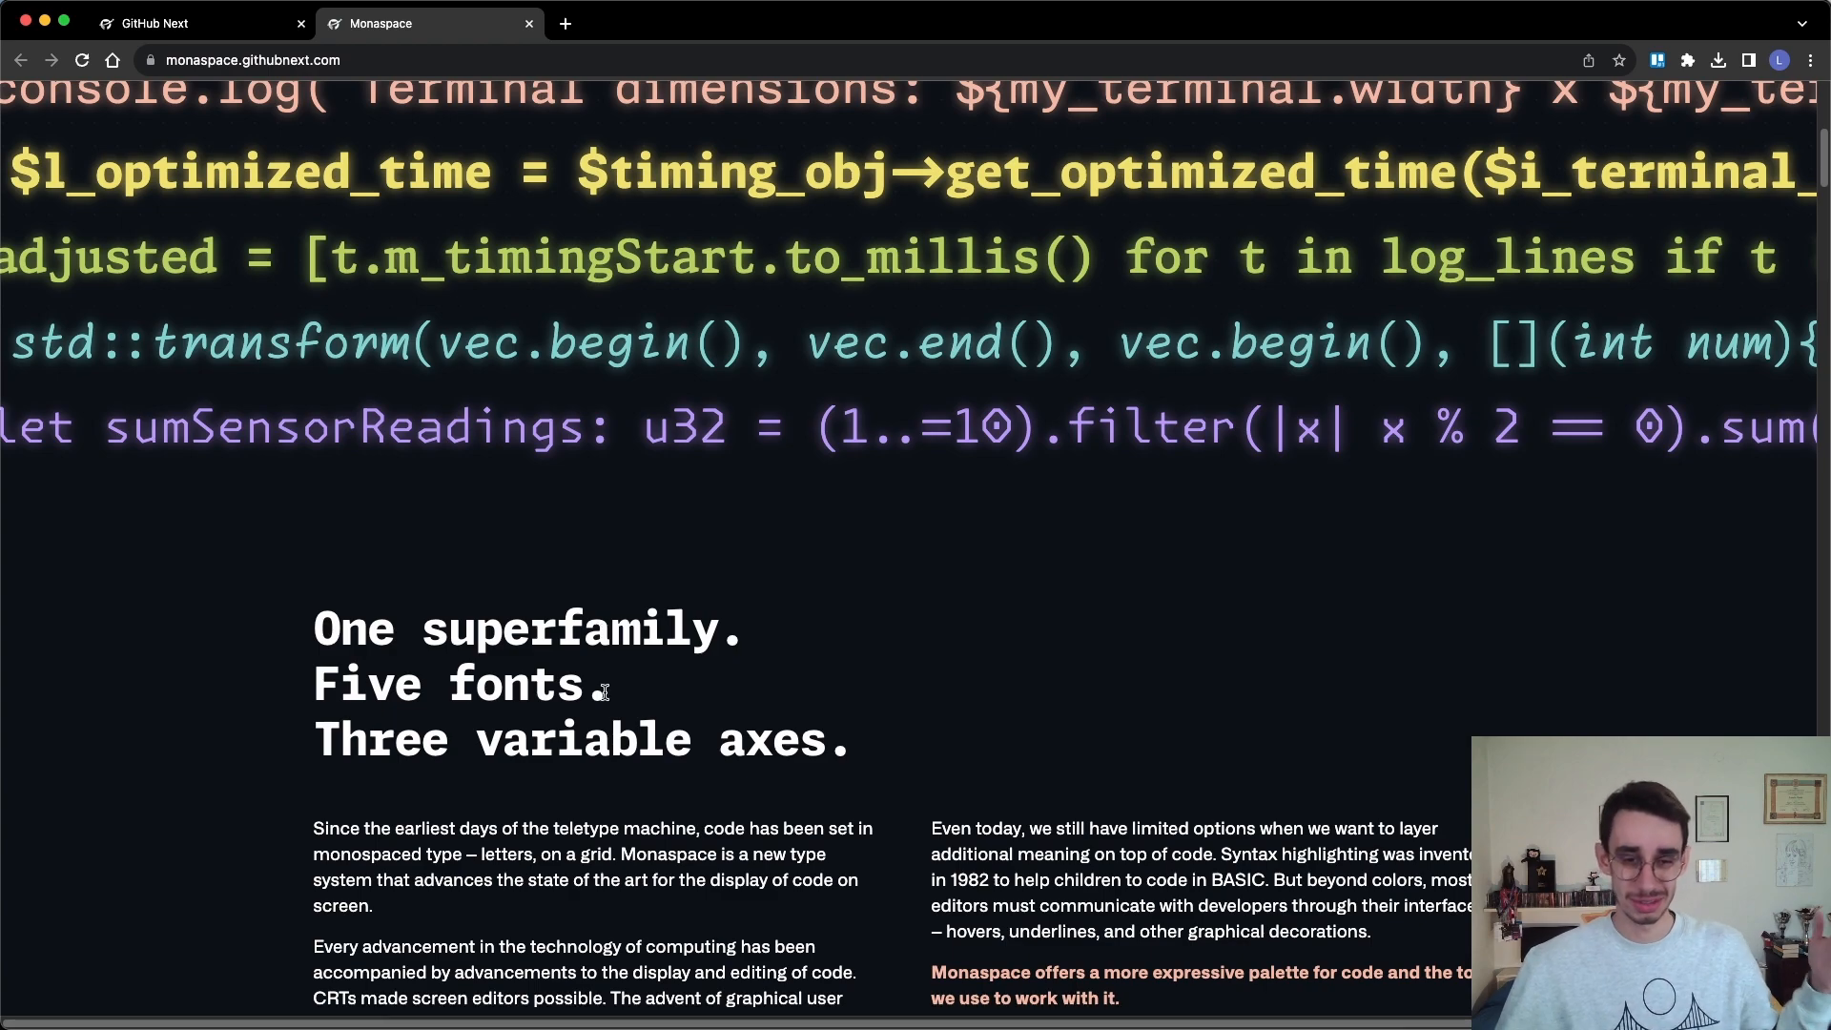
mouse_move(610, 765)
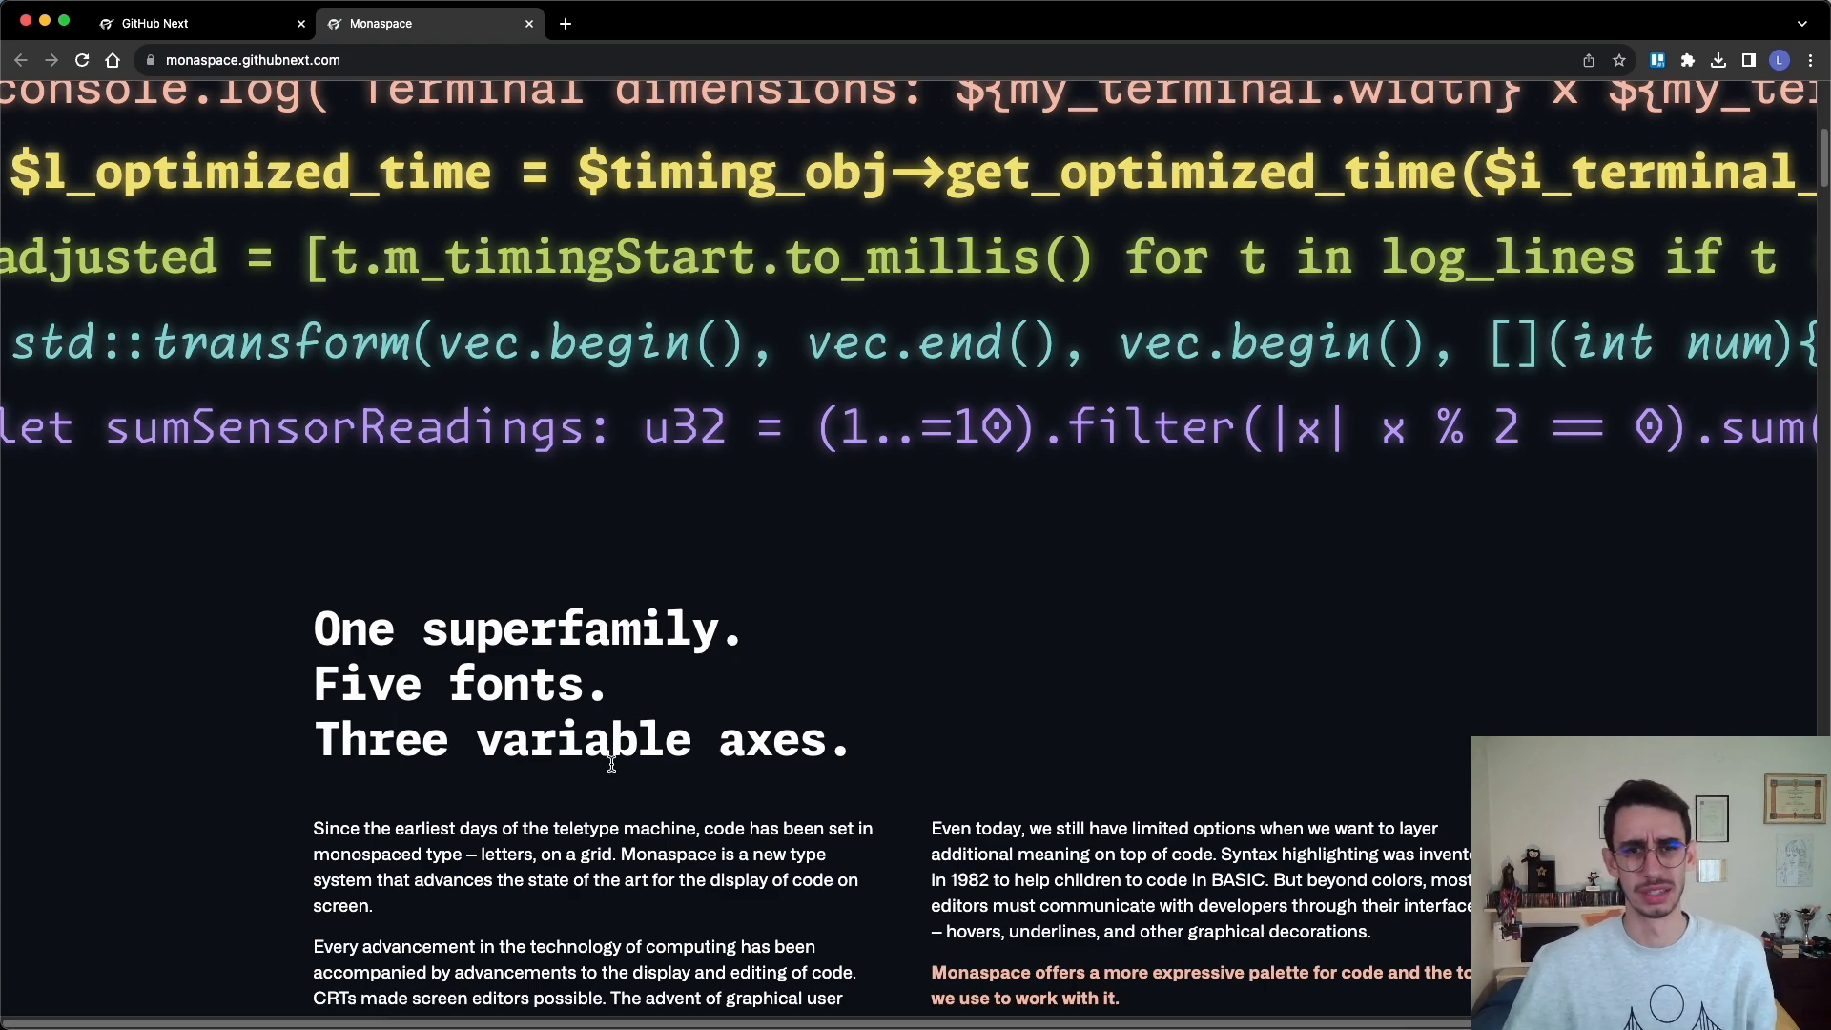
scroll("down", 3)
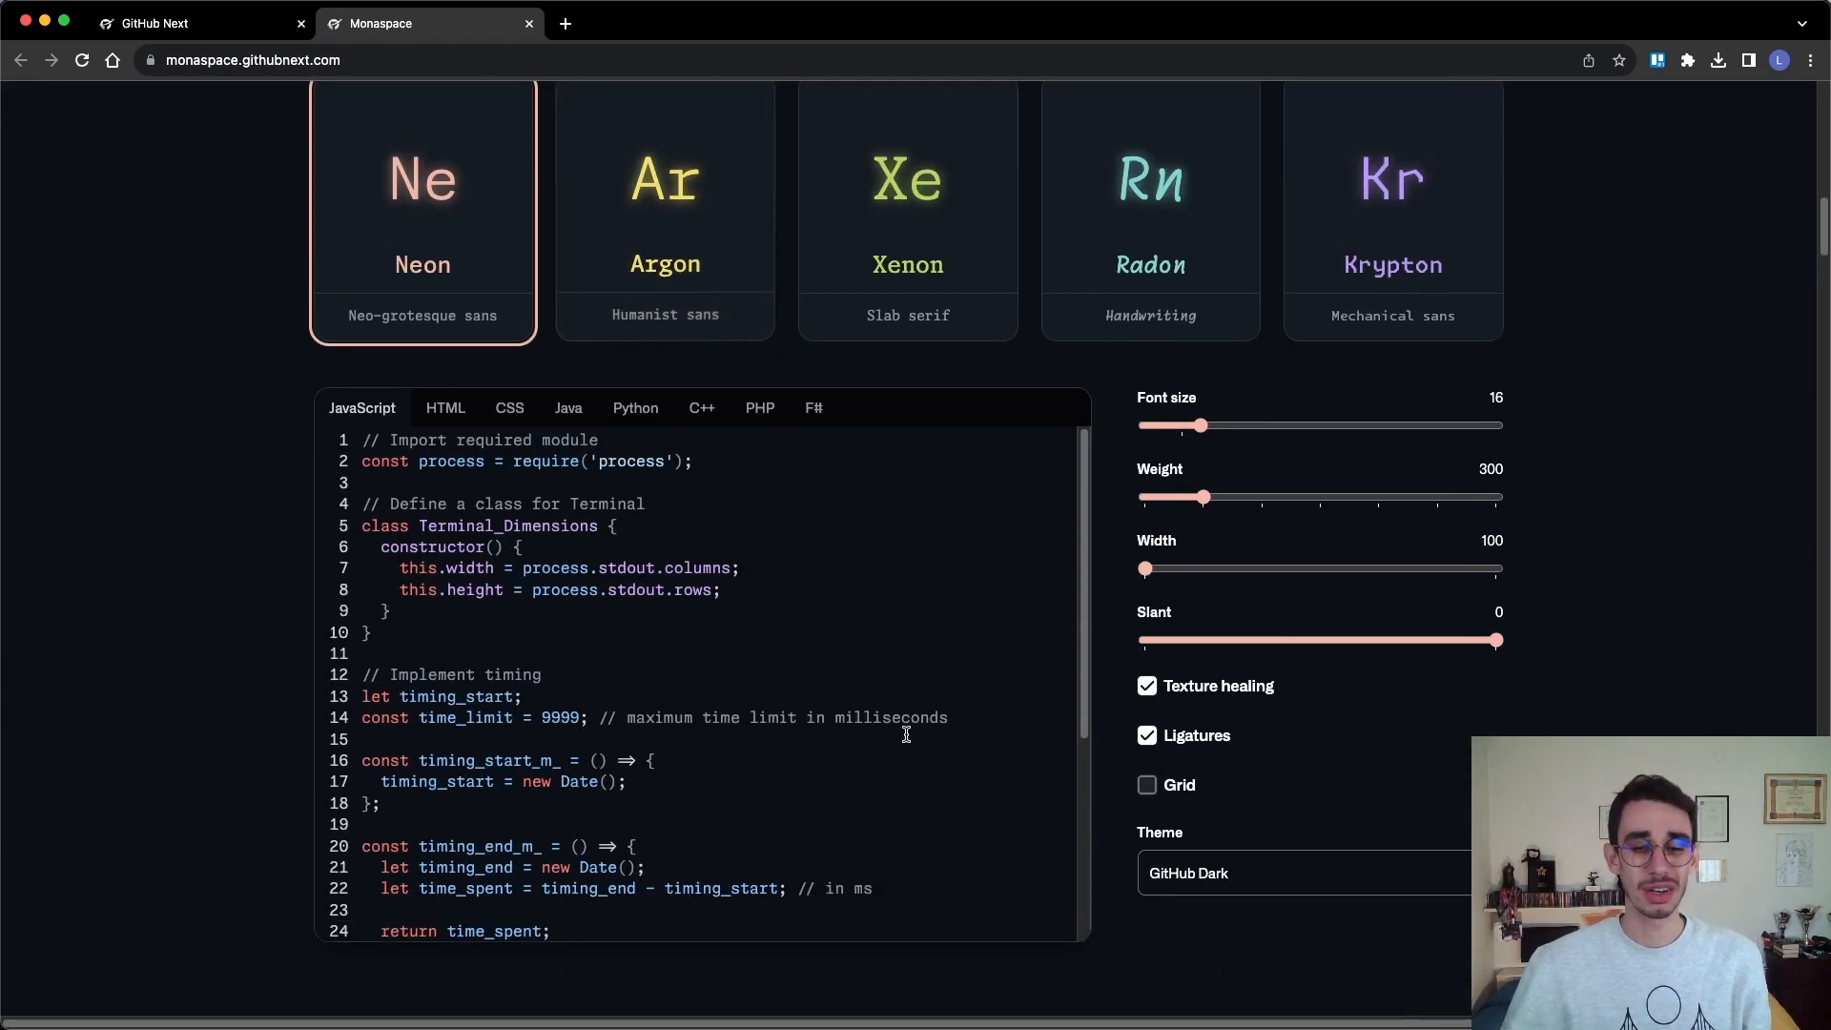
scroll("down", 3)
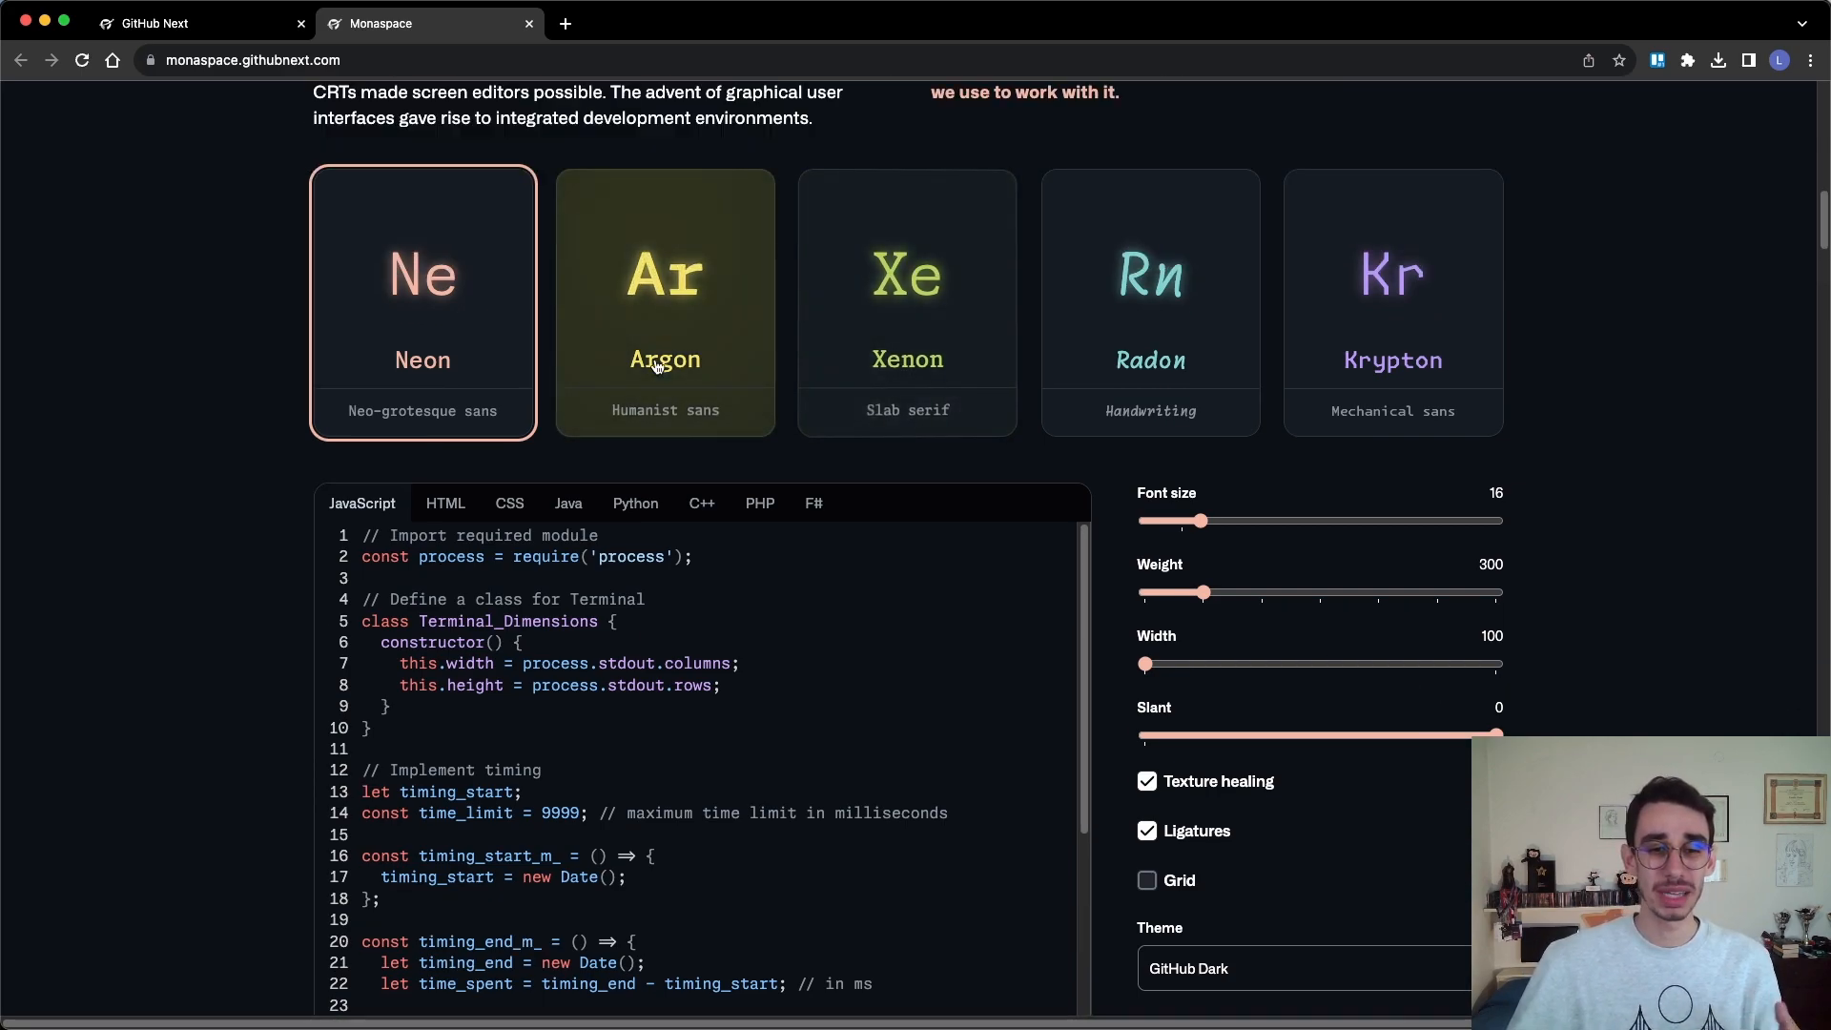
scroll("down", 3)
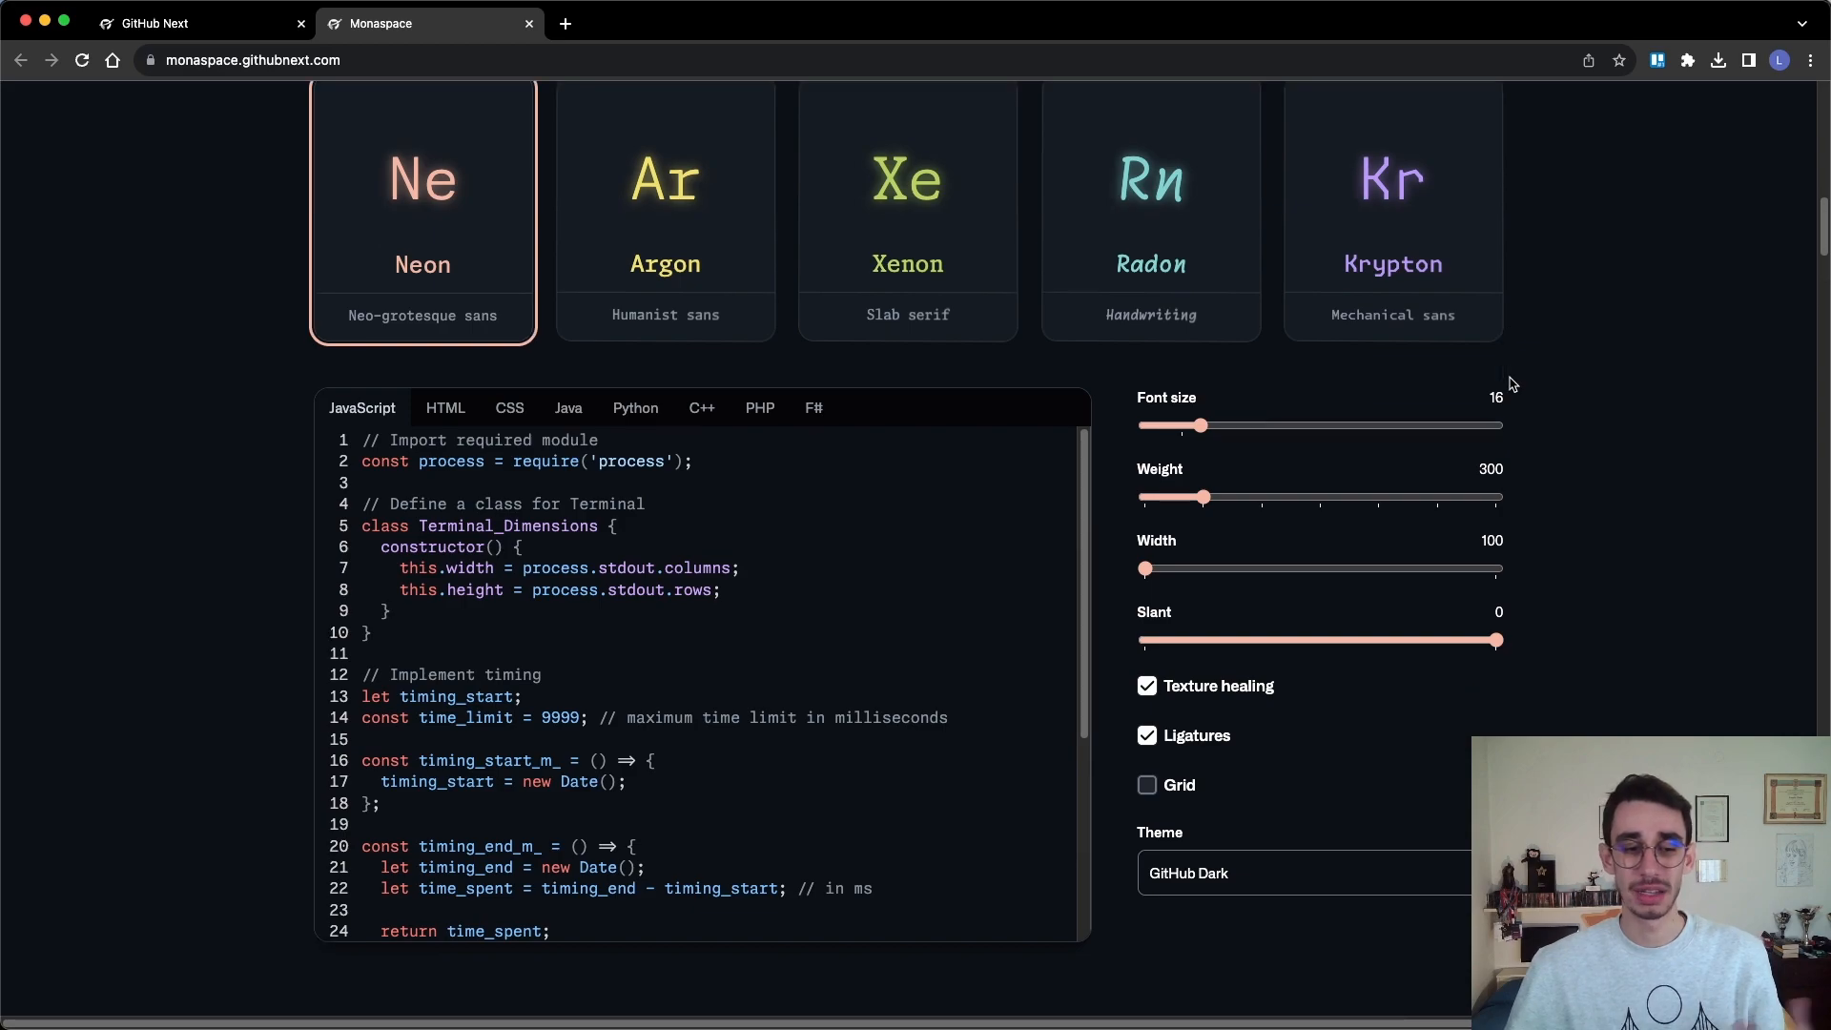
scroll("down", 3)
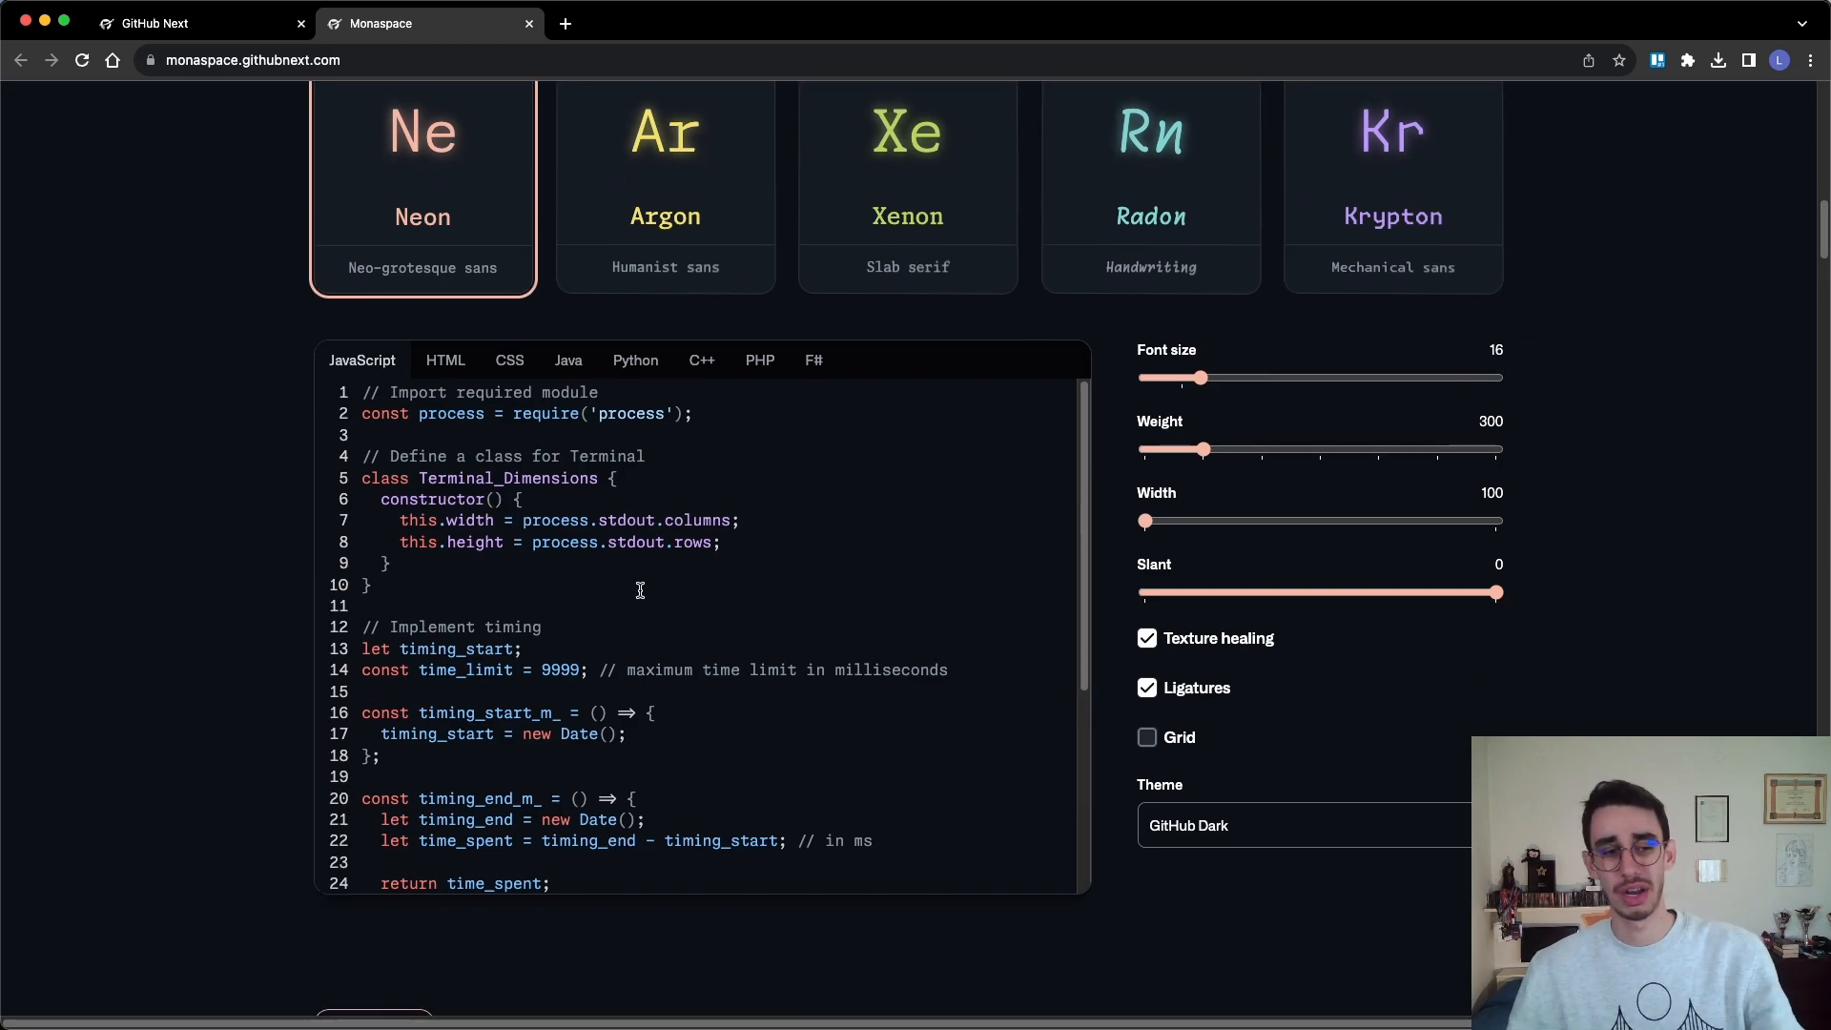
mouse_move(559, 710)
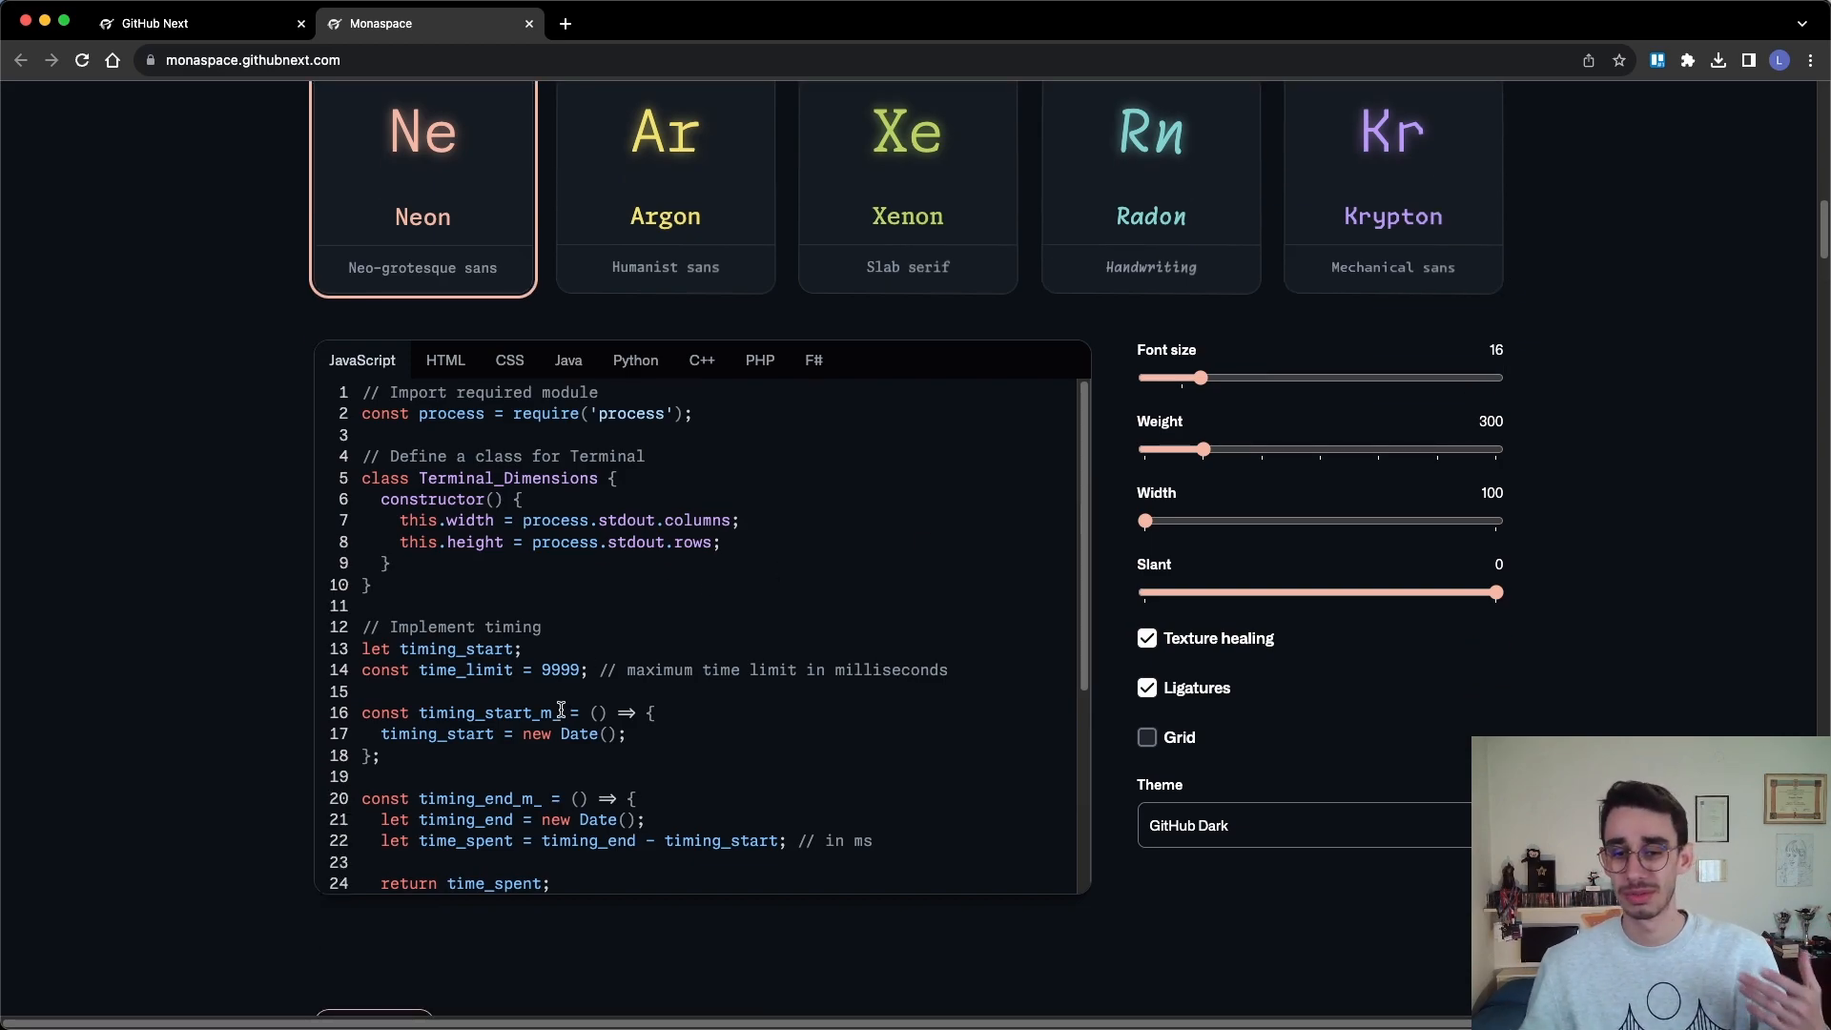
scroll("down", 3)
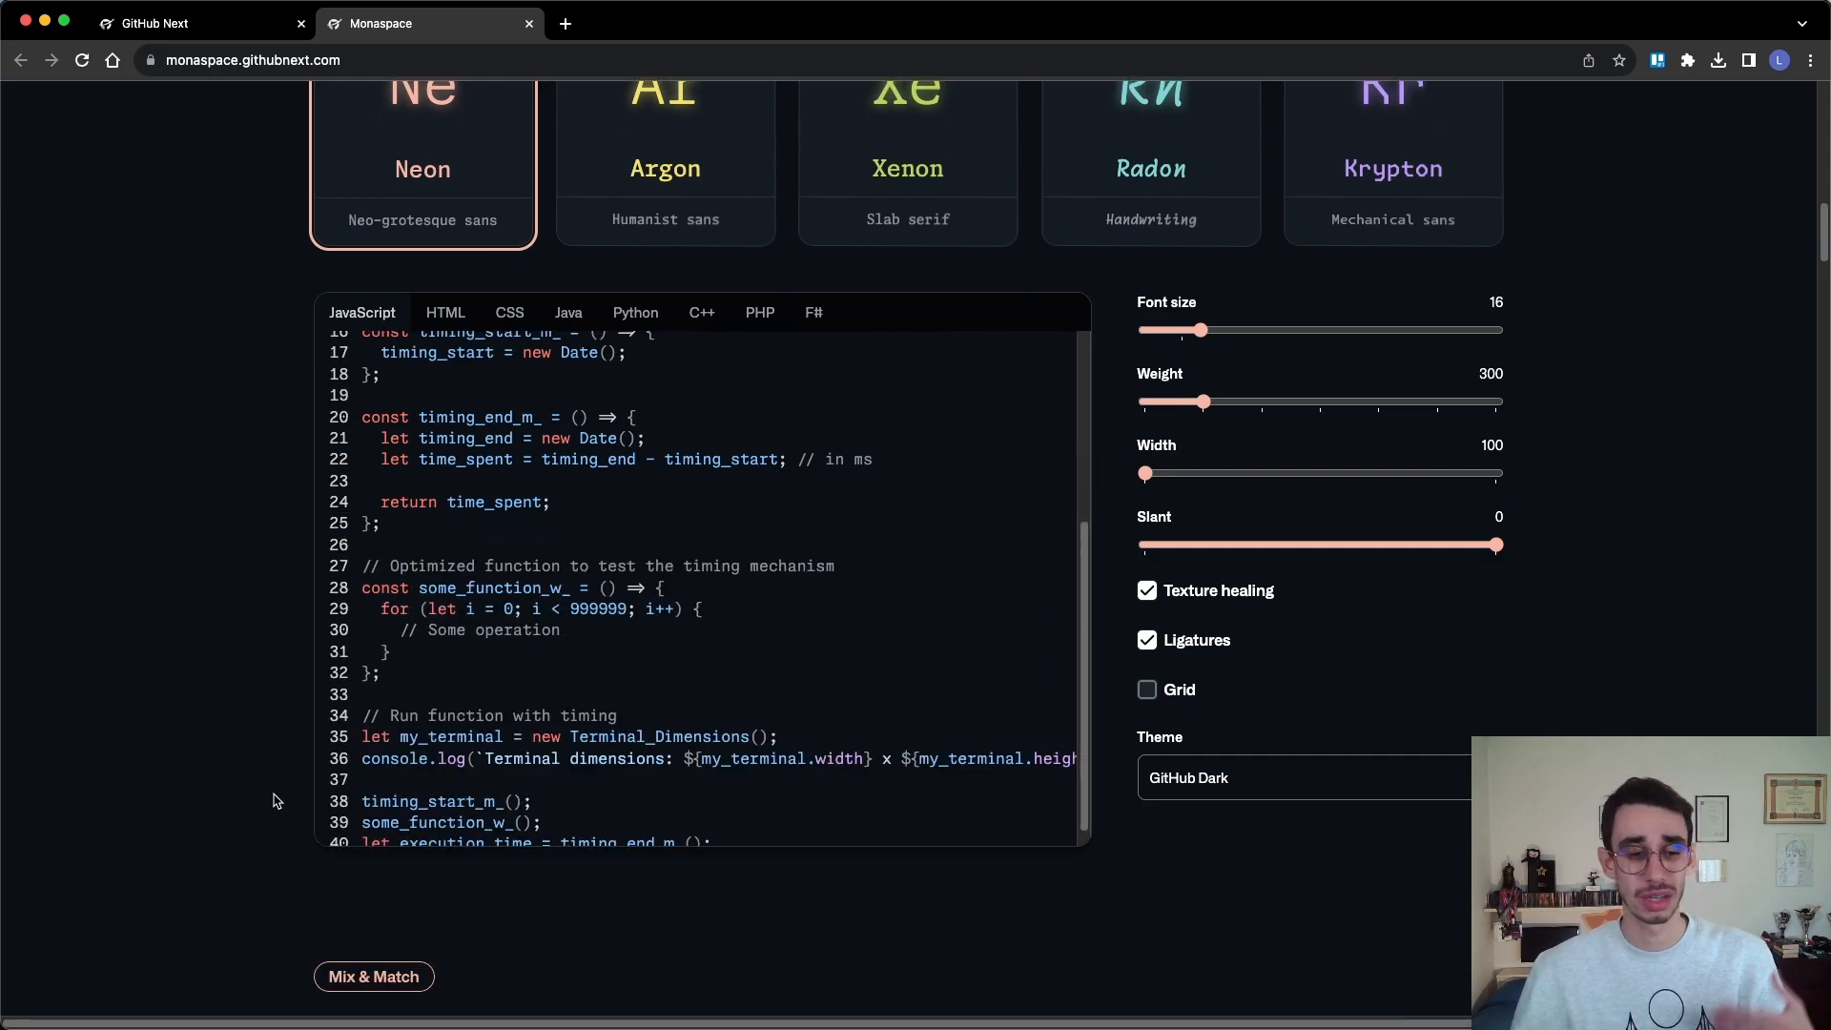
left_click(198, 23)
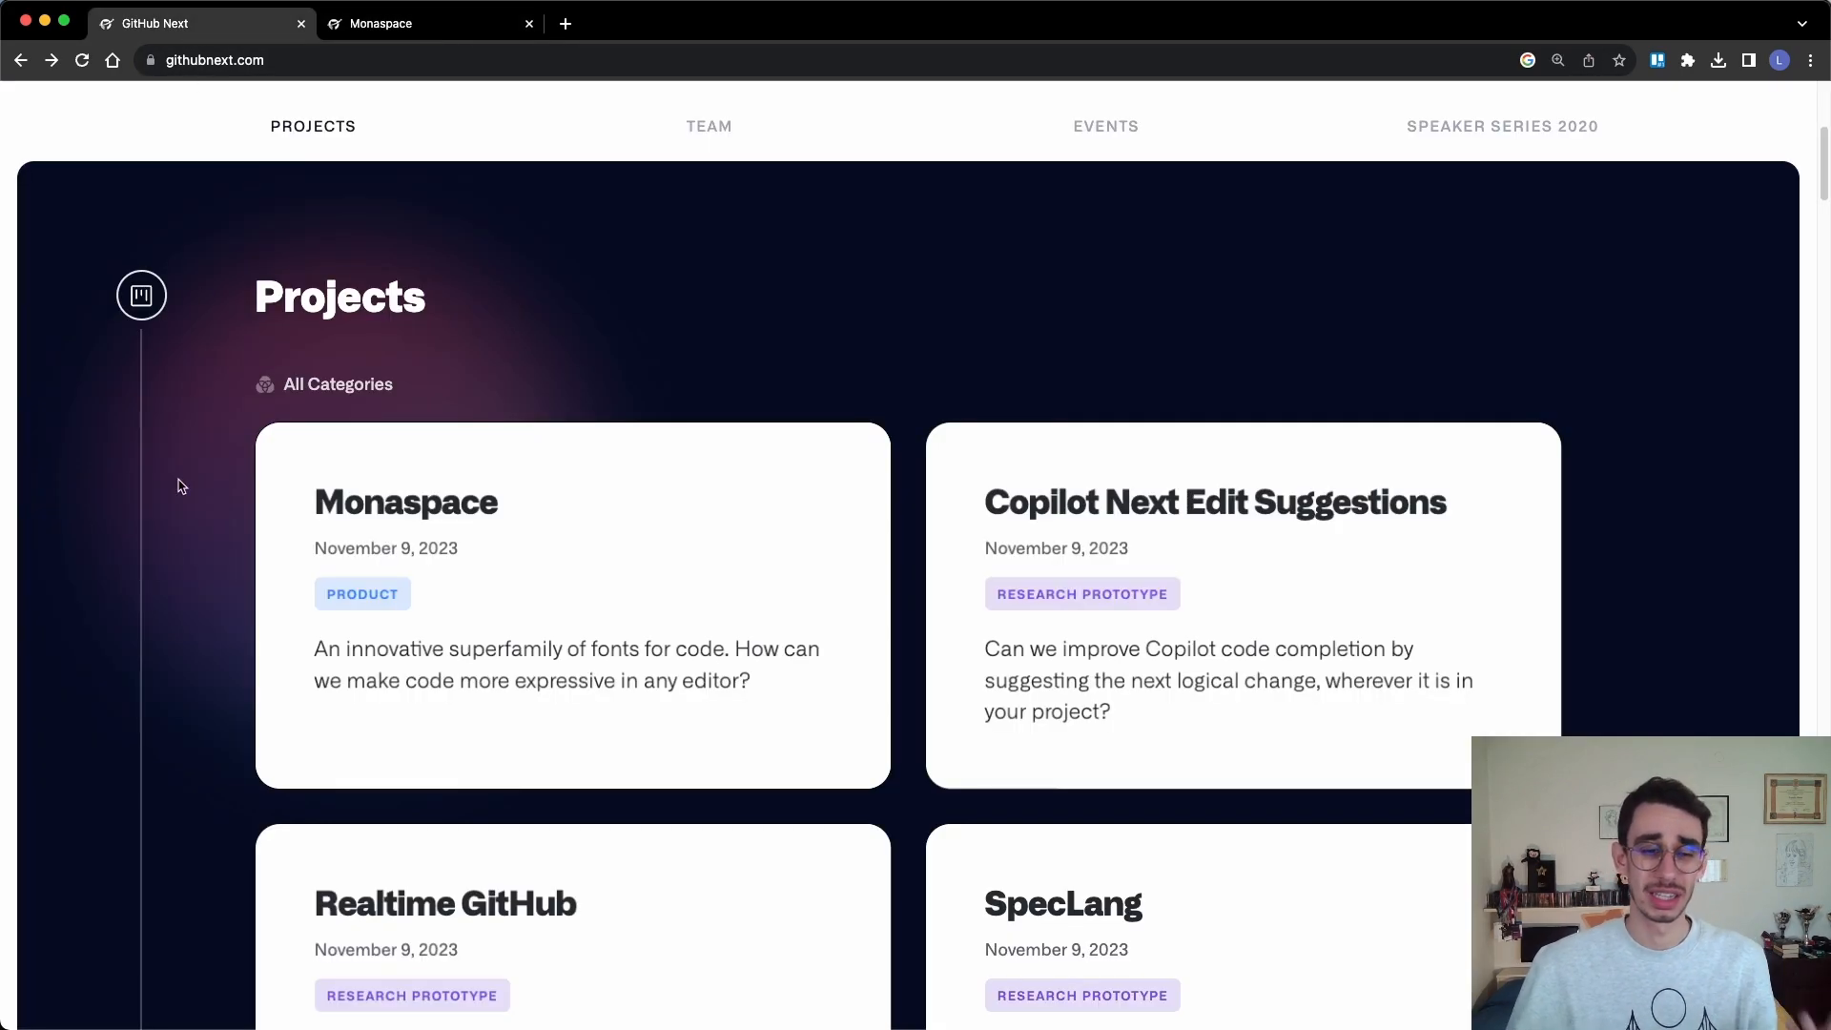
Step: Scroll the projects list down to Copilot for Pull Requests and Copilot for CLI
scroll("down", 3)
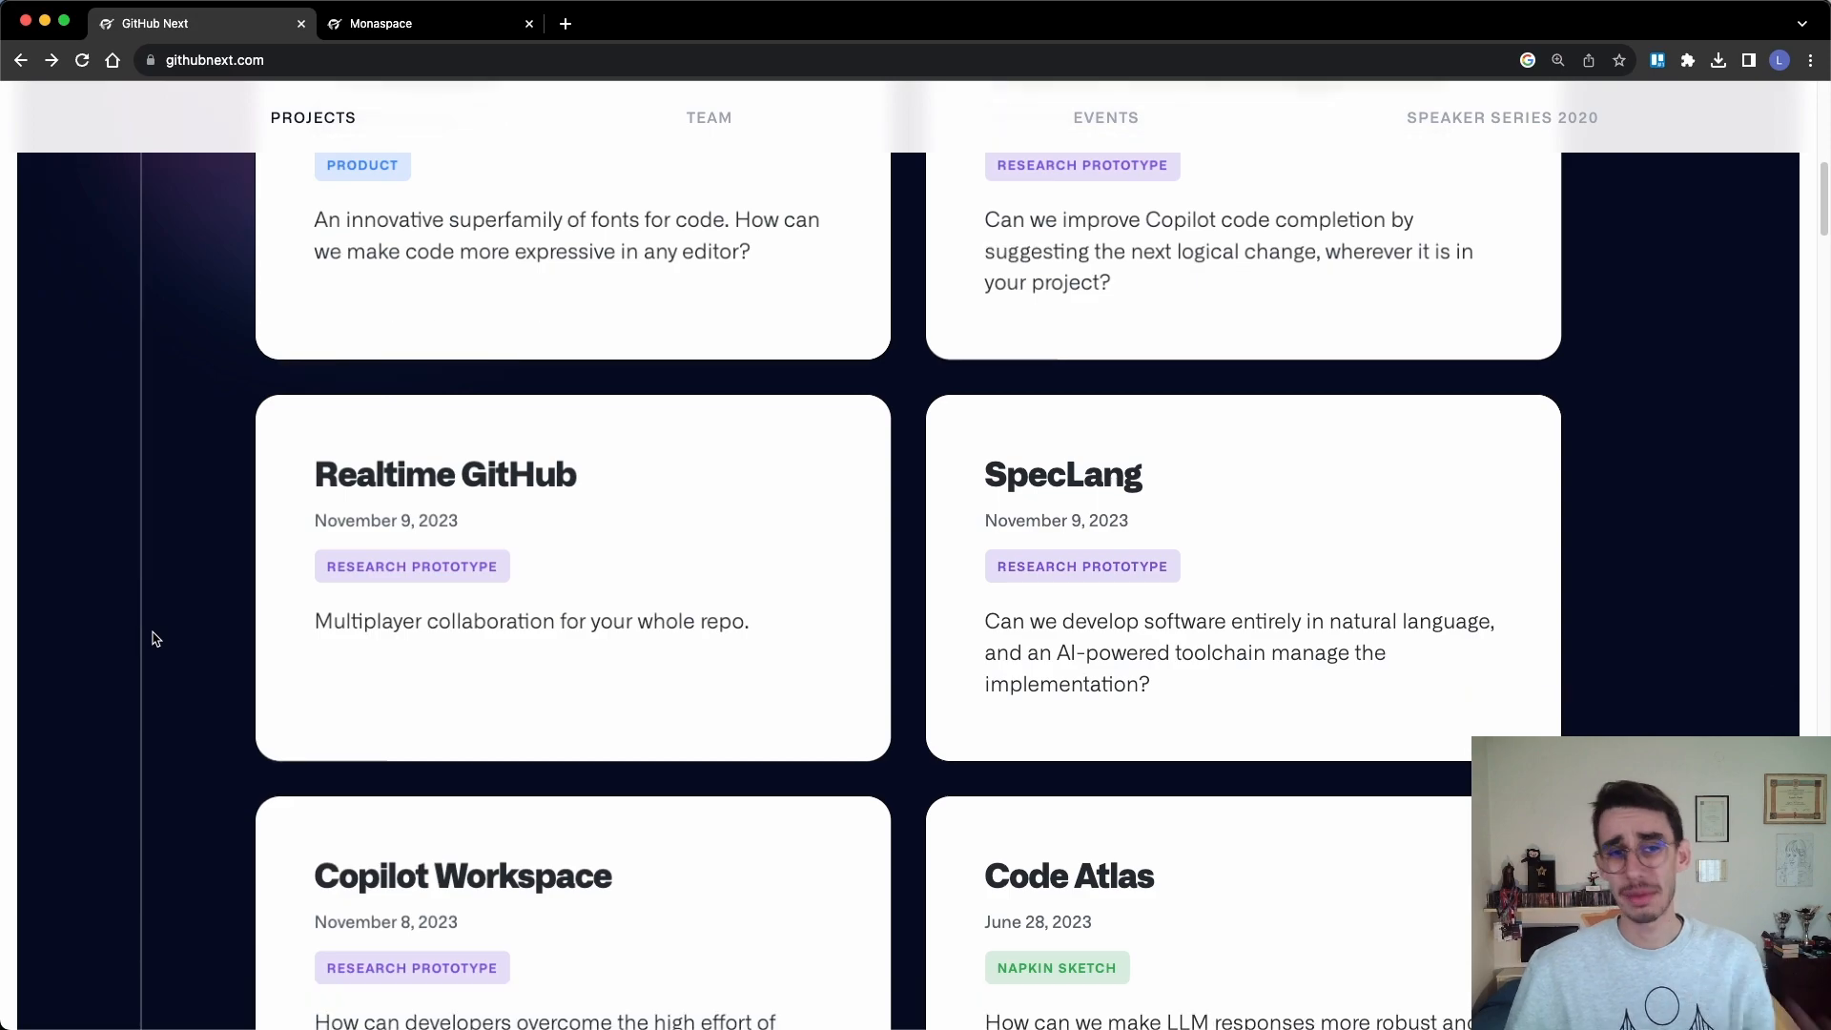
scroll("down", 3)
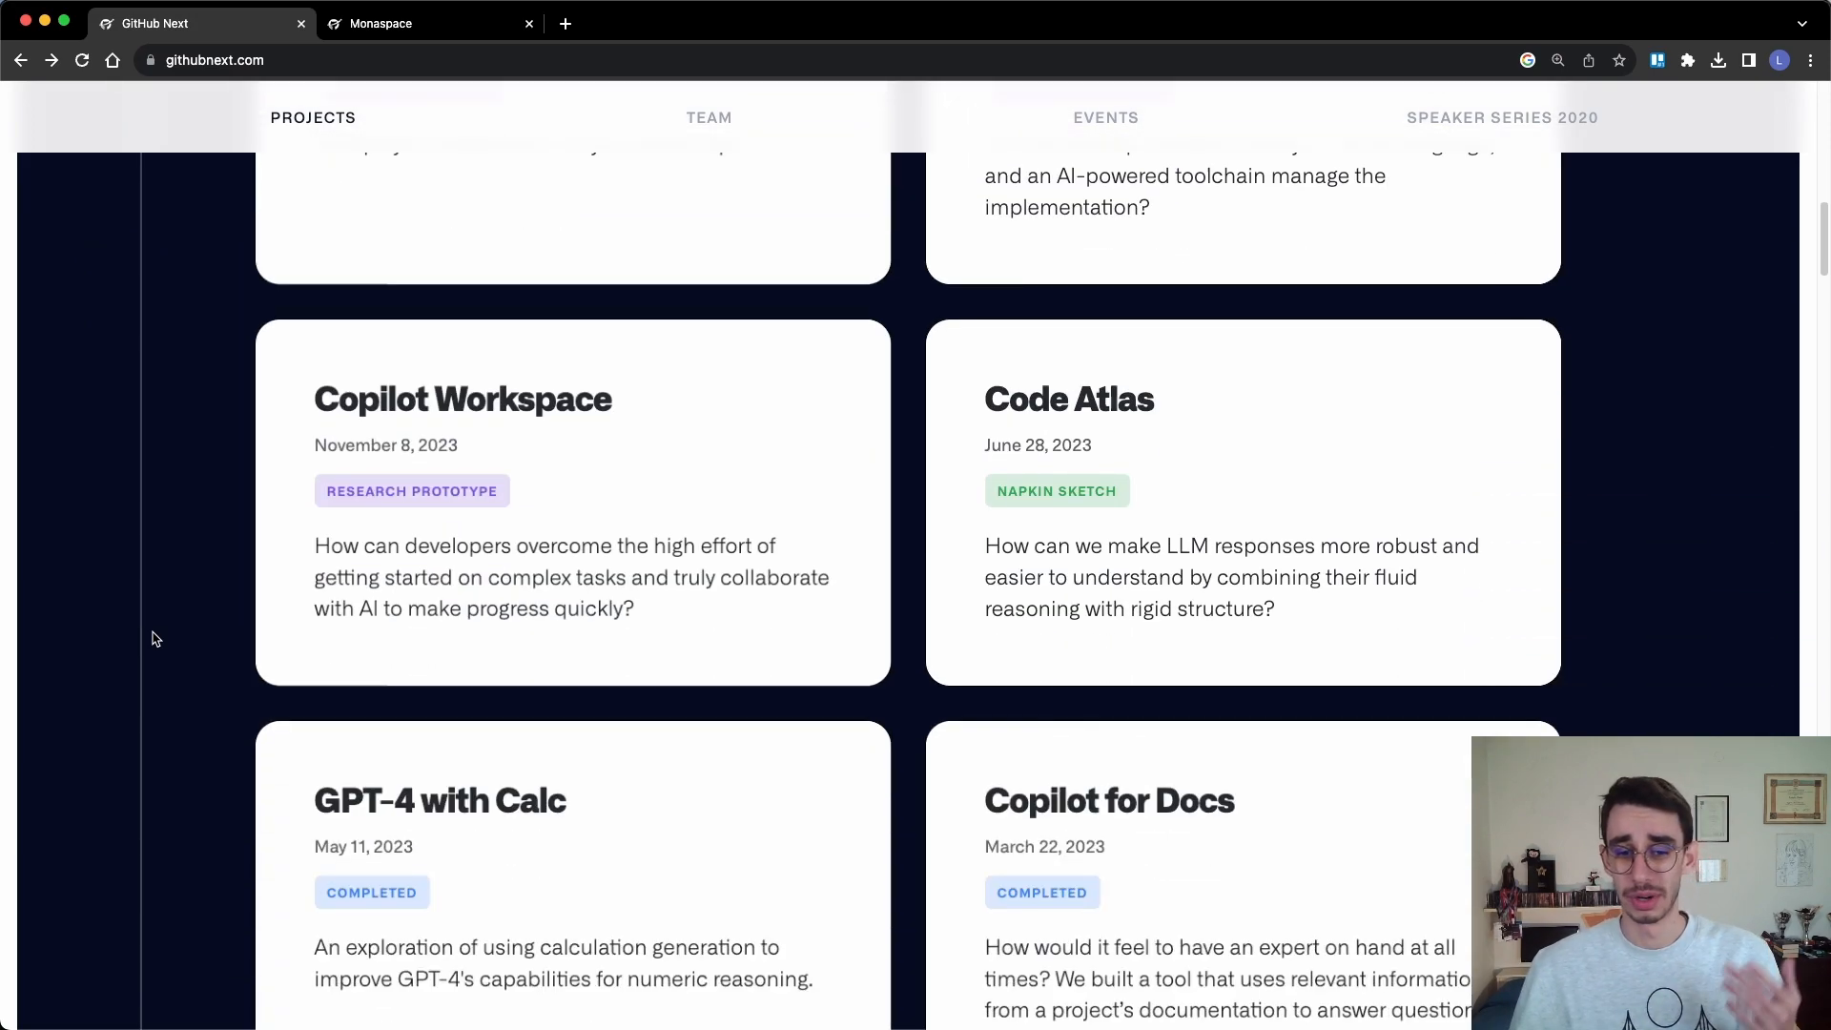
scroll("down", 3)
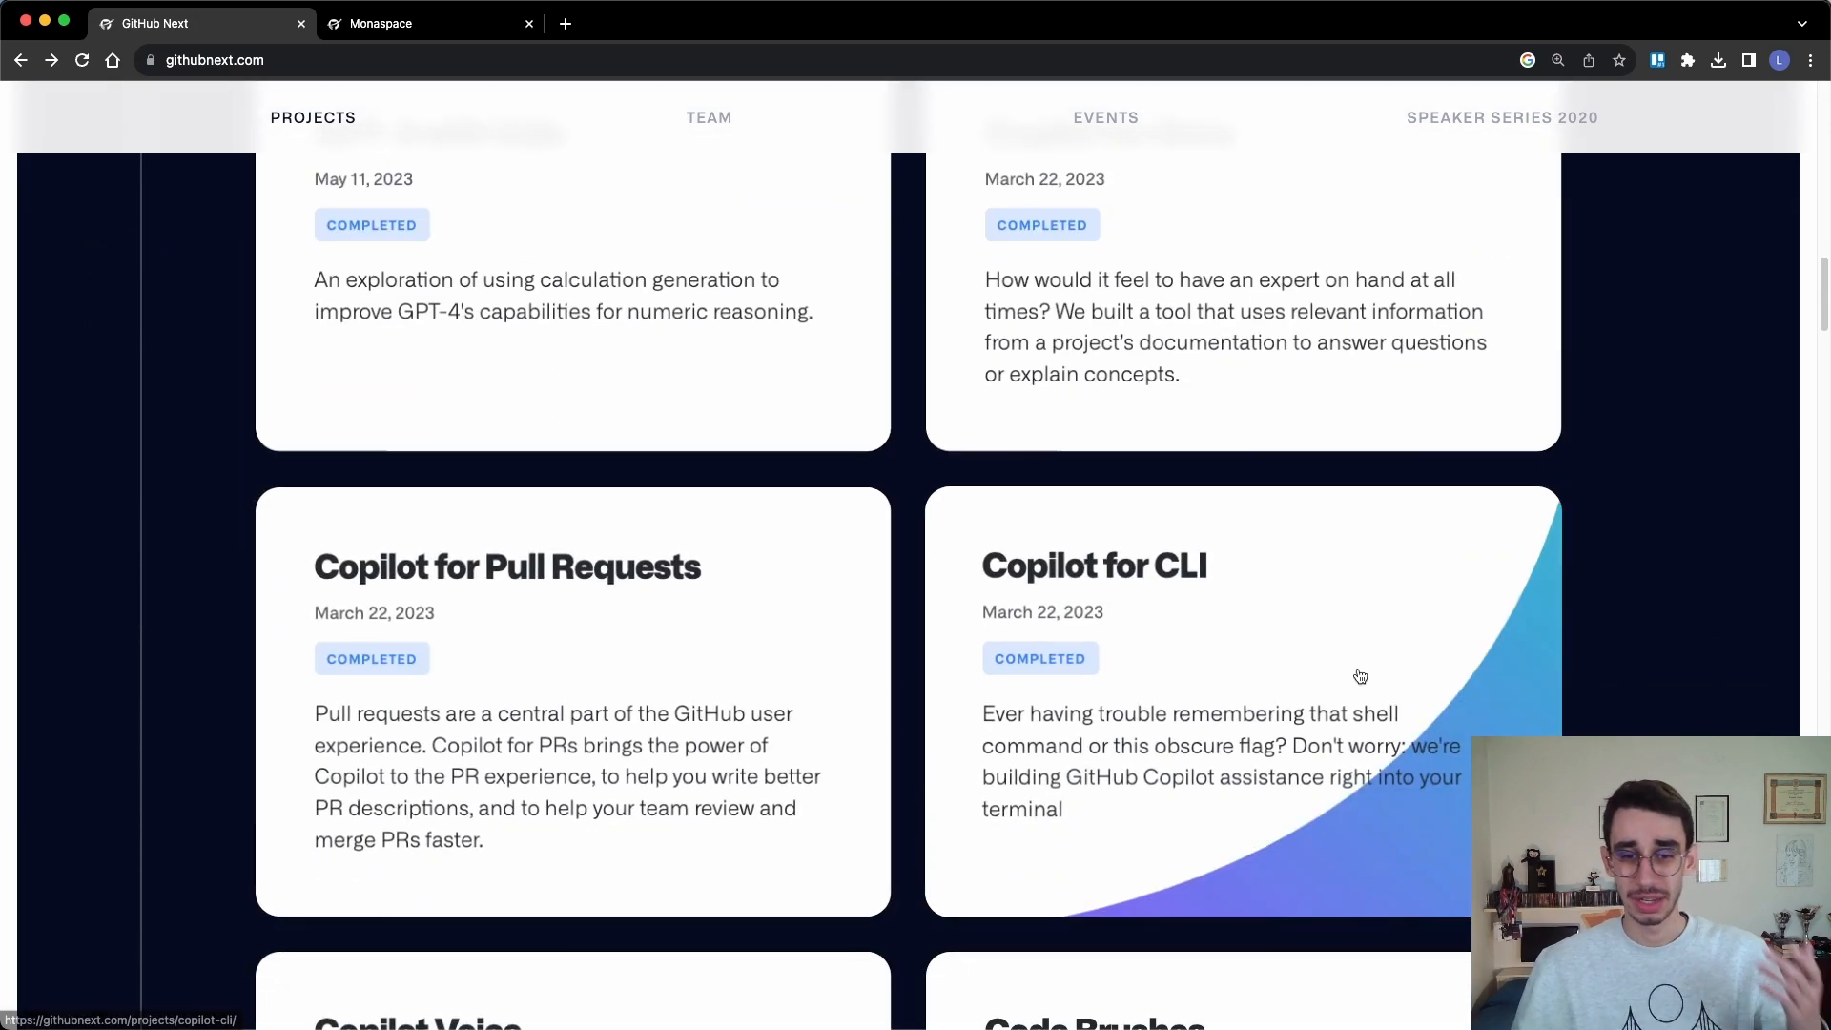